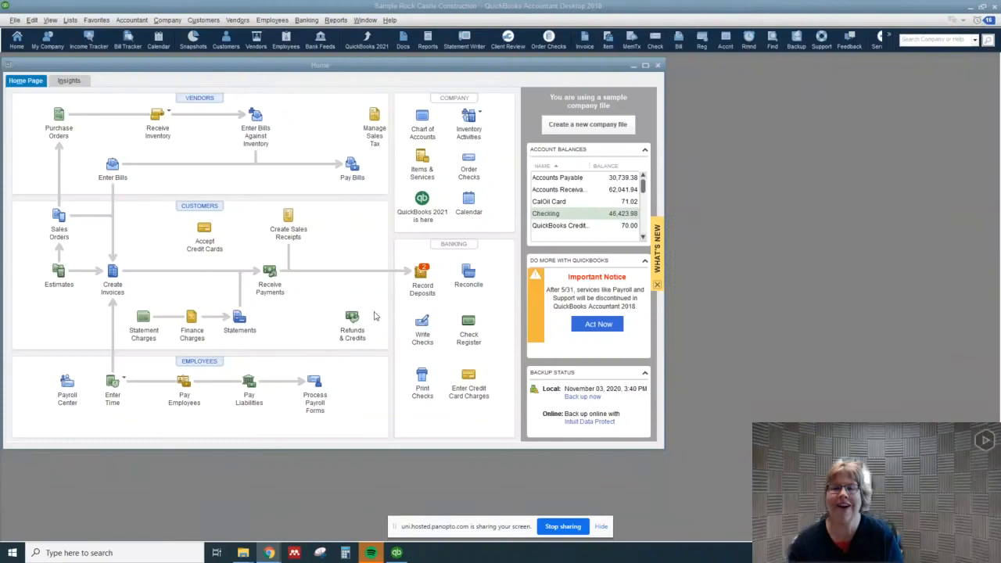
mouse_move(331, 322)
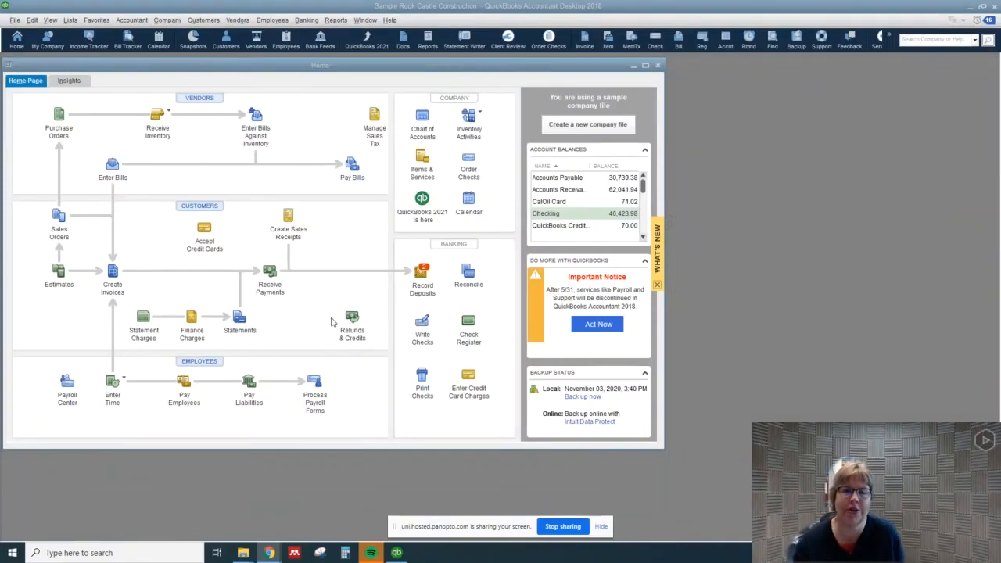
mouse_move(252, 278)
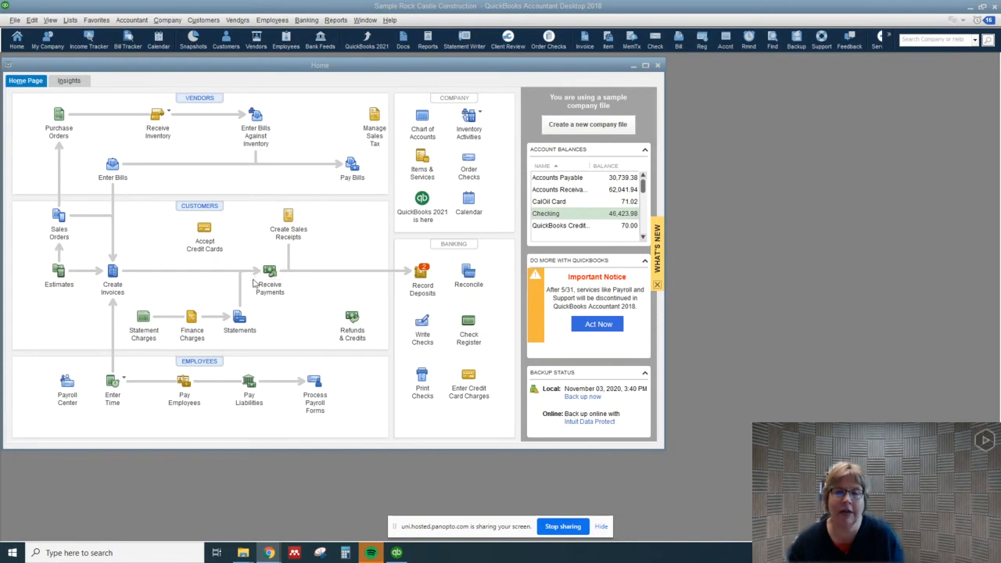
mouse_move(165, 294)
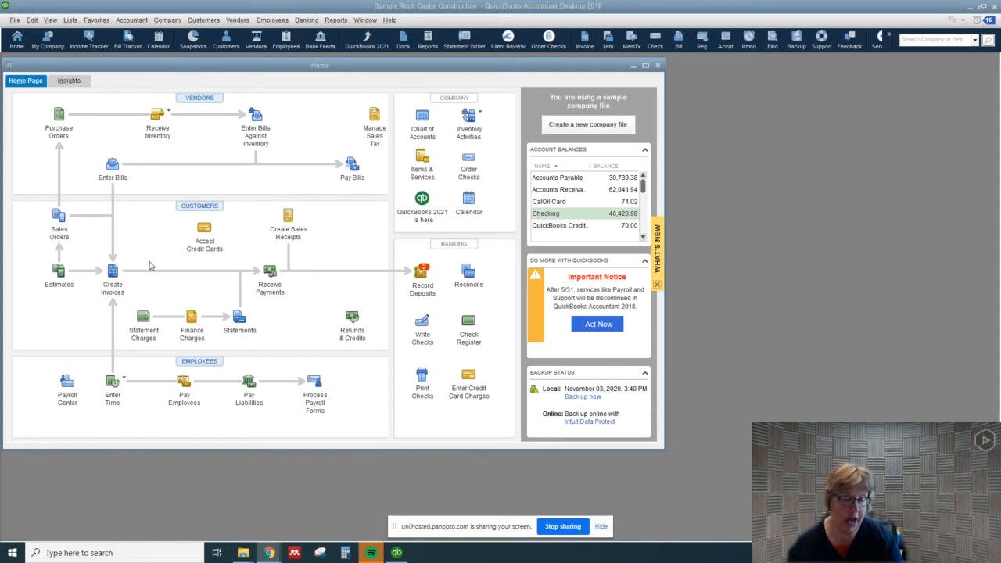
mouse_move(143, 272)
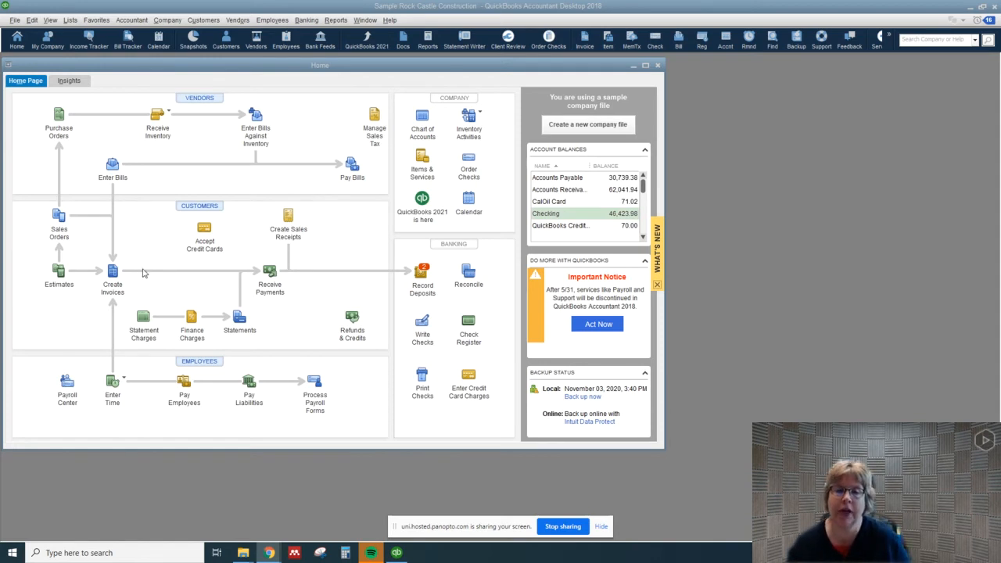
mouse_move(113, 297)
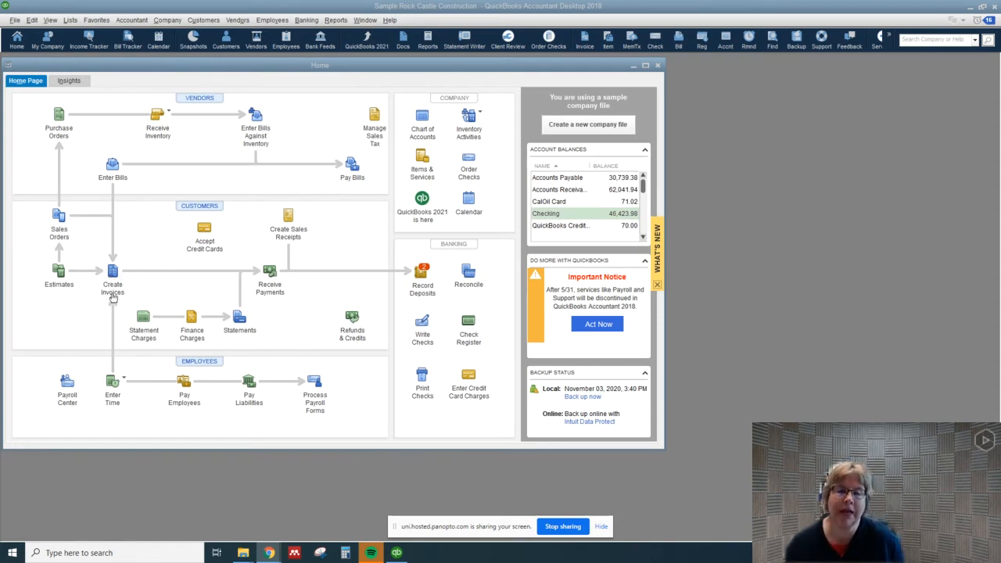
mouse_move(113, 273)
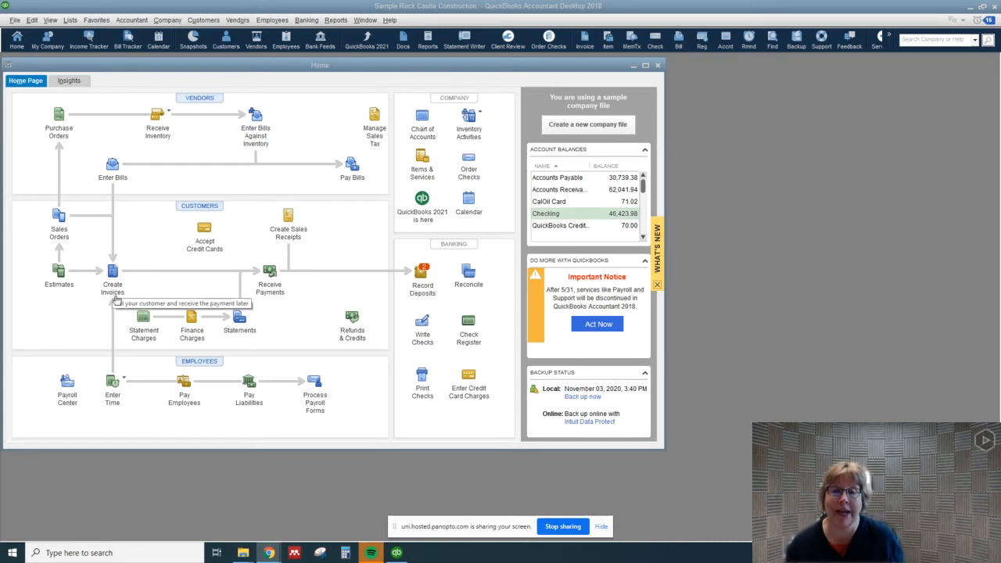
mouse_move(141, 274)
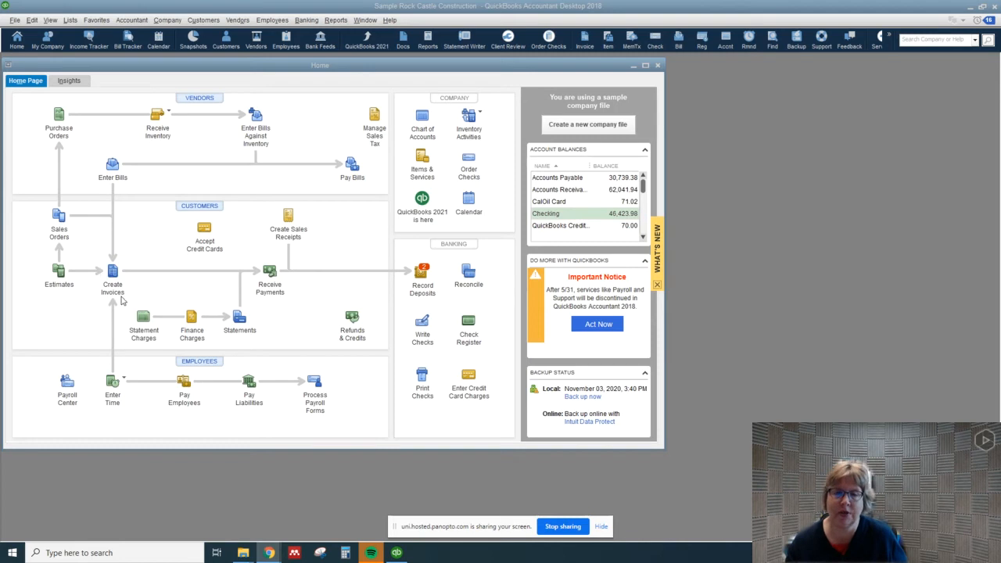
mouse_move(328, 212)
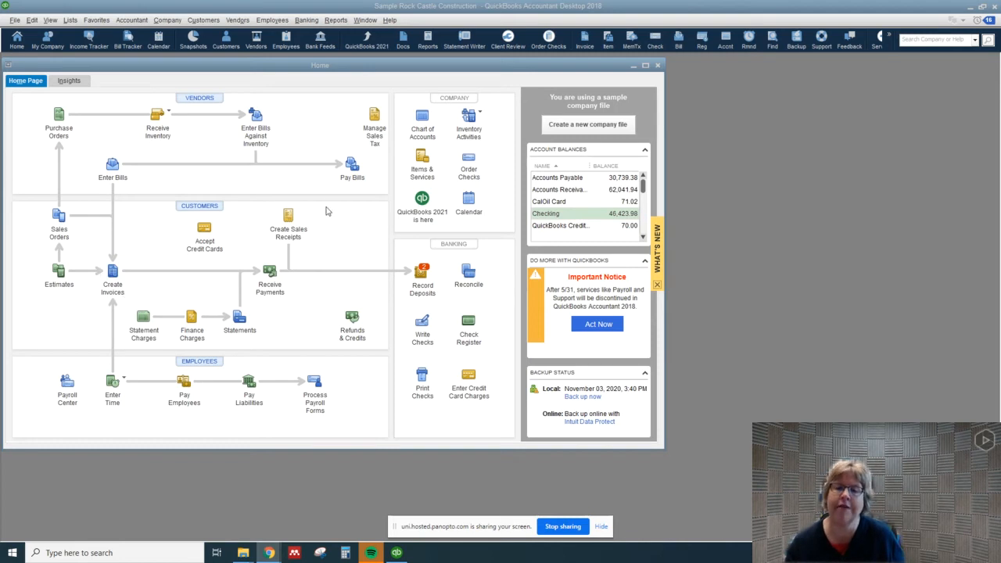
mouse_move(288, 217)
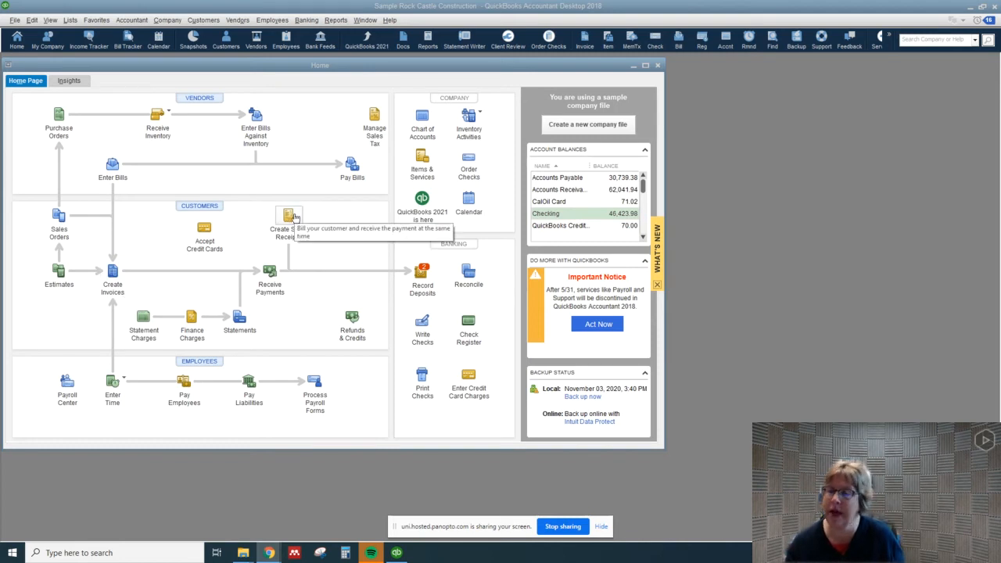
mouse_move(305, 274)
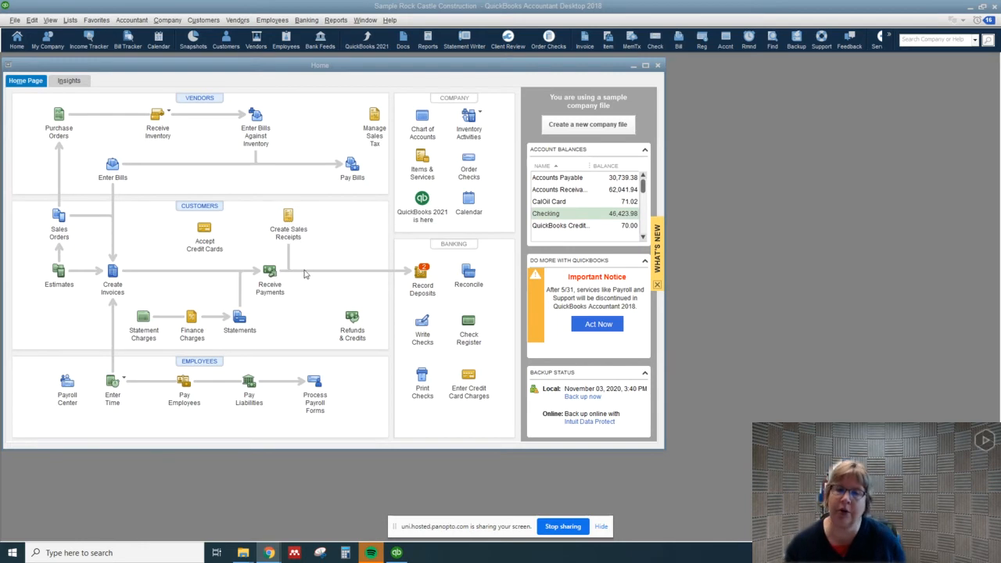
mouse_move(288, 222)
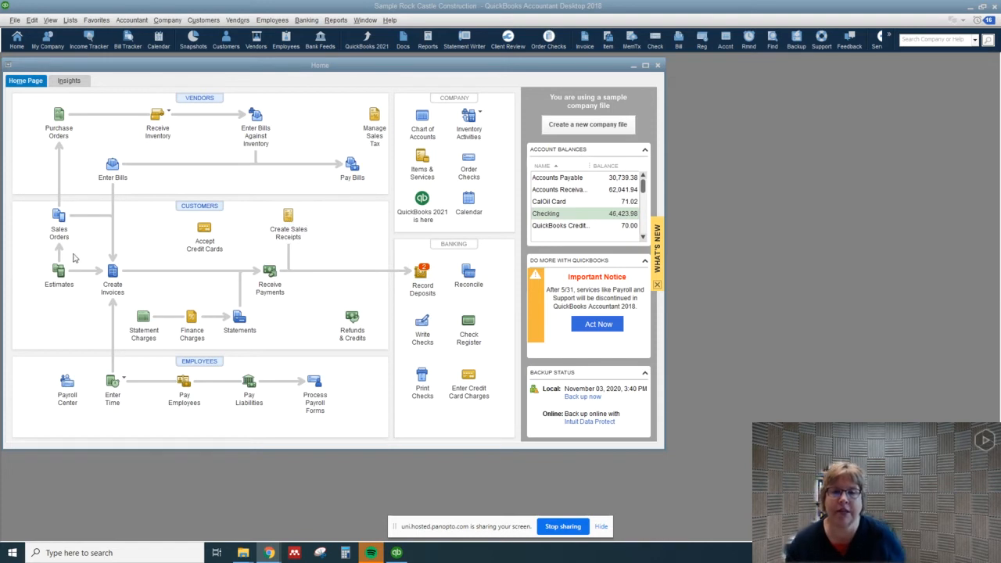
mouse_move(239, 302)
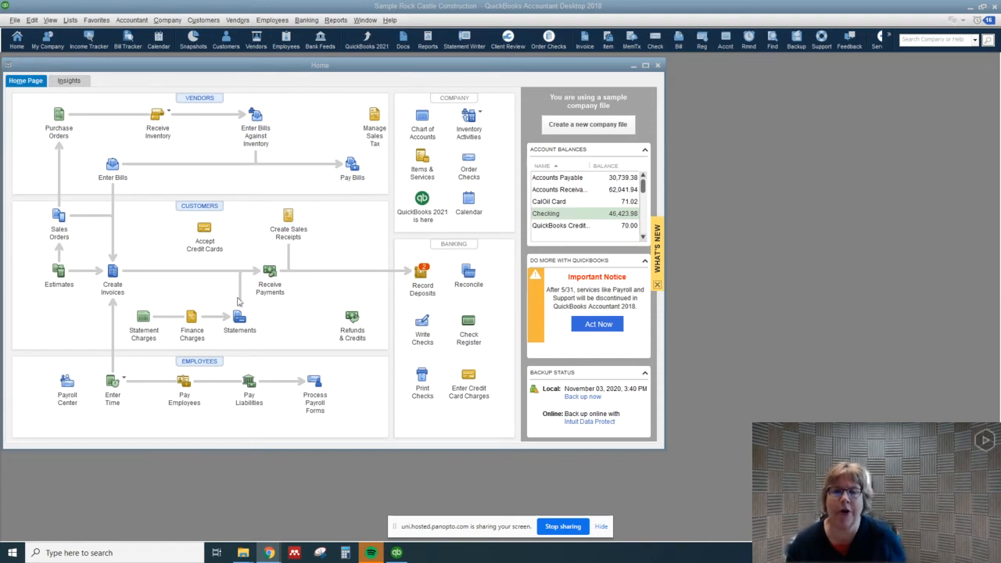
mouse_move(115, 222)
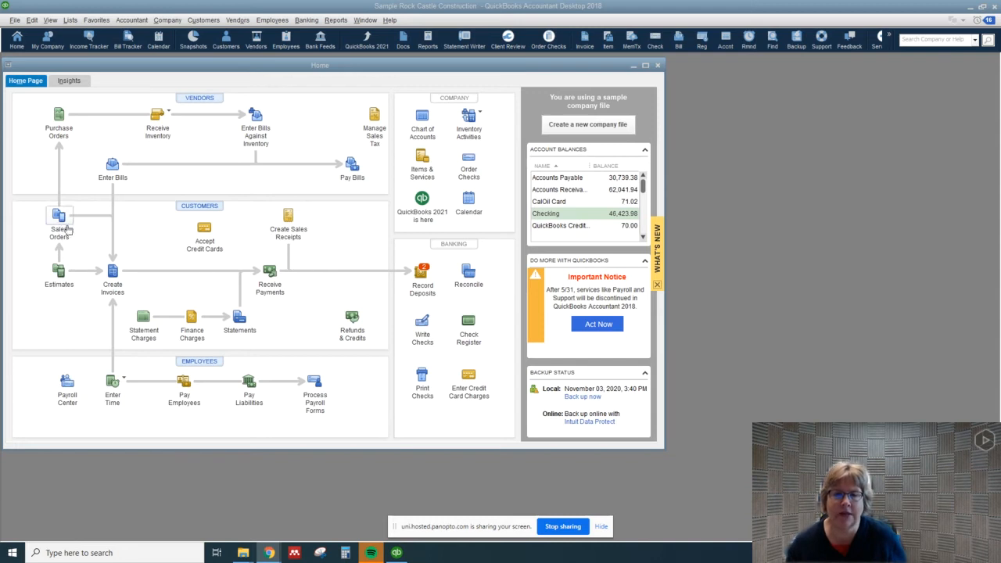
mouse_move(59, 289)
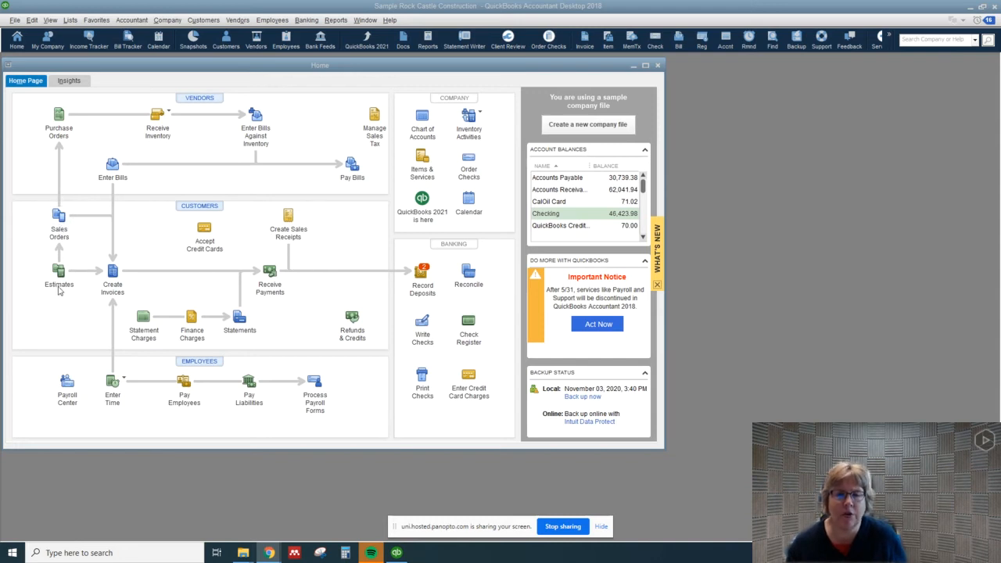
mouse_move(91, 225)
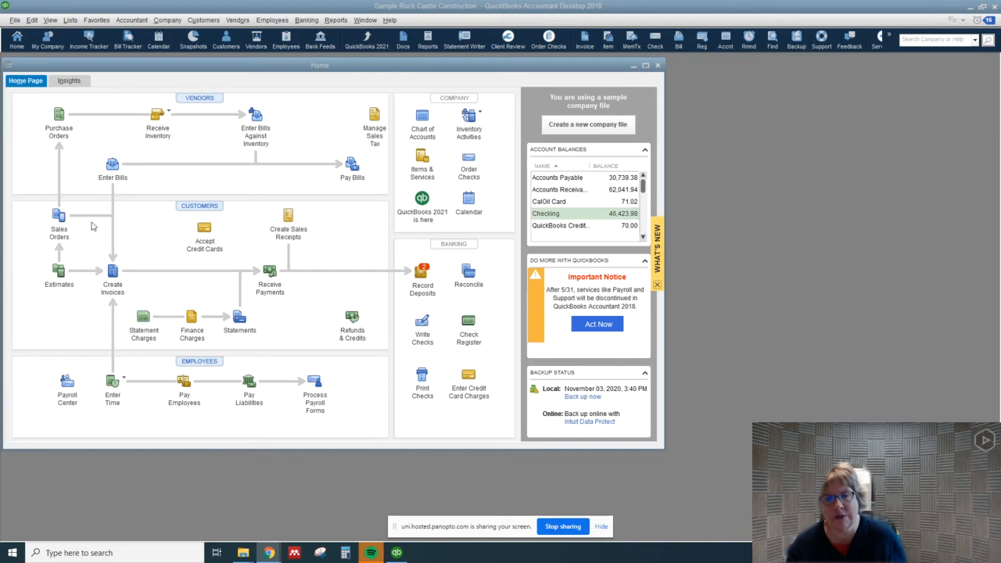
mouse_move(125, 250)
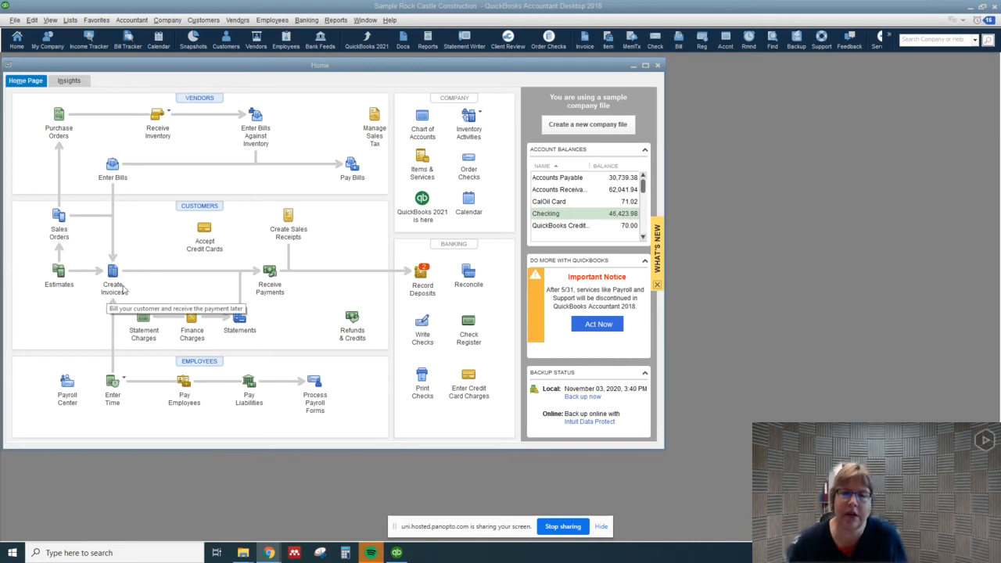
mouse_move(263, 283)
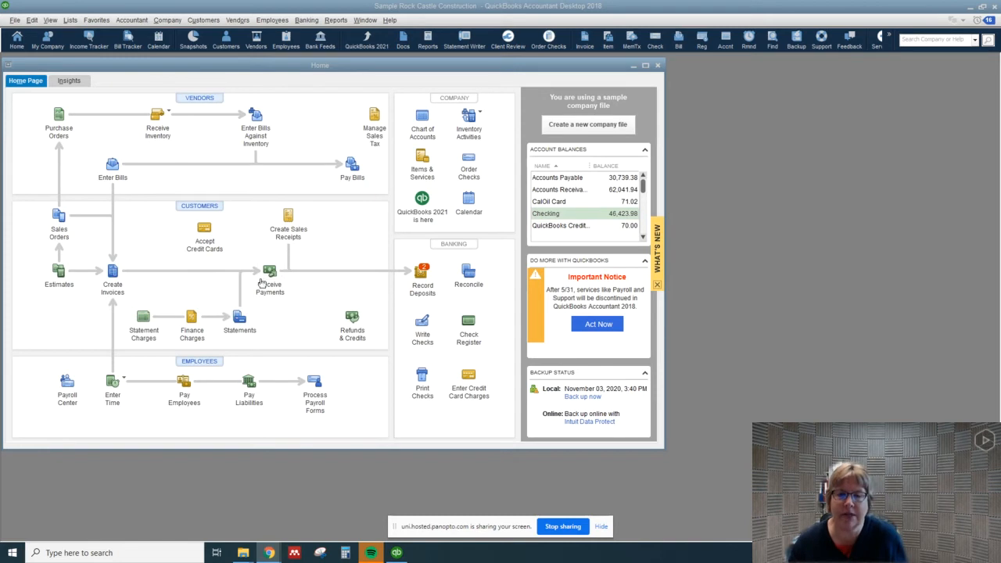
mouse_move(239, 319)
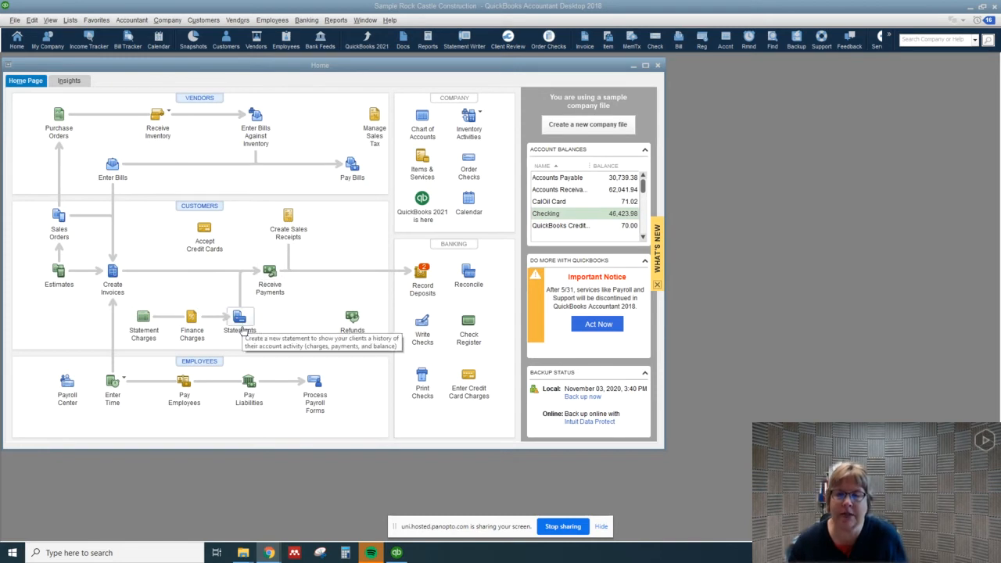
mouse_move(352, 316)
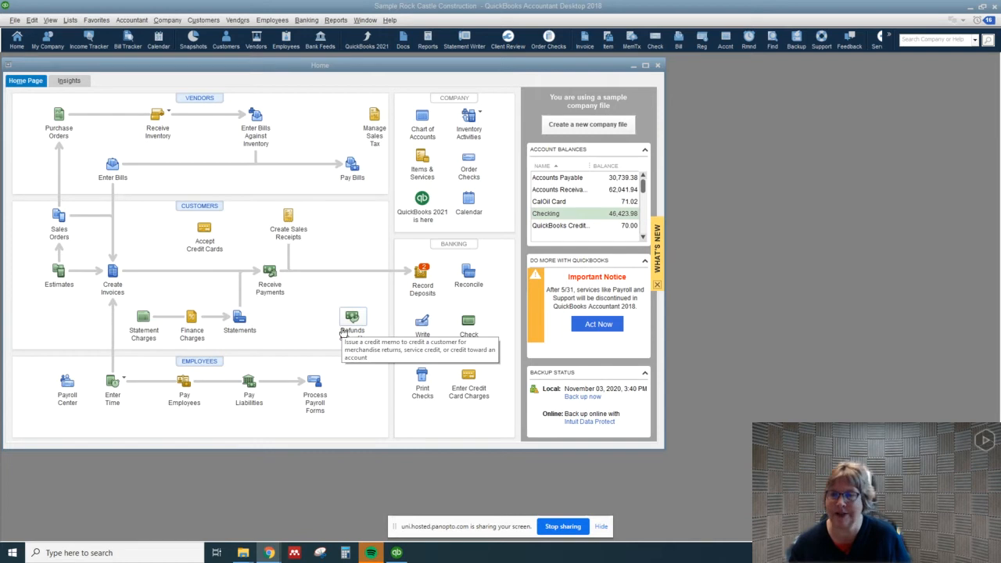
mouse_move(166, 284)
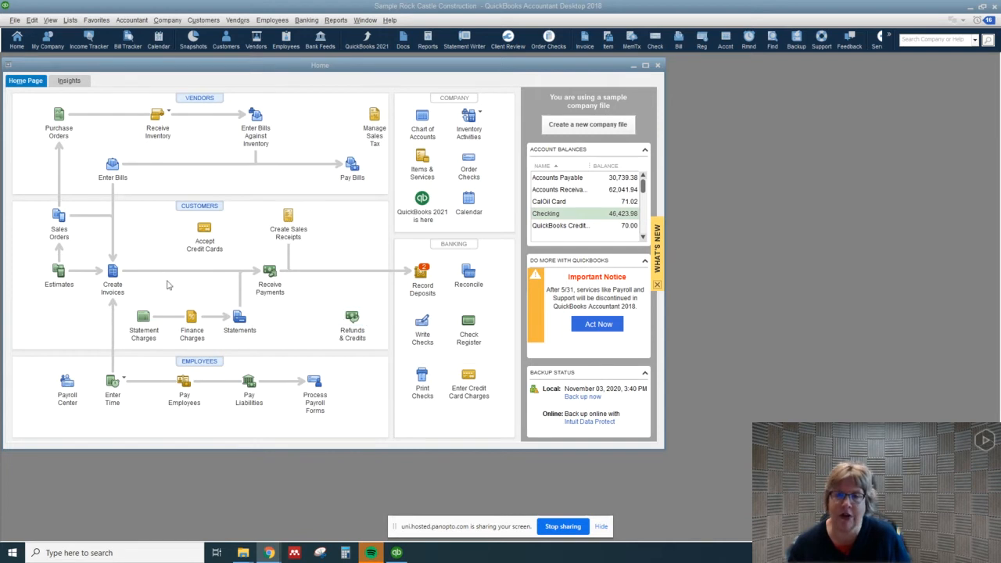
mouse_move(352, 319)
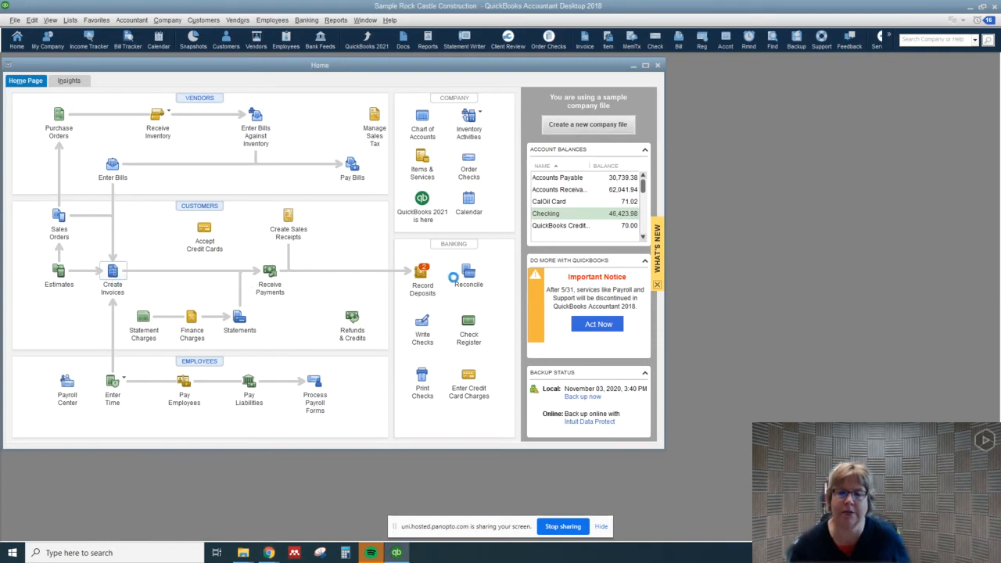
Create a new invoice billed to the Jacobsen, Doug:Kitchen job
click(113, 273)
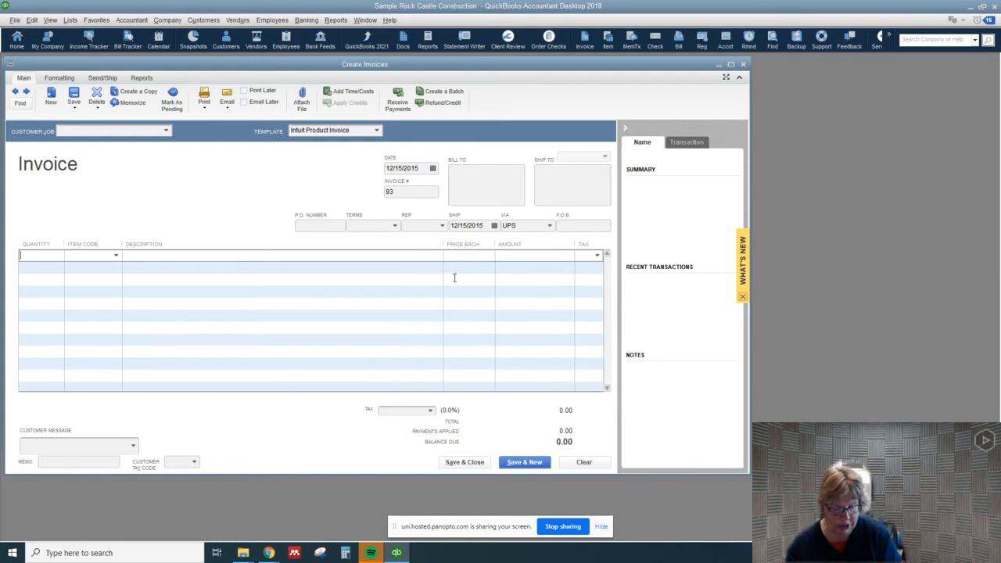
click(112, 132)
text(Ja)
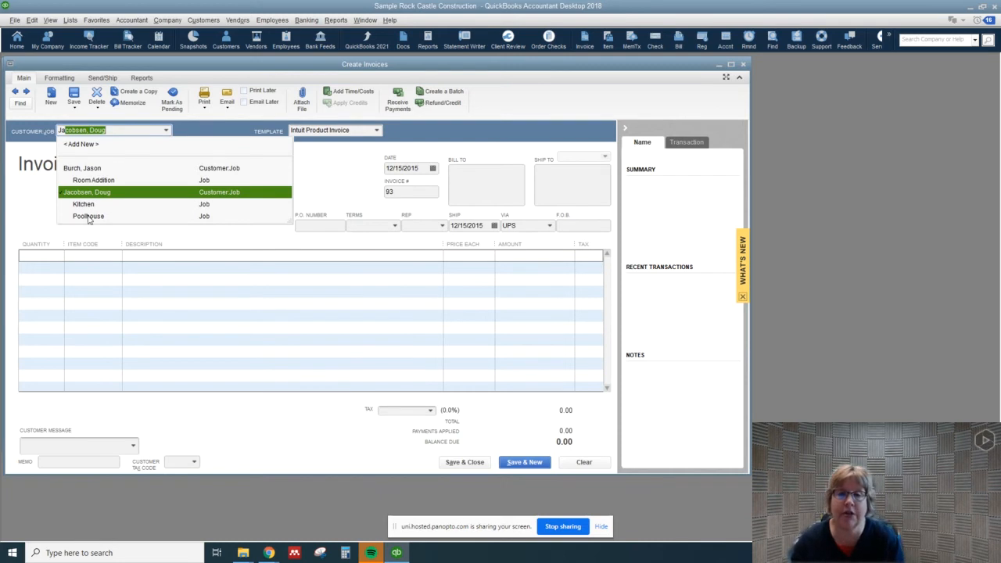
click(83, 203)
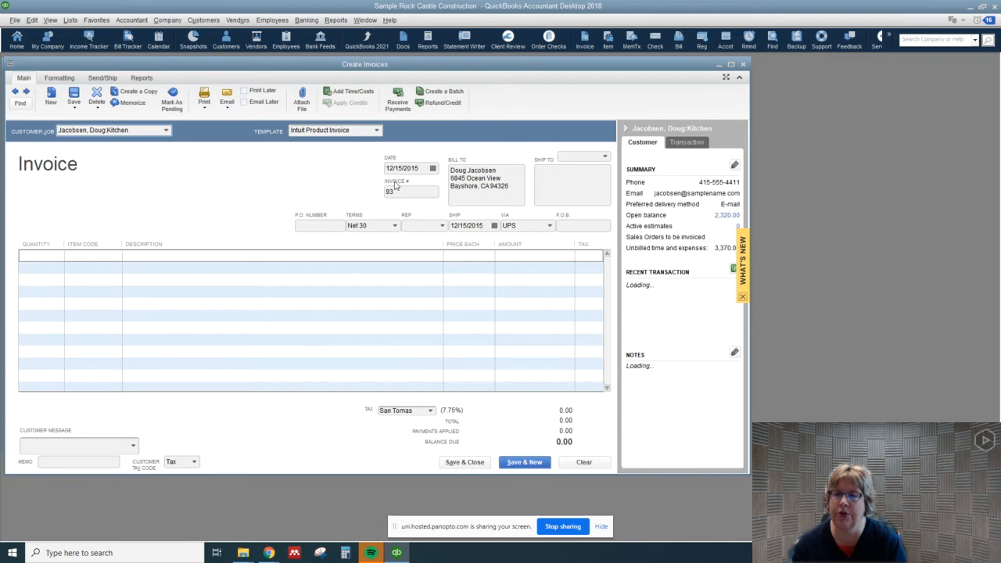
mouse_move(382, 235)
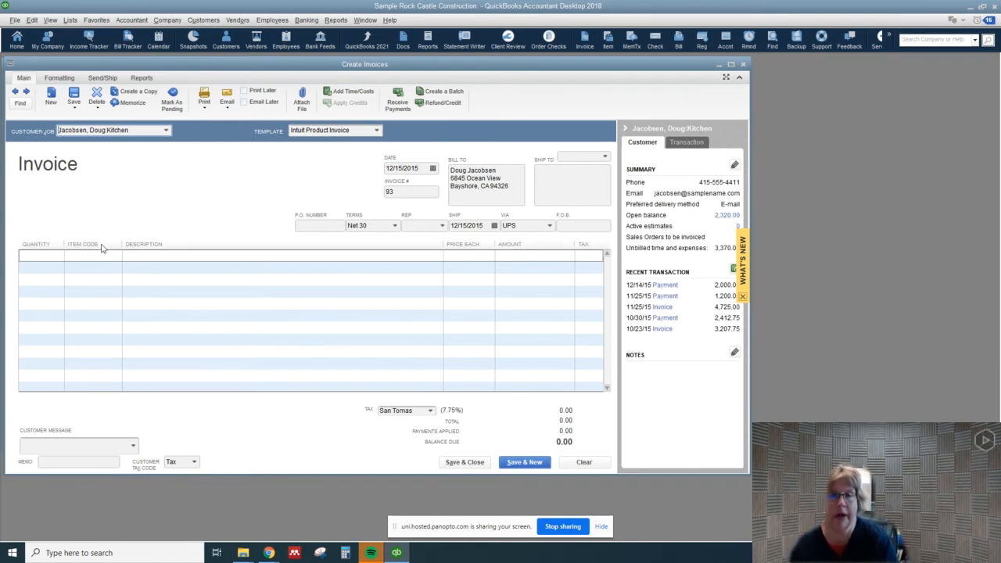
Enter a line of 40 Removal labor at 35.00, totalling 1,400.00
click(44, 255)
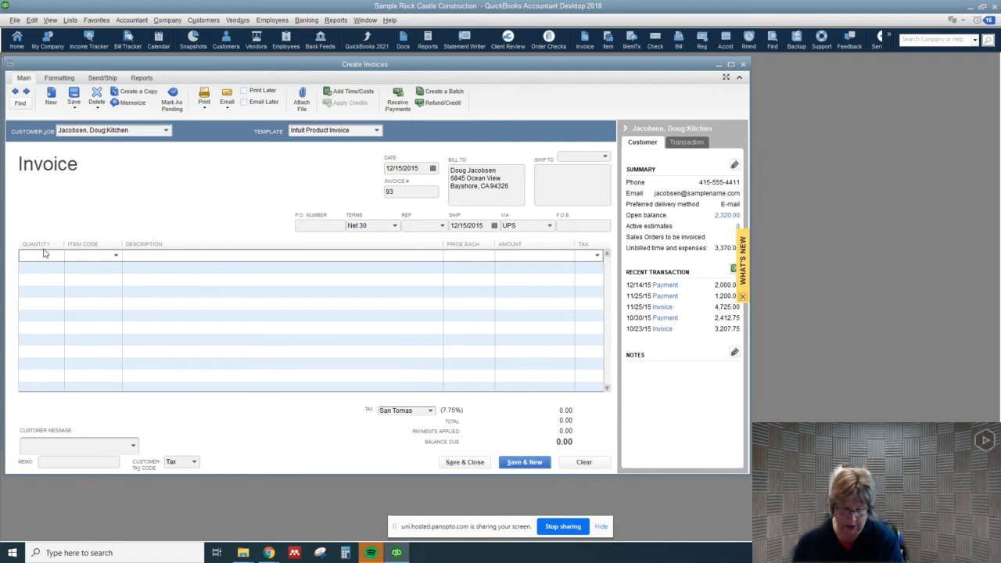
text(40)
click(94, 255)
text(Re)
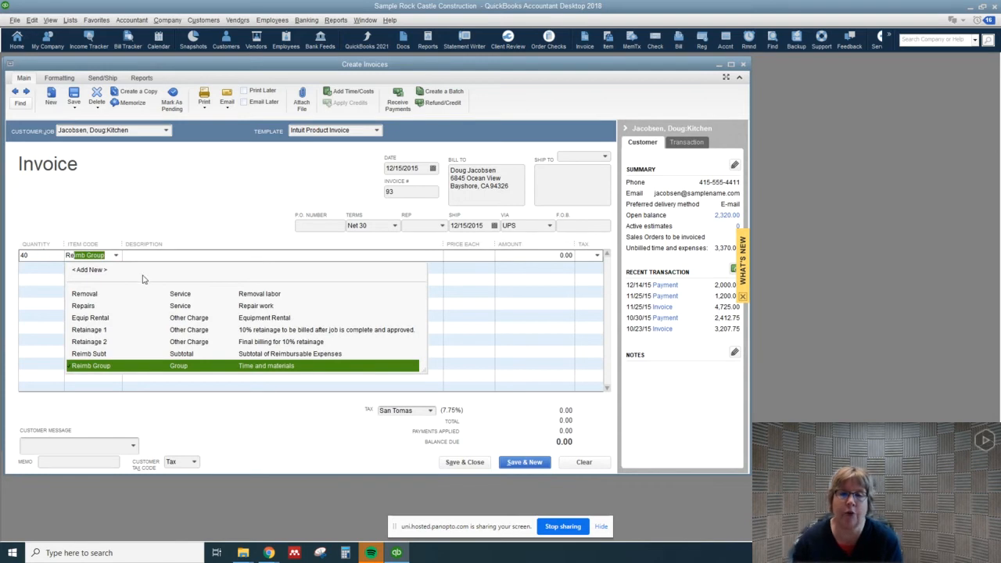
click(84, 294)
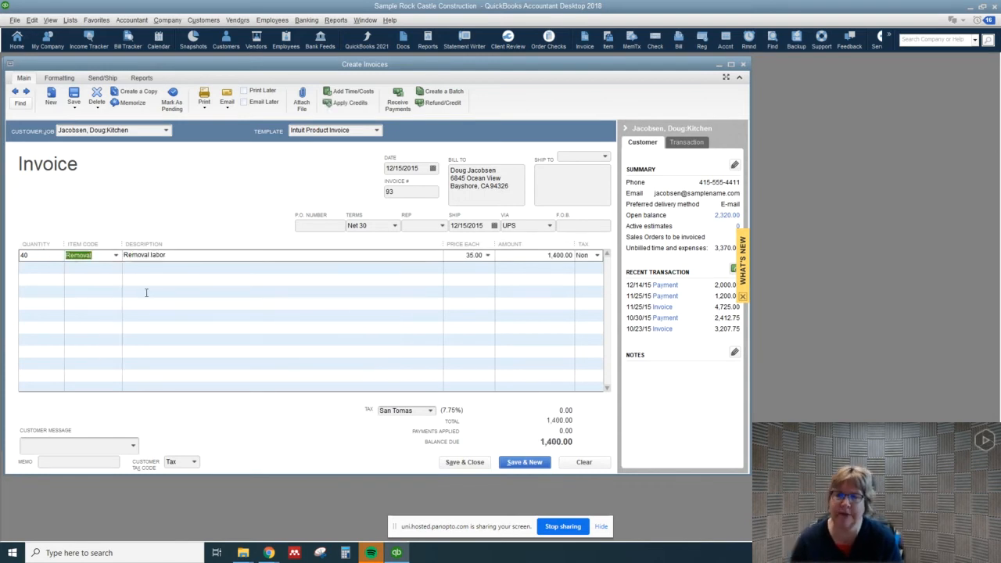
mouse_move(346, 244)
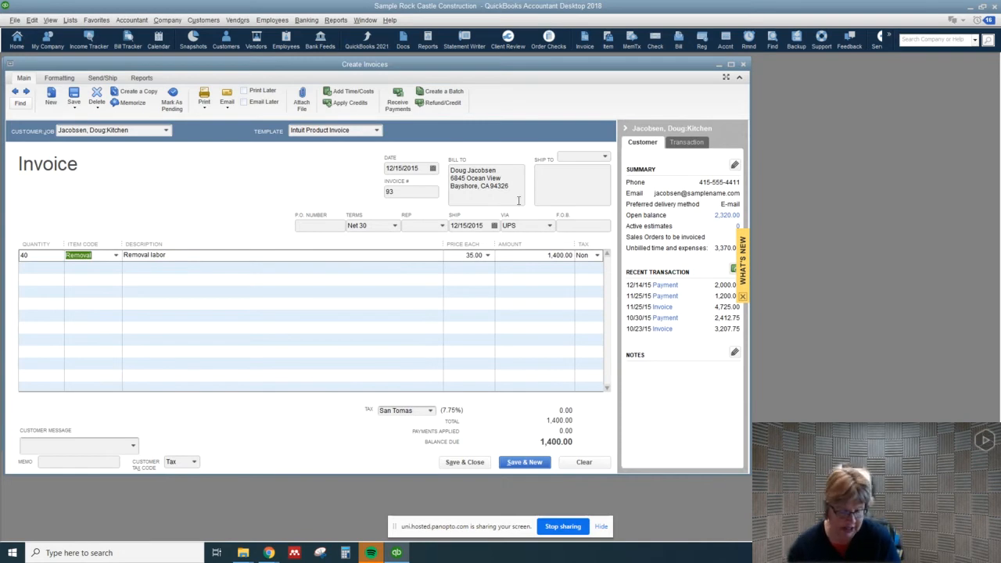
mouse_move(468, 264)
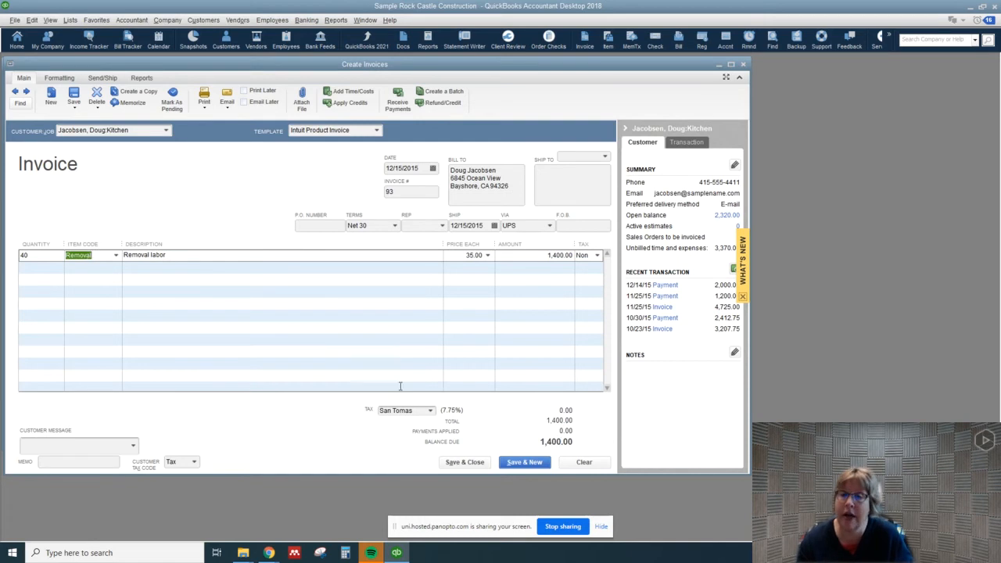
mouse_move(463, 418)
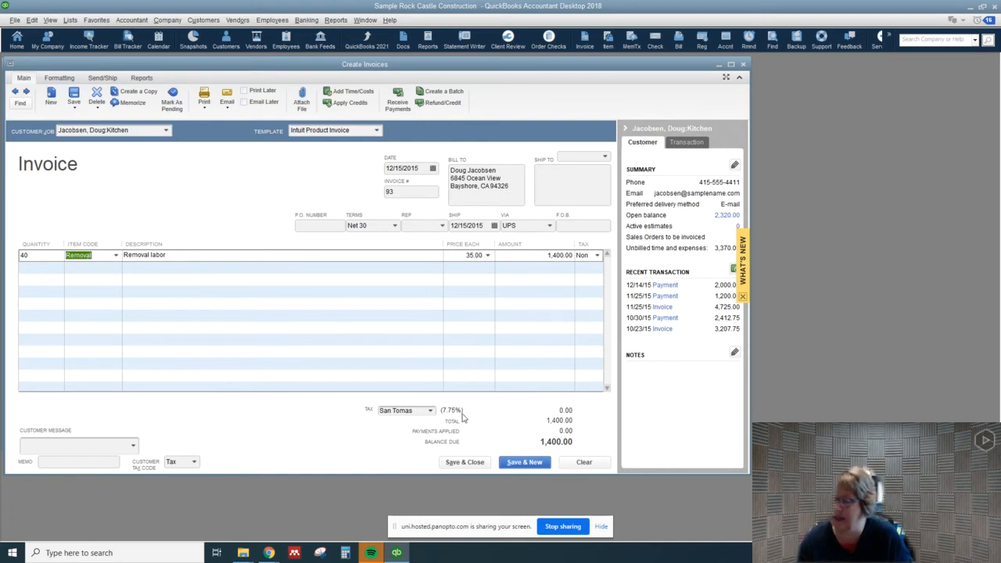
mouse_move(491, 461)
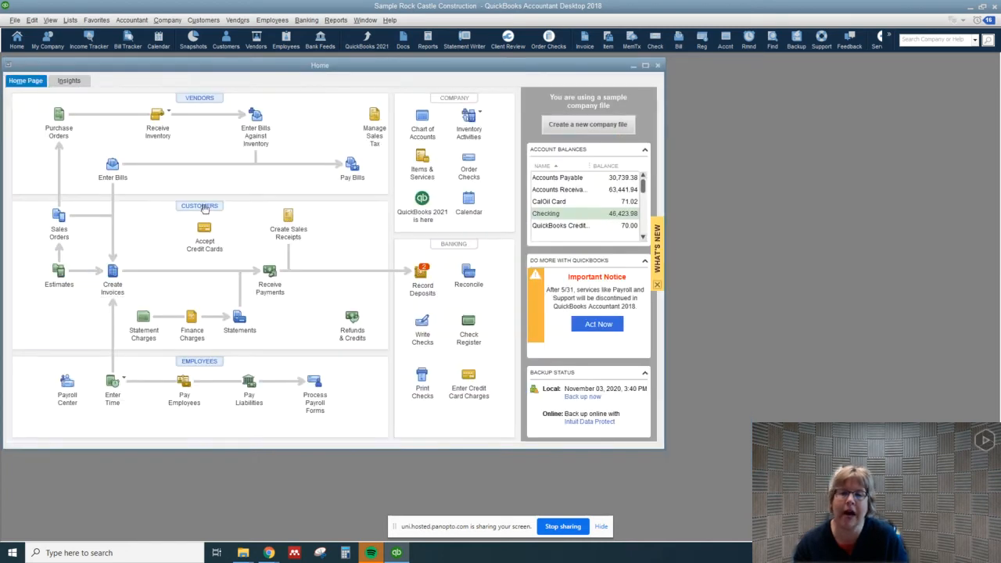
mouse_move(205, 209)
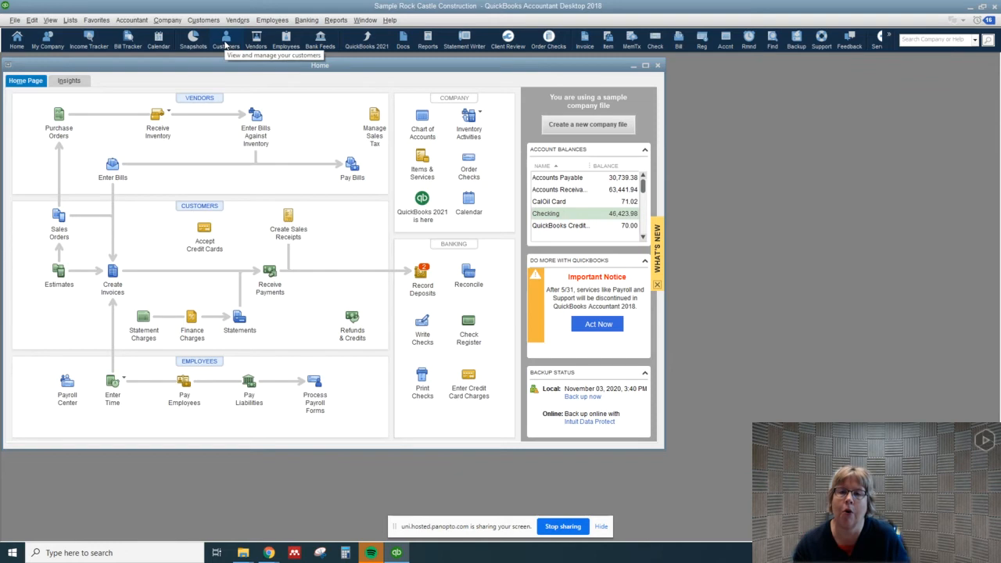
mouse_move(160, 40)
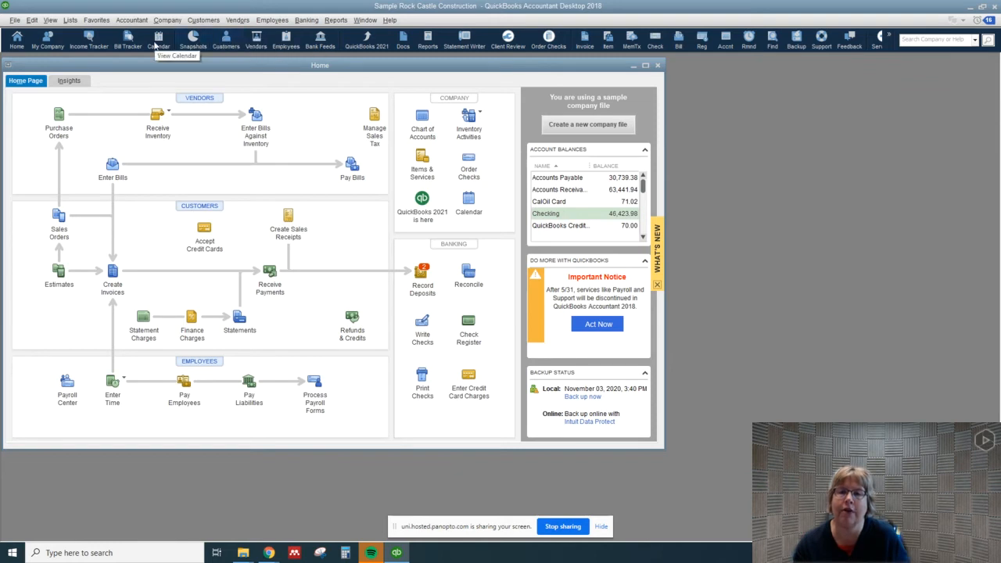
Bring up the Customers menu to reach the Customer Center
click(203, 19)
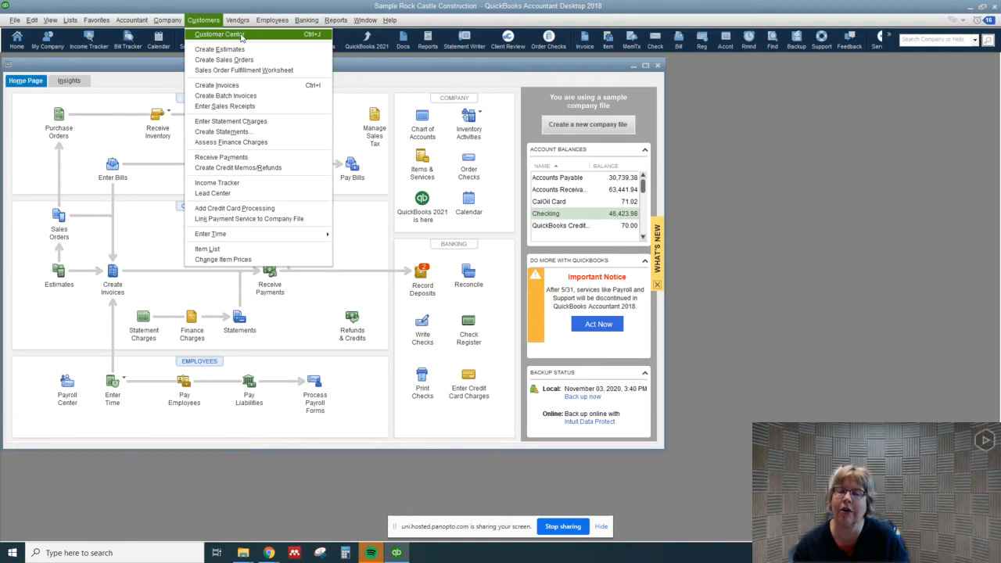
mouse_move(363, 246)
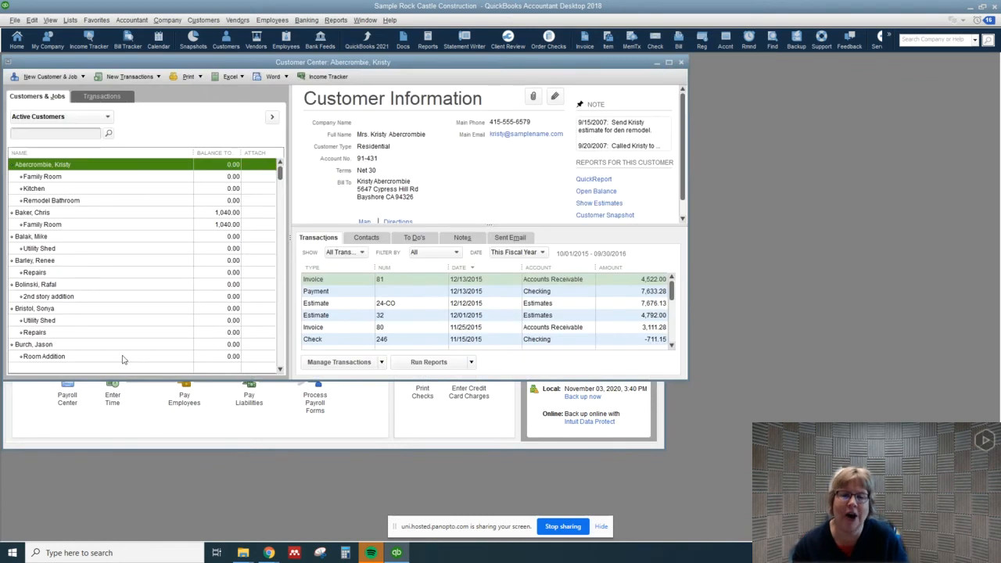
Scroll through the Customers & Jobs list, then close the Customer Center
scroll(down, 3)
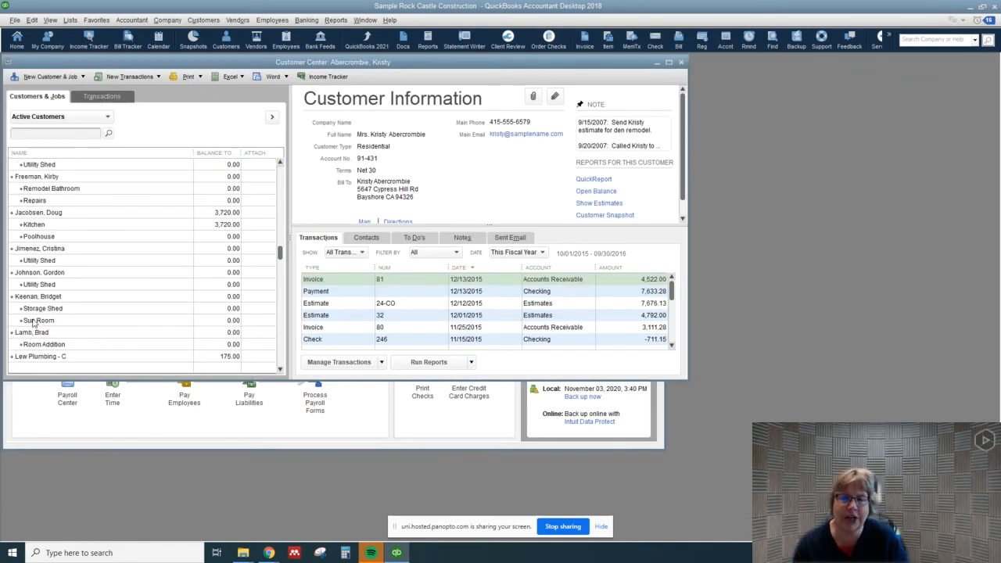
click(37, 213)
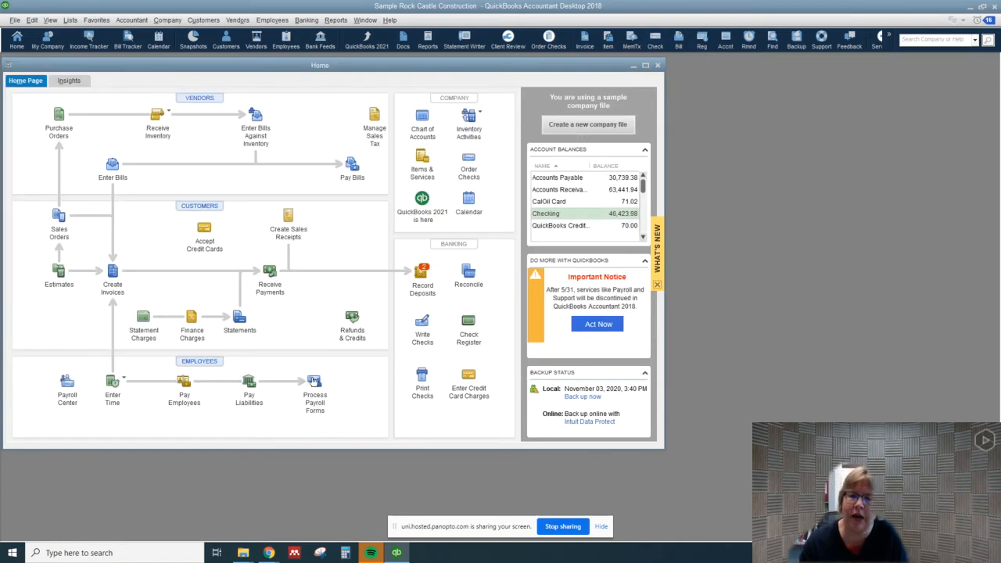
mouse_move(314, 382)
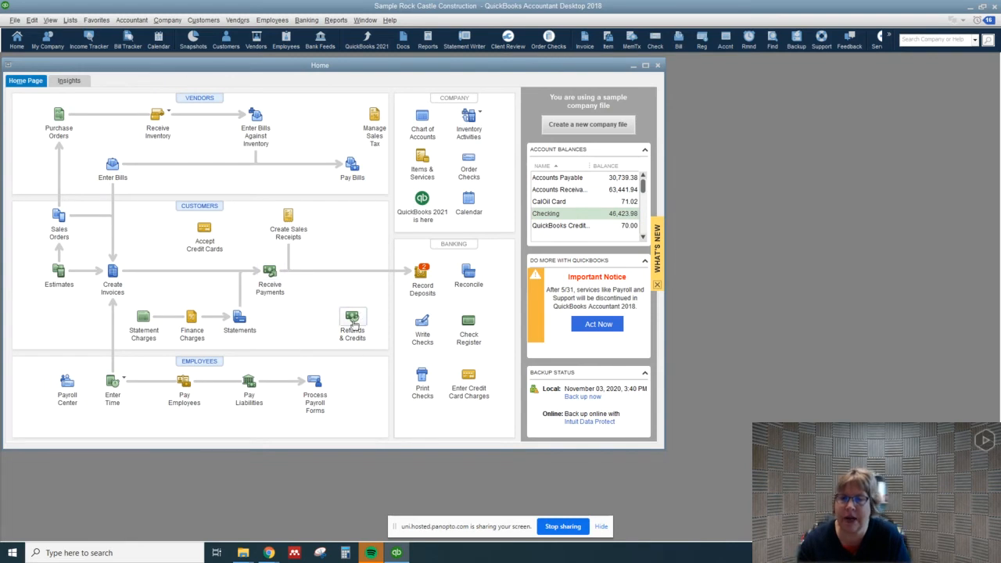
mouse_move(352, 321)
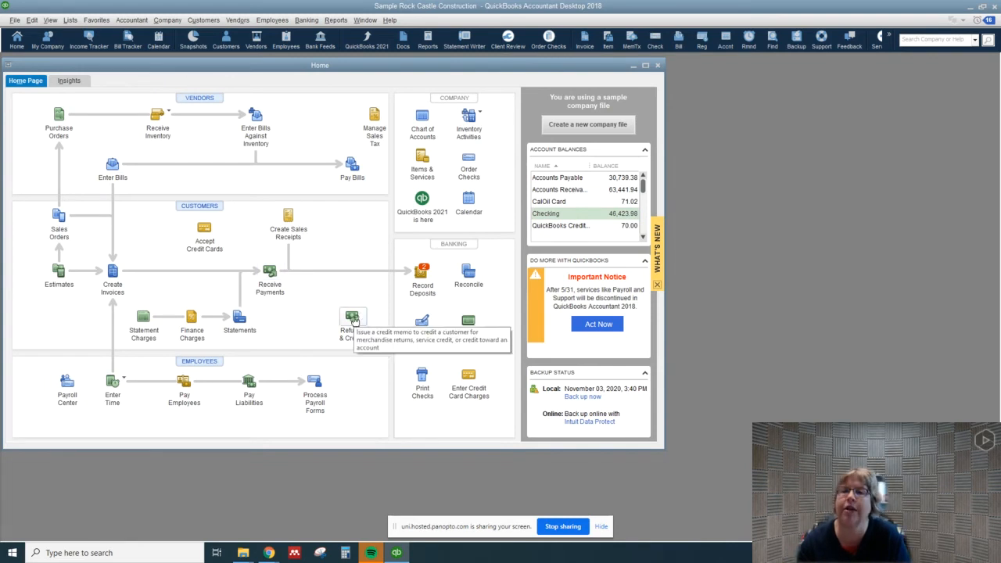
Start a credit memo for Cook, Brian:Kitchen crediting one Appliance Dishwasher at 450.00
click(353, 319)
text(Coo)
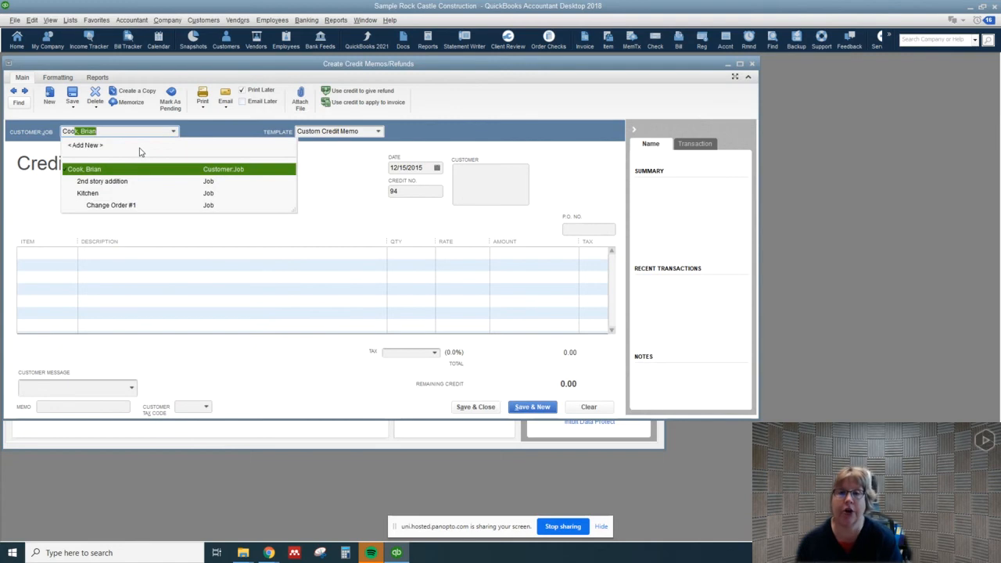
mouse_move(115, 195)
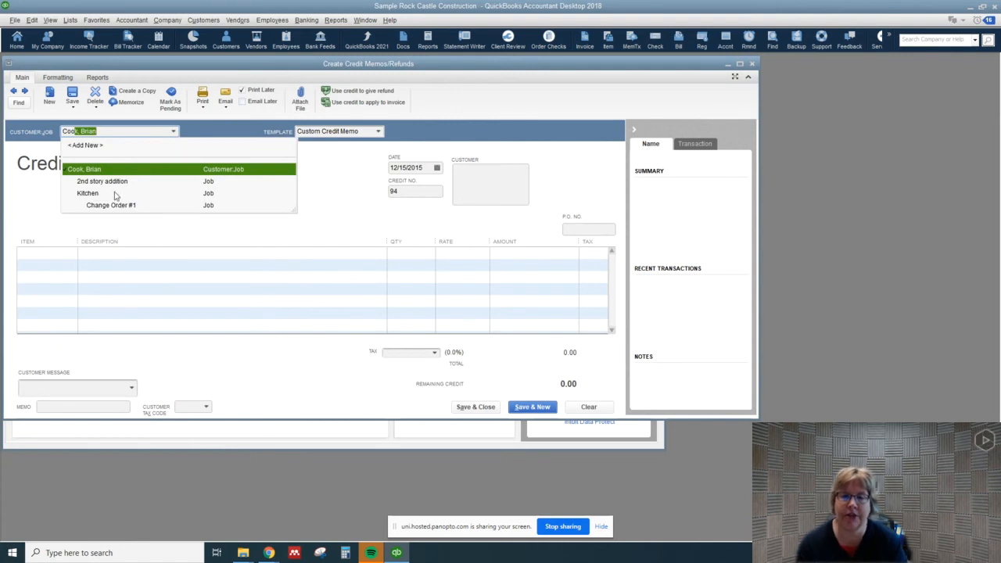
click(87, 194)
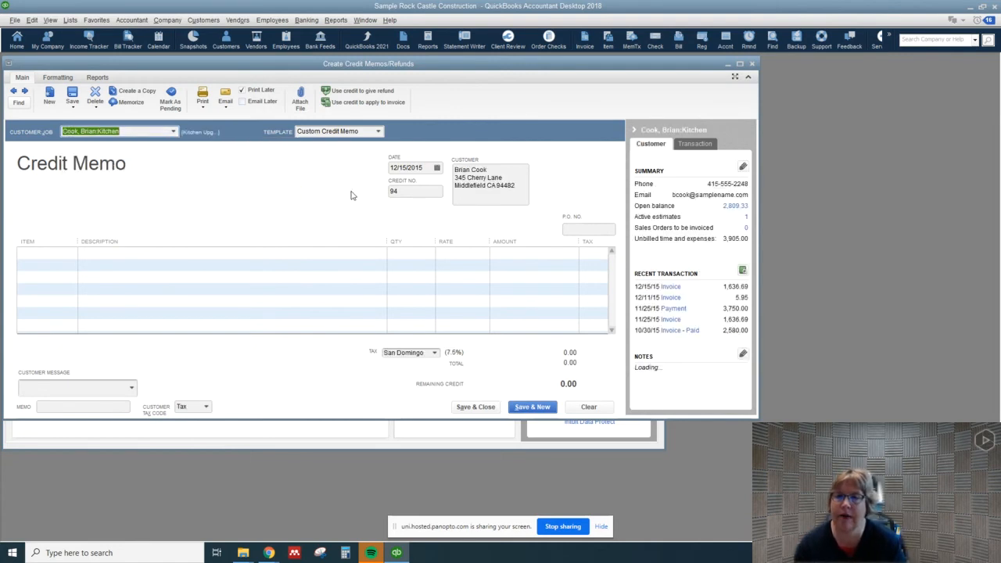
mouse_move(371, 206)
text(App)
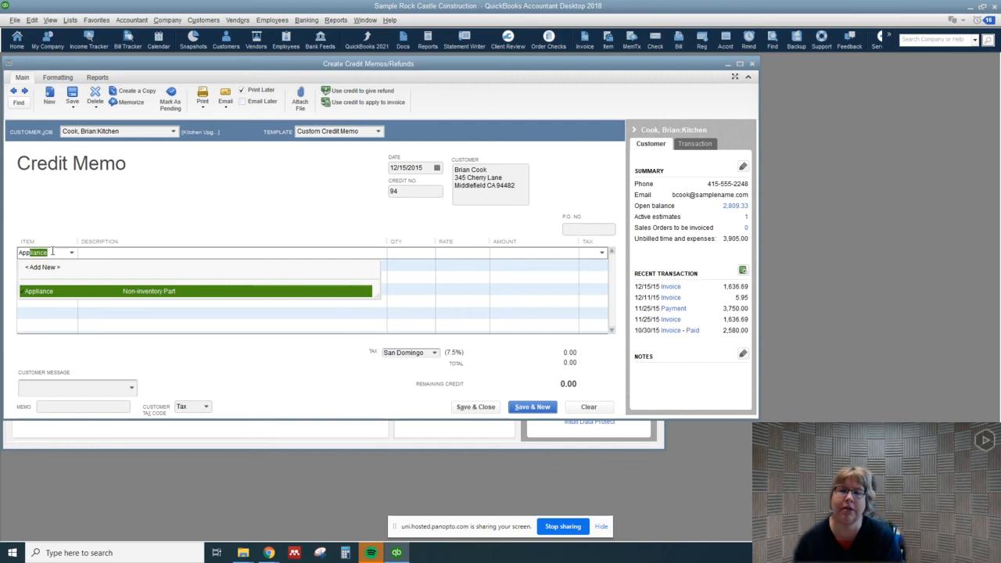
click(38, 291)
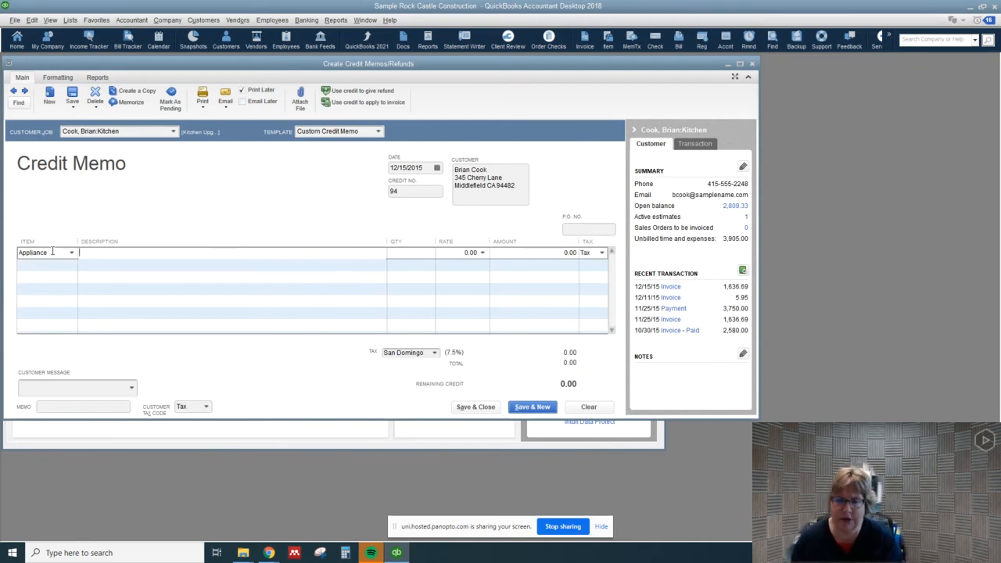
text(Dishwasher)
click(461, 252)
text(450)
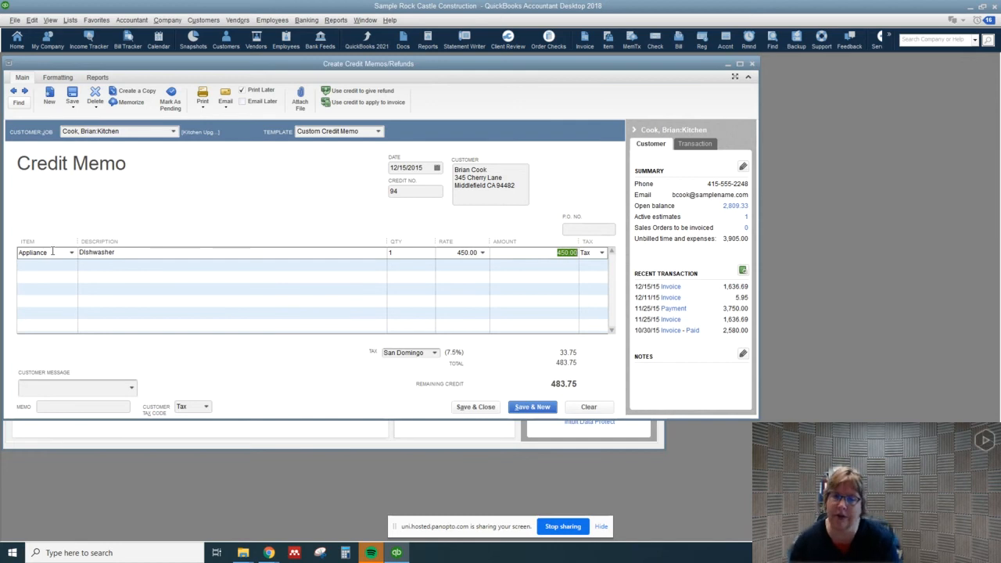
mouse_move(244, 448)
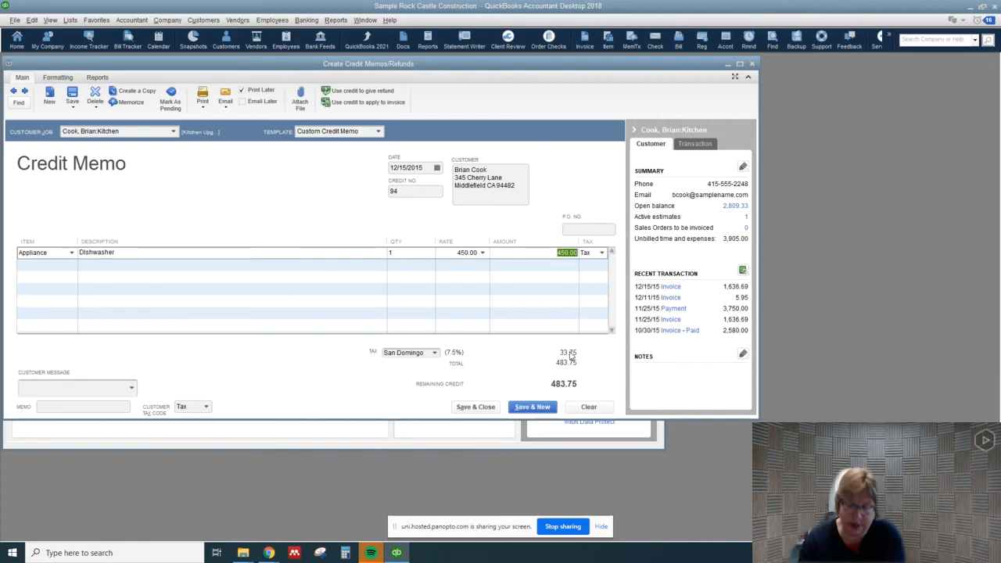
mouse_move(572, 355)
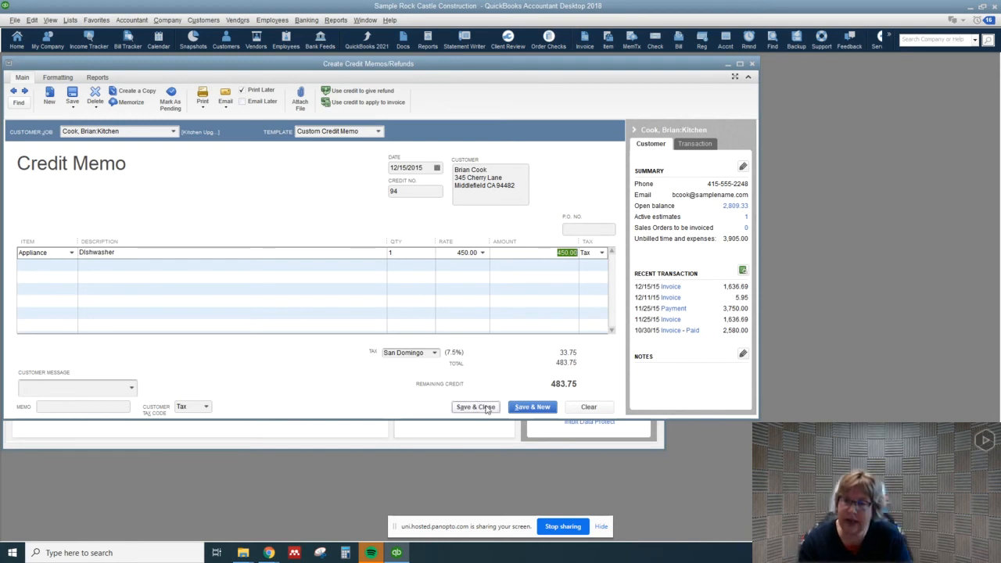
Save the Dishwasher credit memo, accept the spelling, and choose Apply to an invoice
click(475, 406)
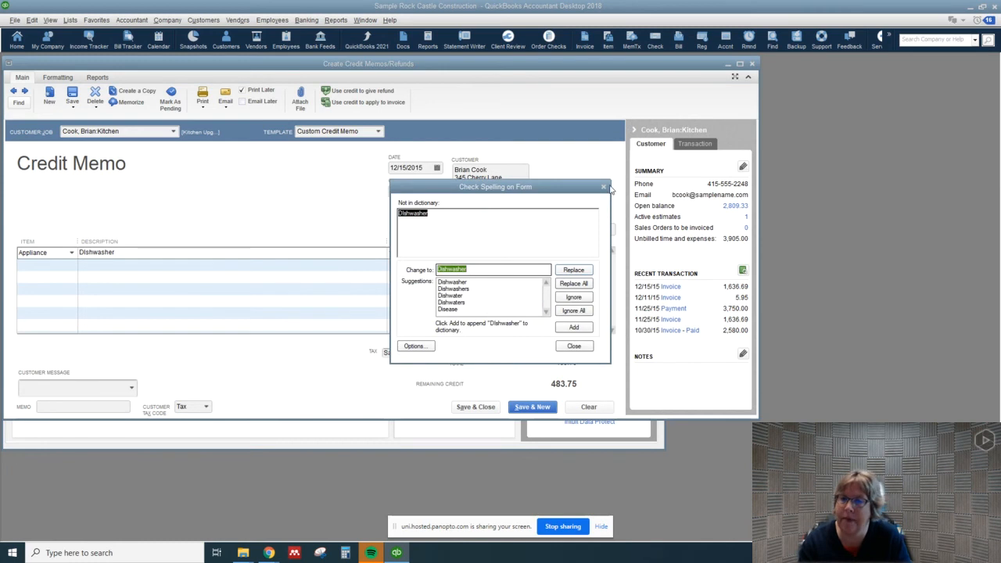
click(451, 281)
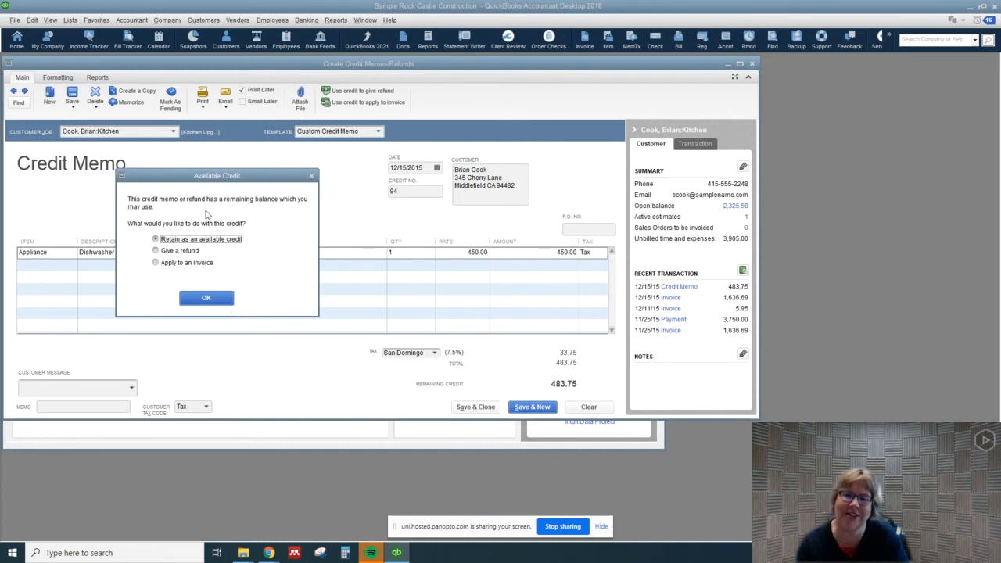
mouse_move(155, 269)
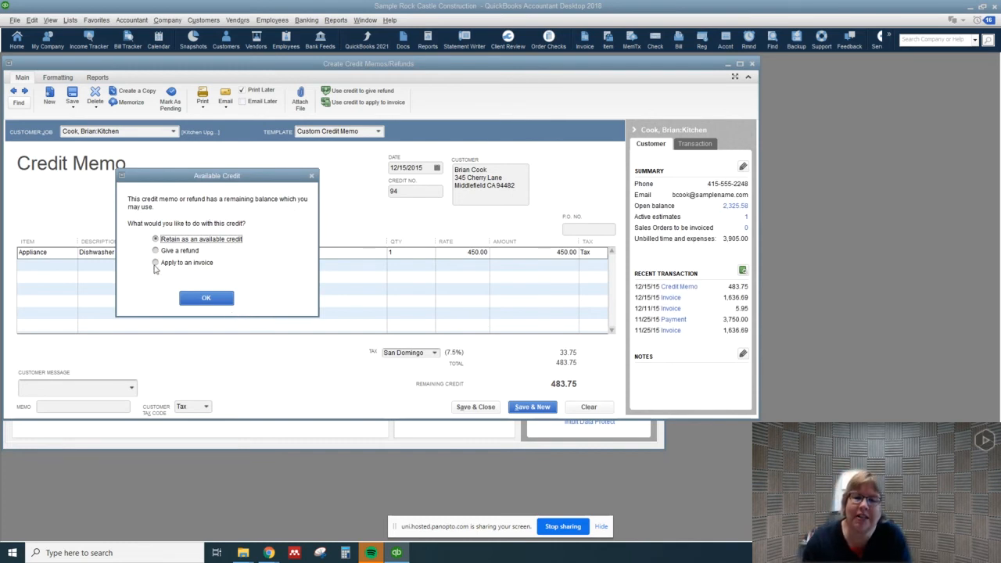
click(156, 263)
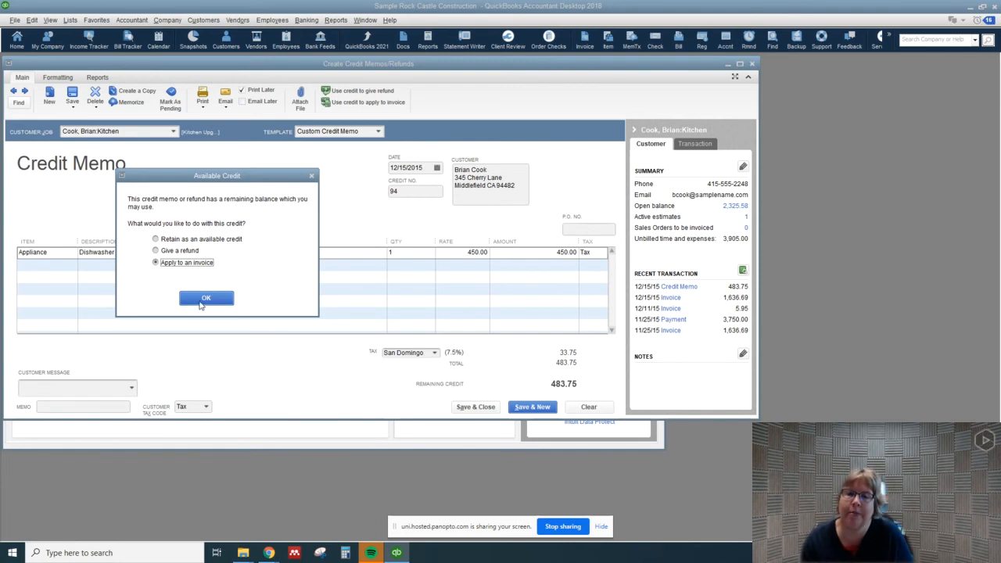
click(206, 297)
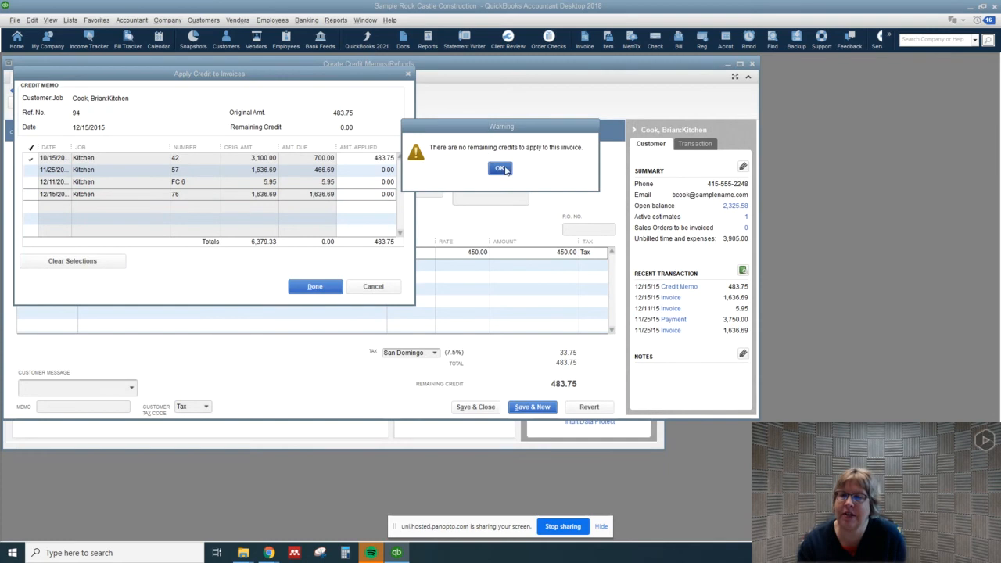
Dismiss the warning and apply the 483.75 credit to invoice 76 instead of 42
click(500, 169)
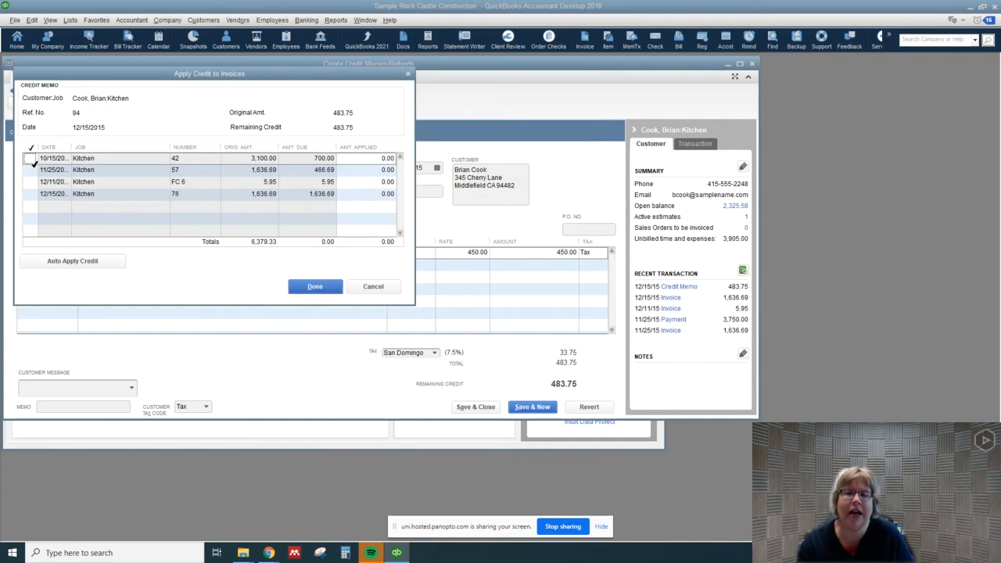
click(32, 194)
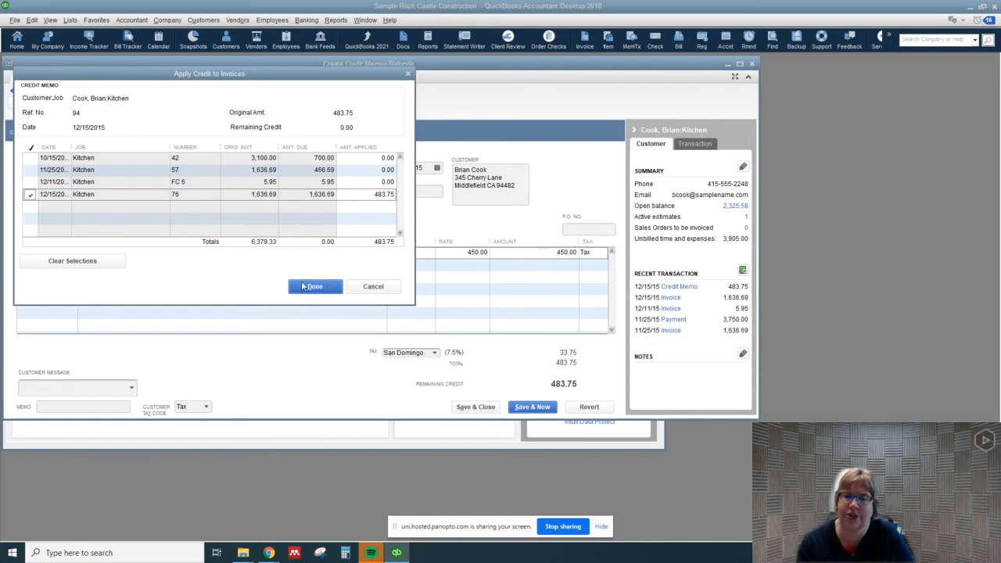
click(313, 286)
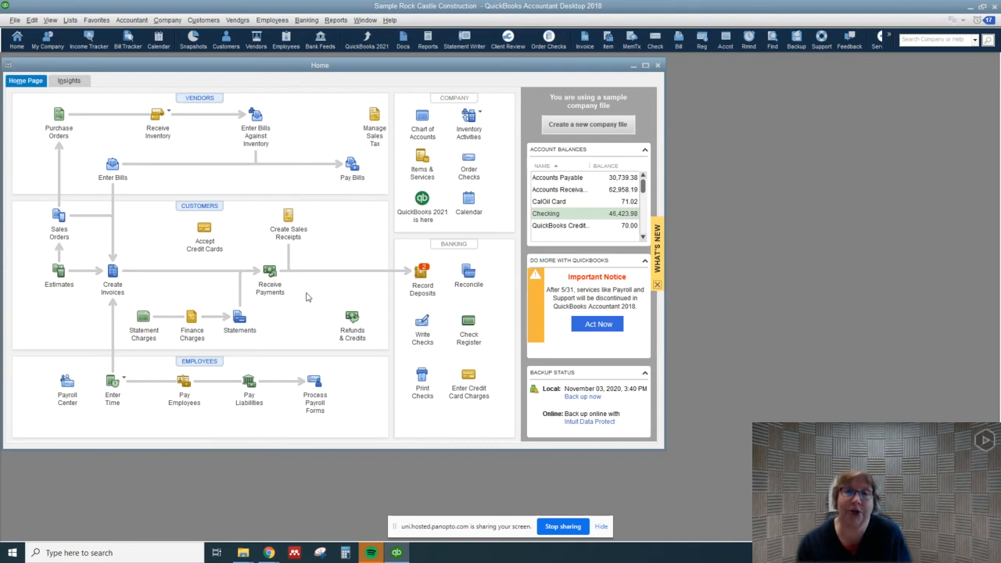
mouse_move(245, 269)
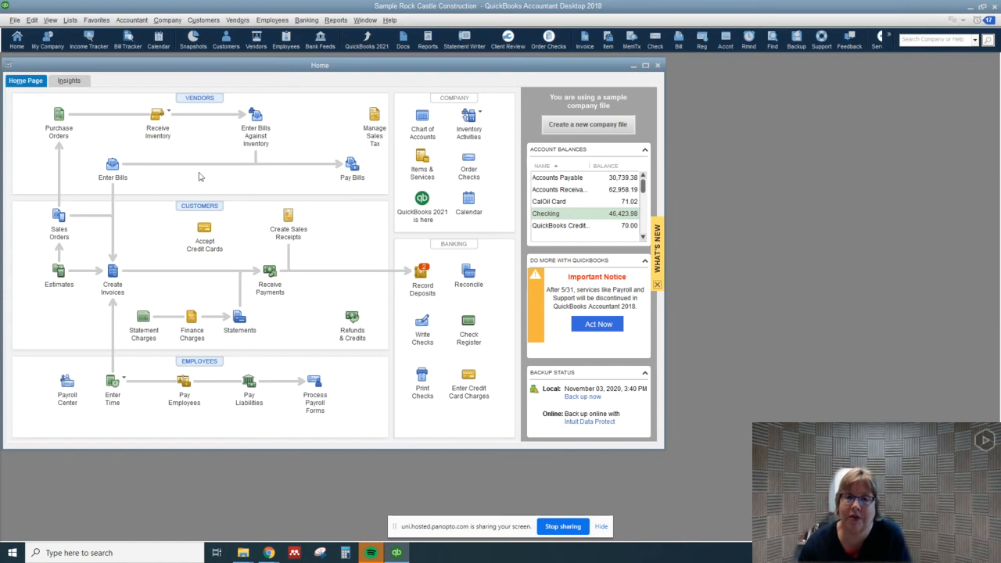
mouse_move(186, 90)
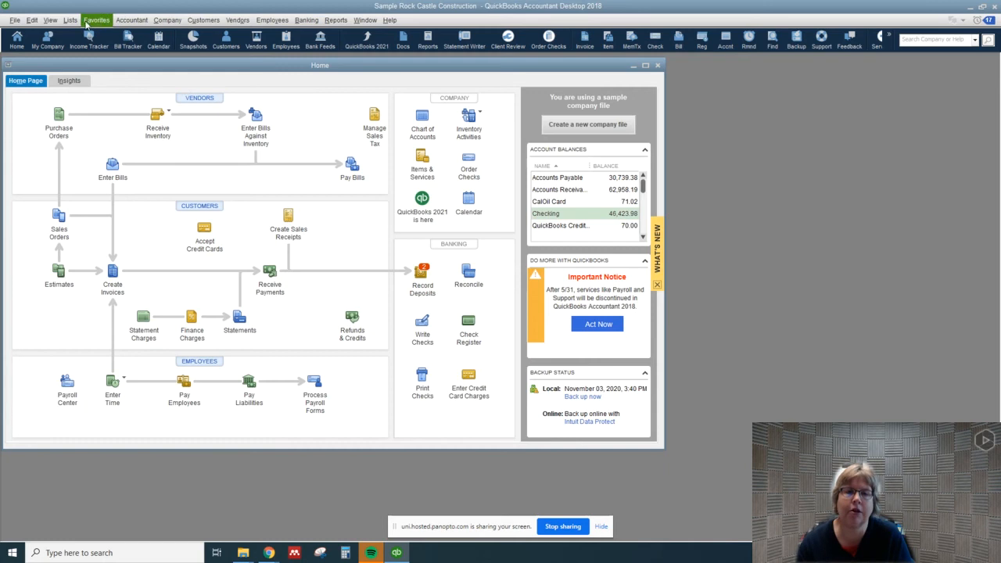
Bring up the Lists menu from the Home page
click(69, 19)
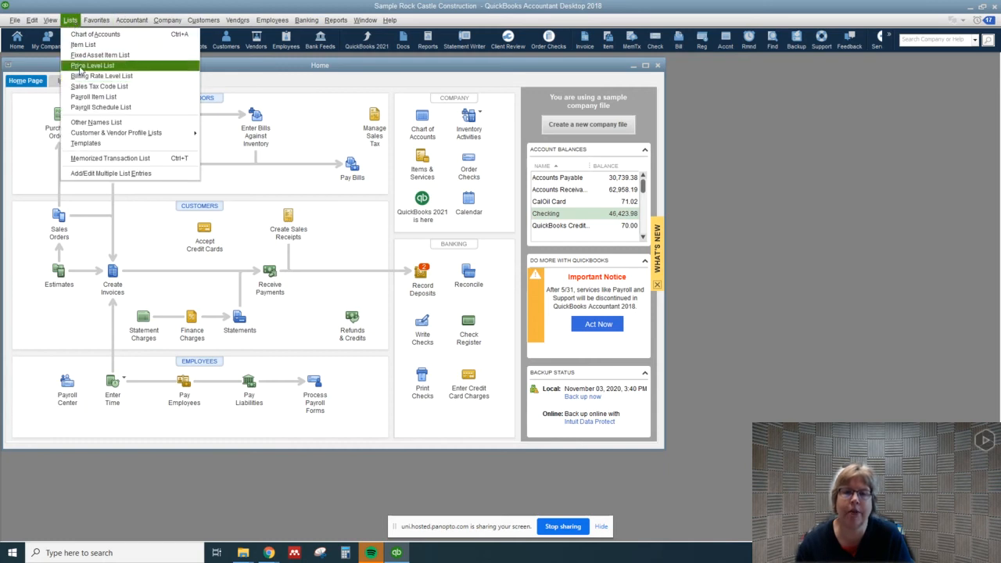
From Price Level List, start a new price level named Commercial that decreases prices
click(91, 66)
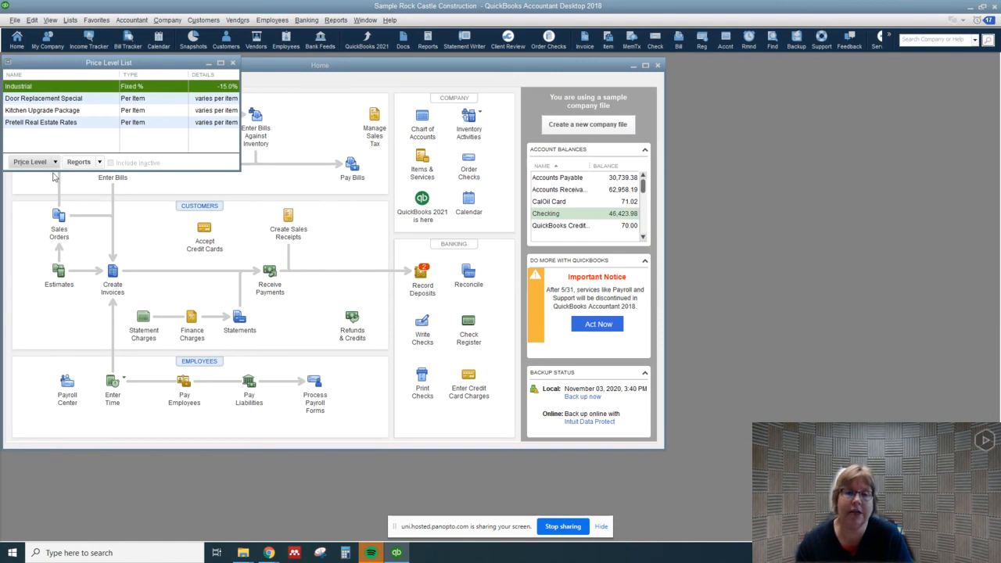
click(35, 161)
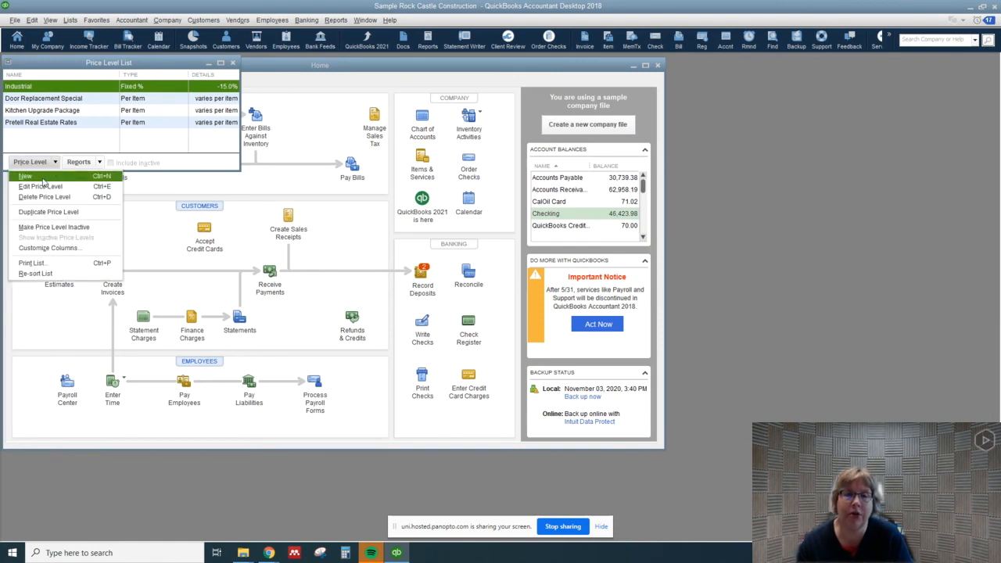
click(25, 175)
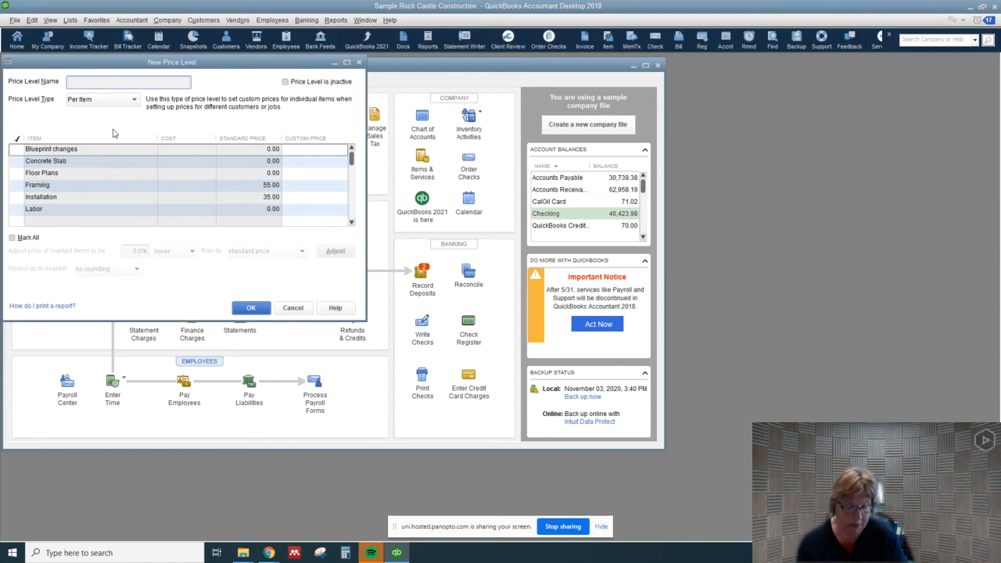
text(Commercial)
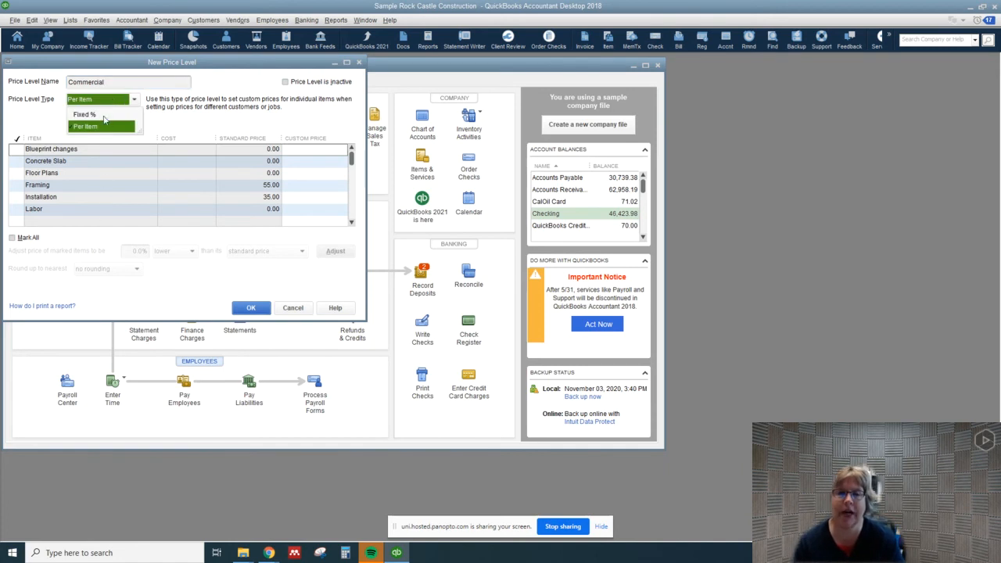
click(84, 114)
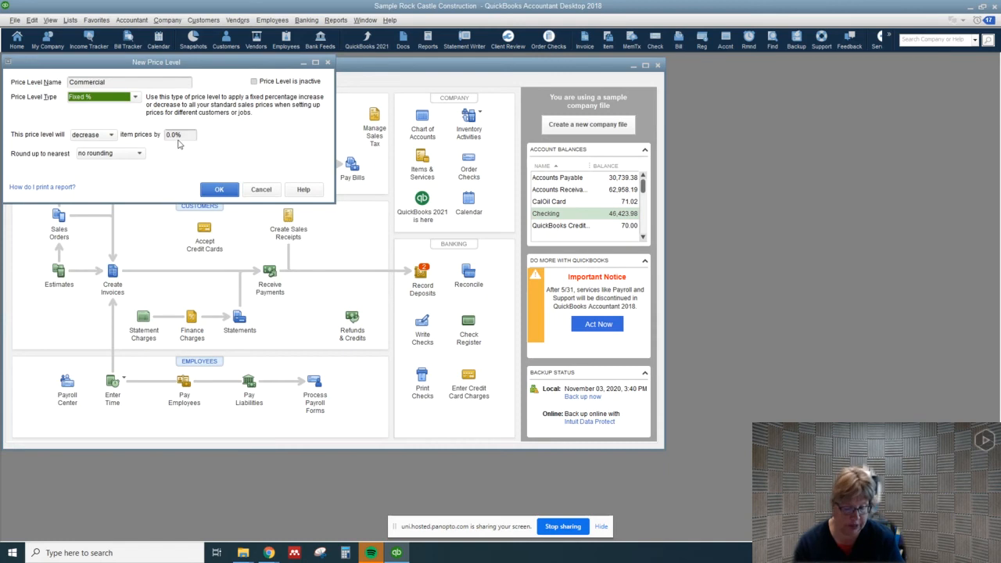
Set a fixed 10.0% decrease rounded up to the nearest .01 and save the price level
click(180, 135)
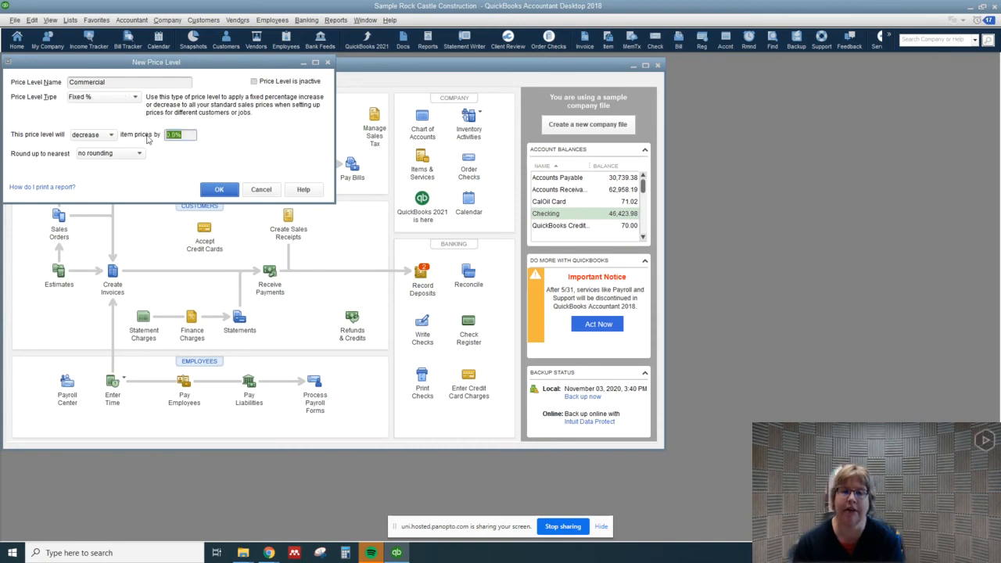
text(10.0%)
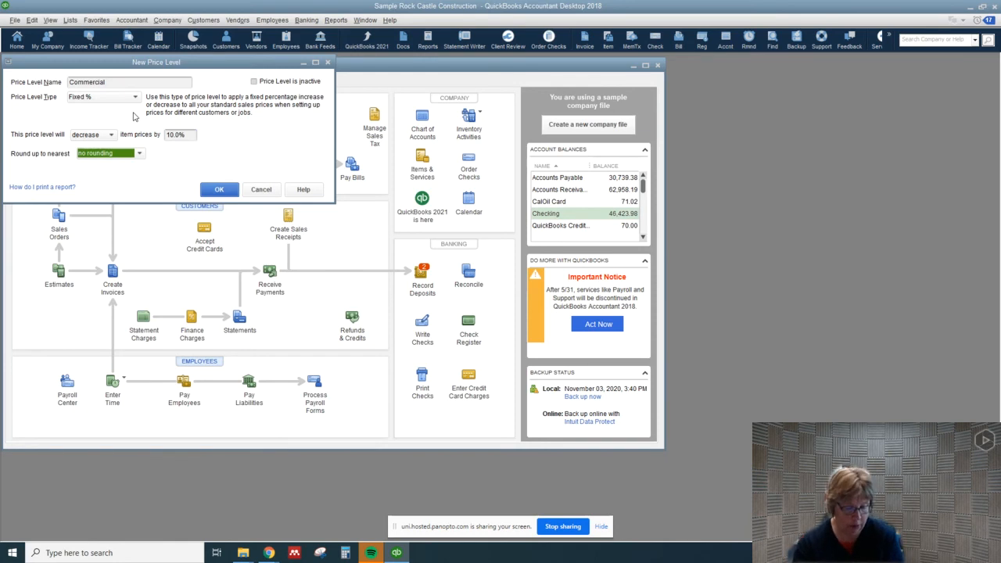
mouse_move(133, 155)
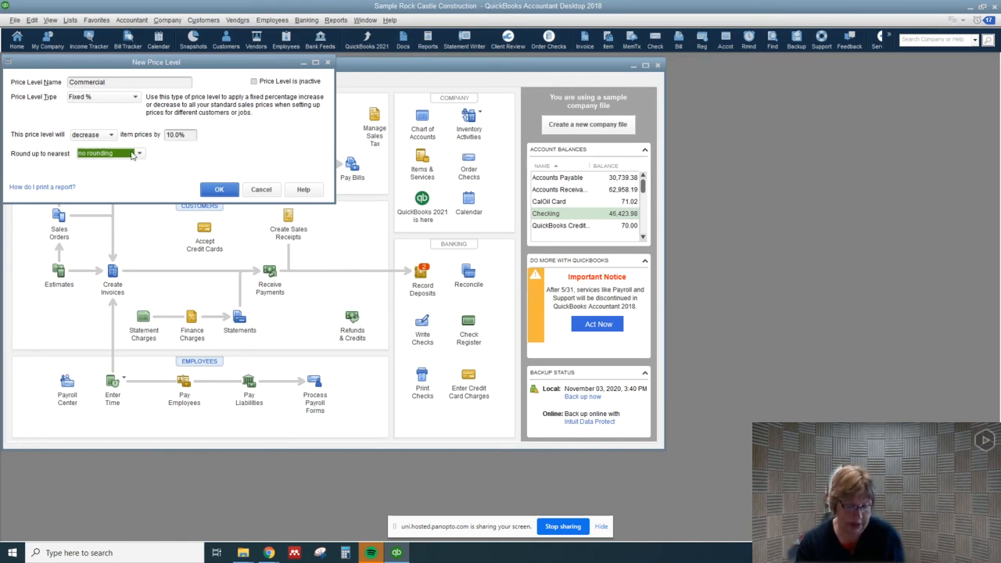
click(137, 153)
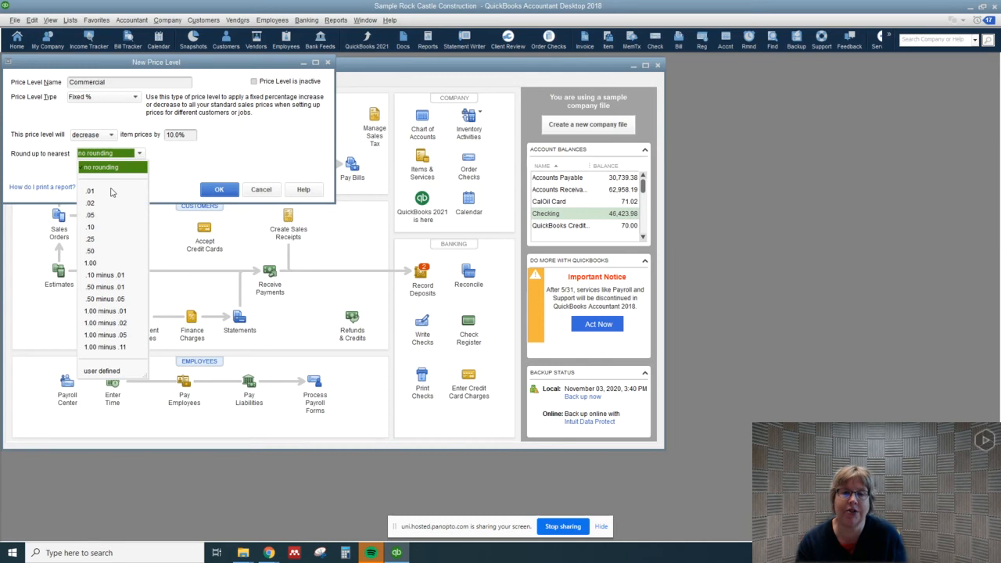
click(89, 191)
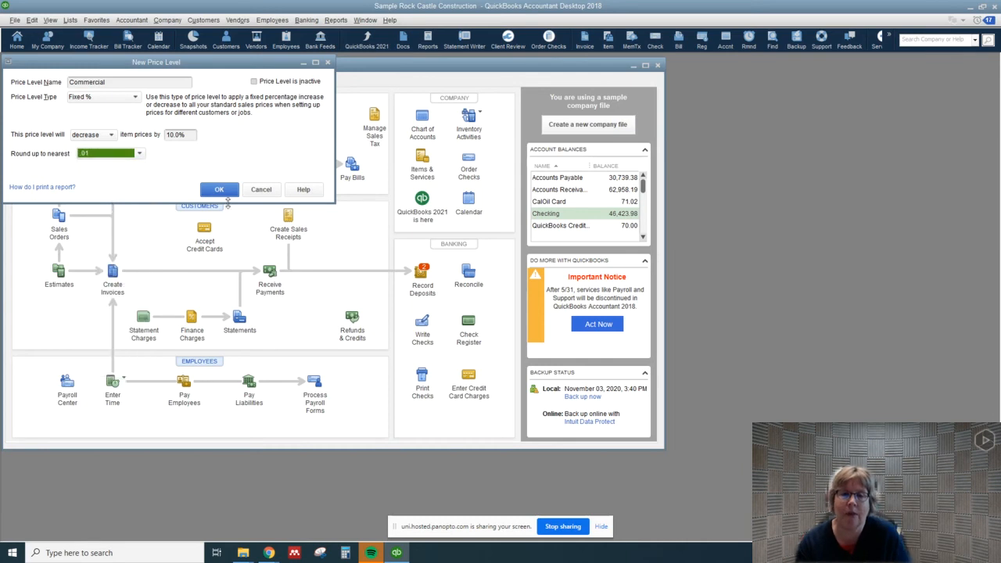
click(219, 189)
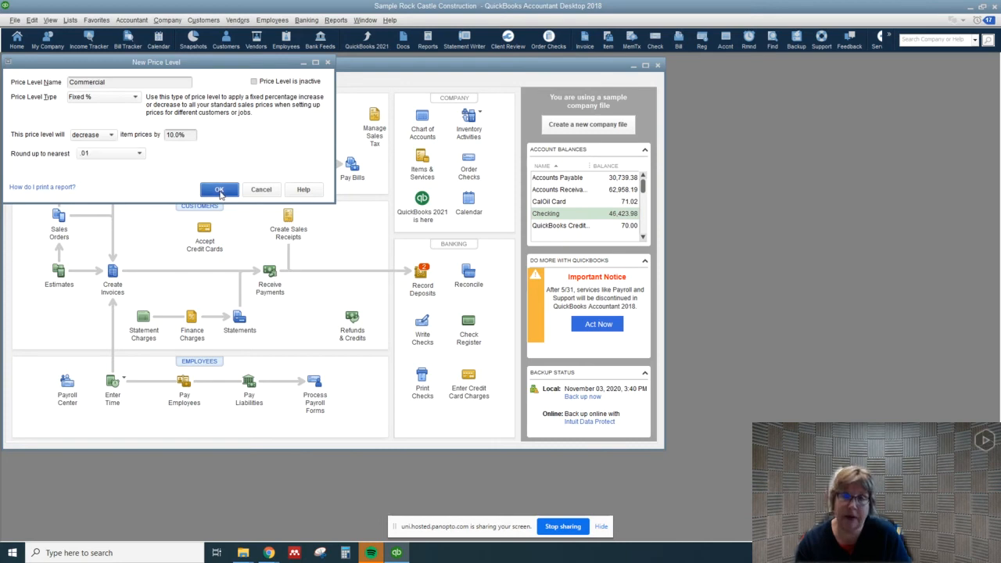
click(219, 189)
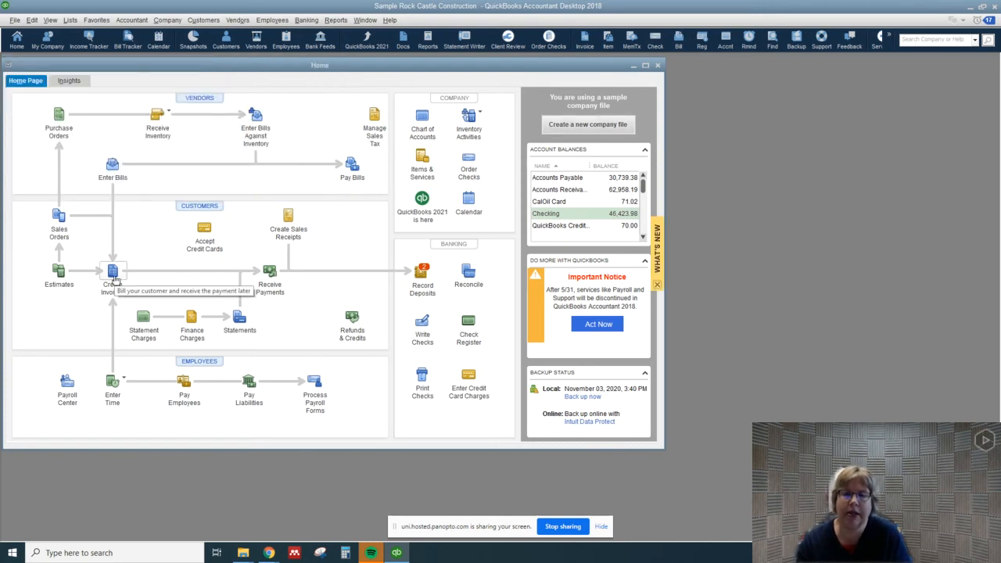
click(112, 273)
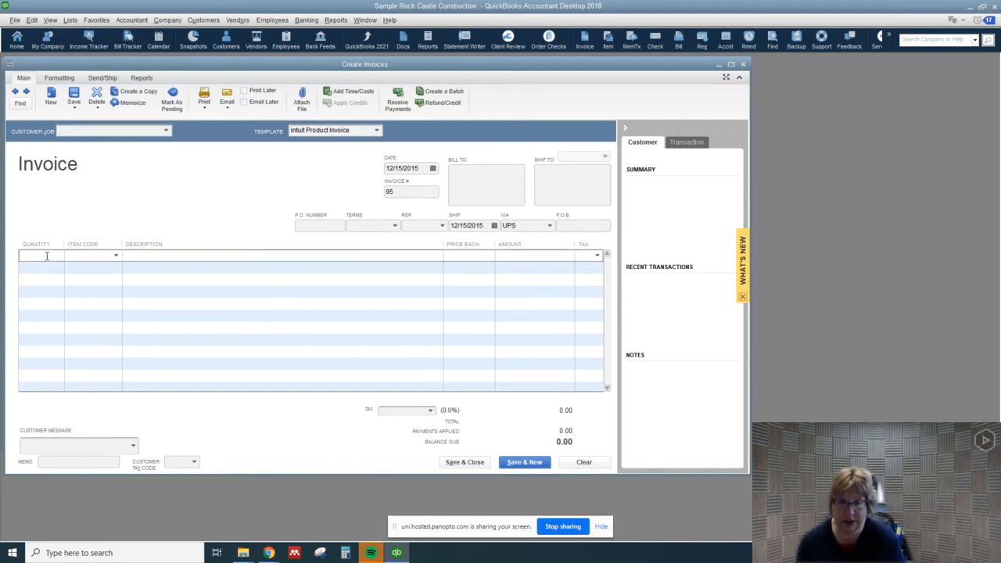
text(Frames)
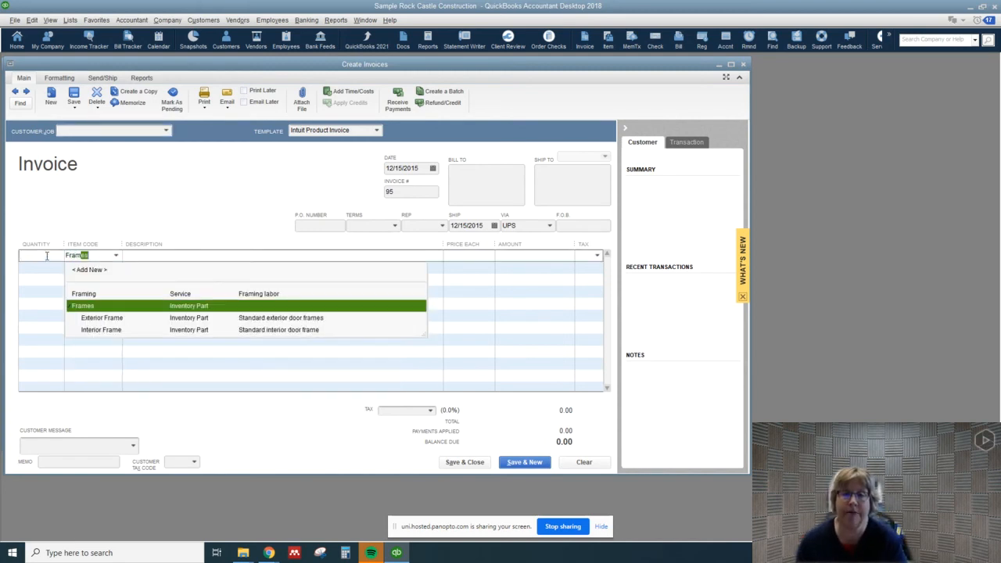
click(84, 294)
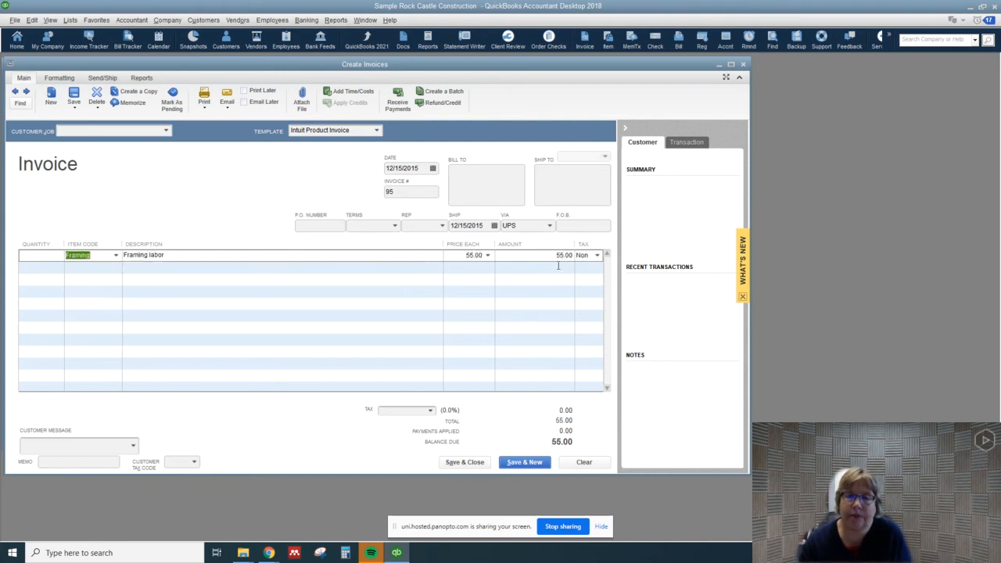
click(488, 255)
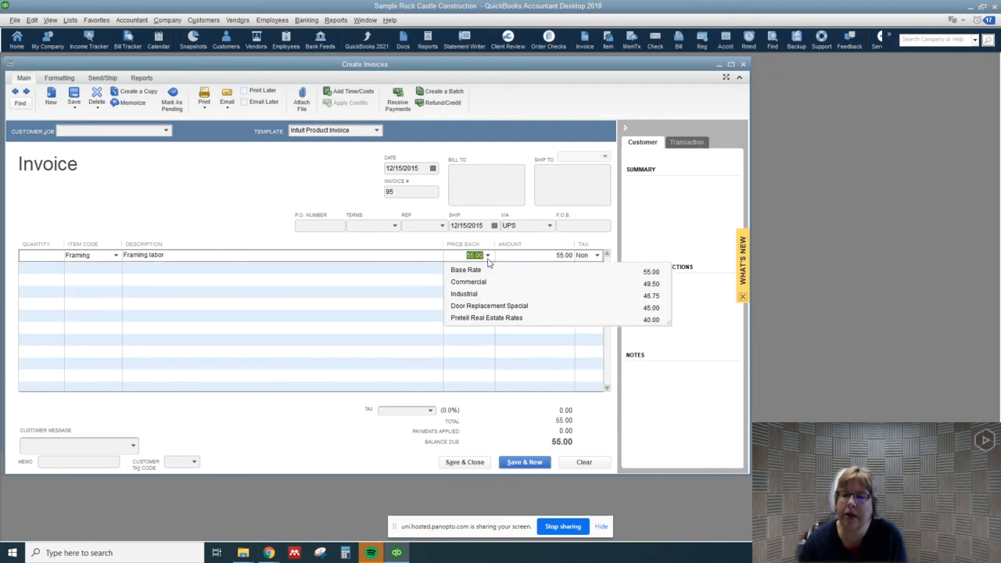
mouse_move(475, 296)
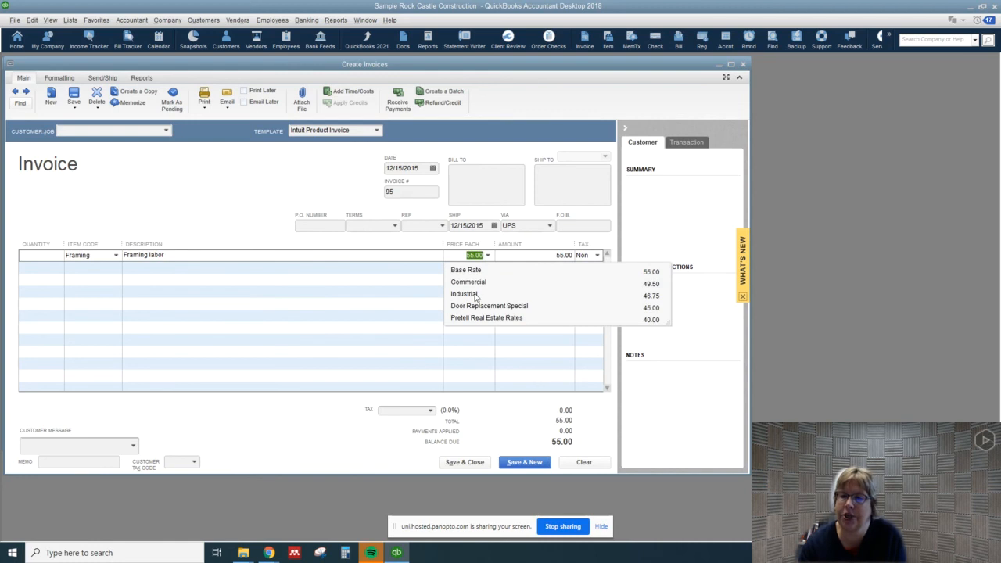
mouse_move(476, 300)
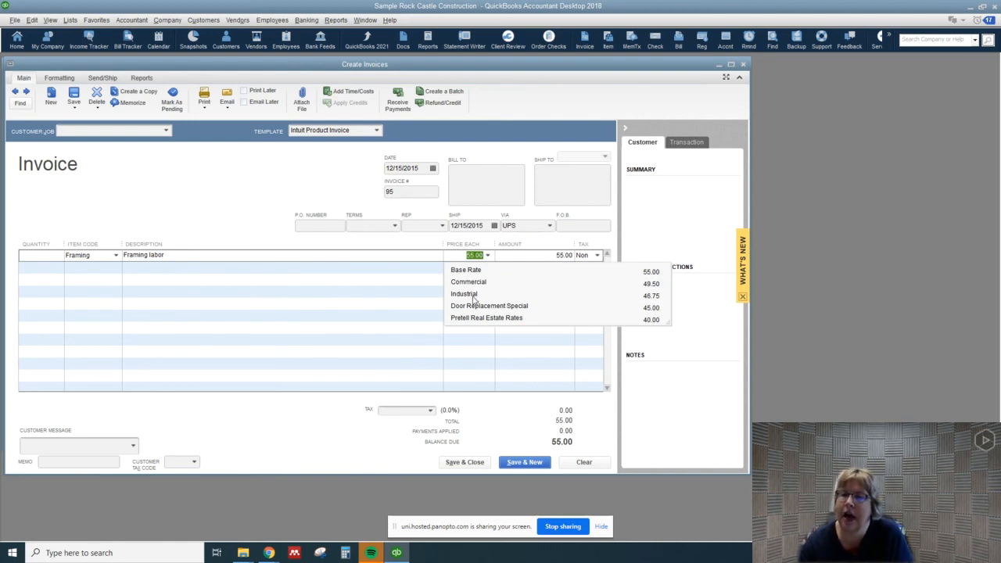
click(463, 294)
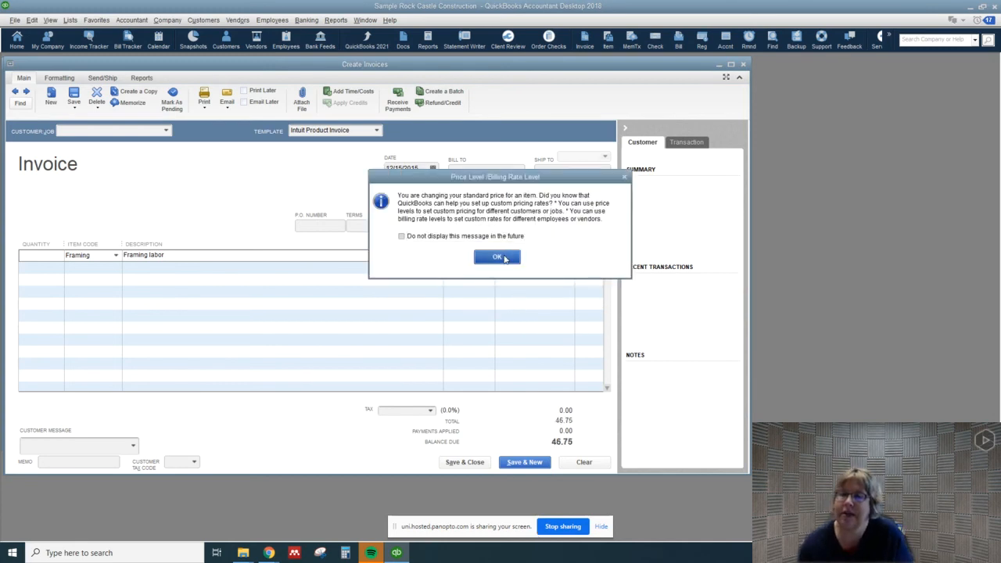
click(497, 257)
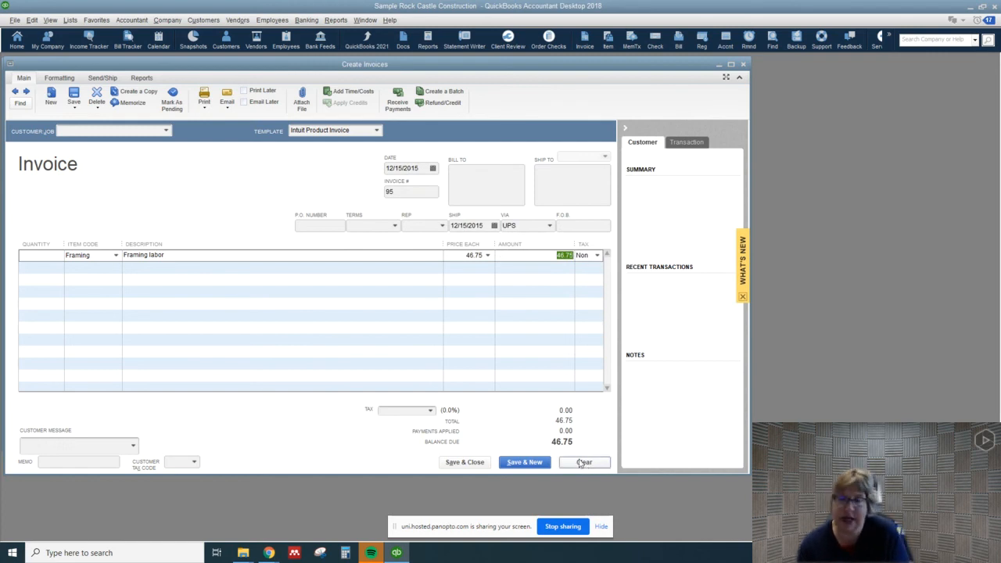
click(583, 461)
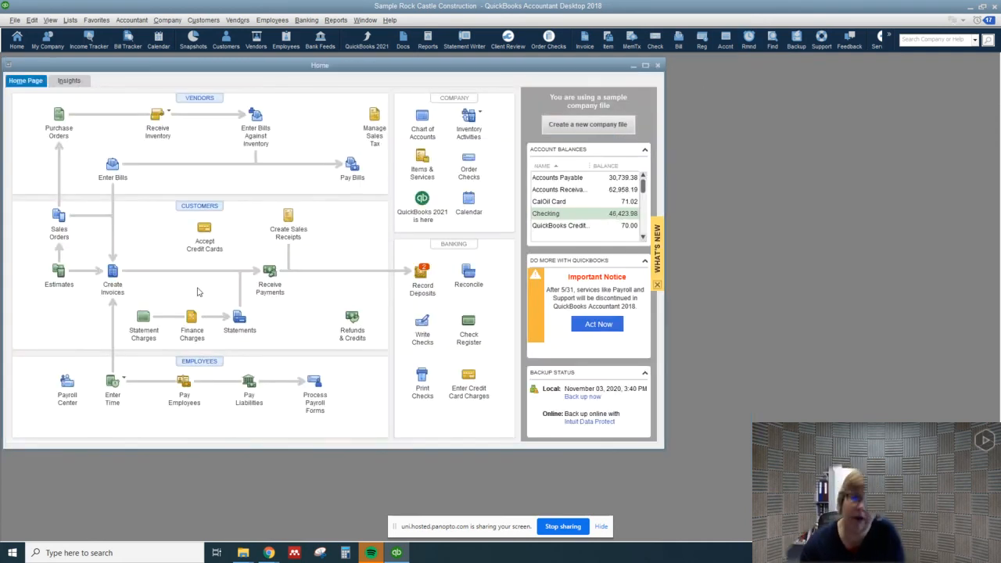
mouse_move(362, 238)
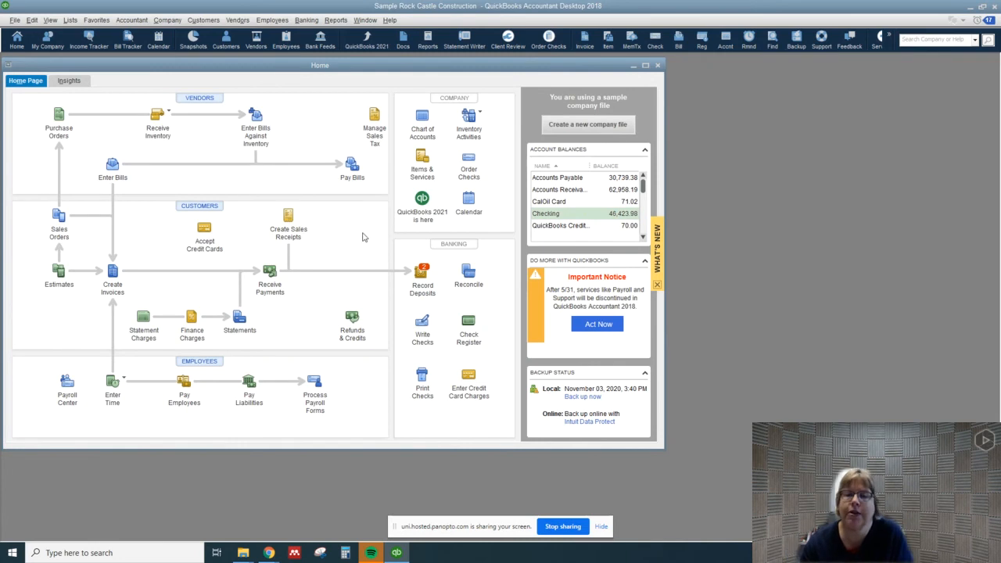
mouse_move(94, 258)
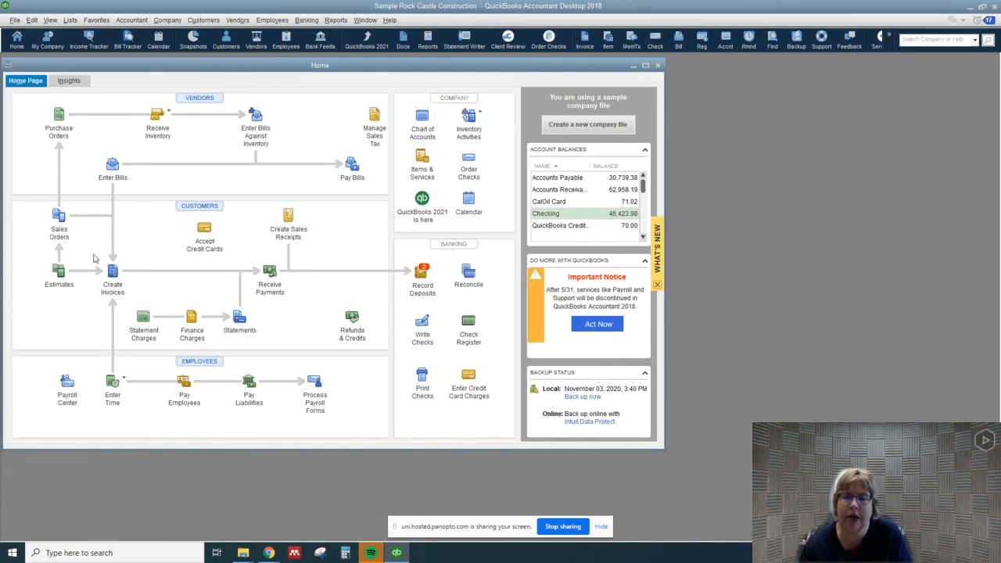
mouse_move(305, 262)
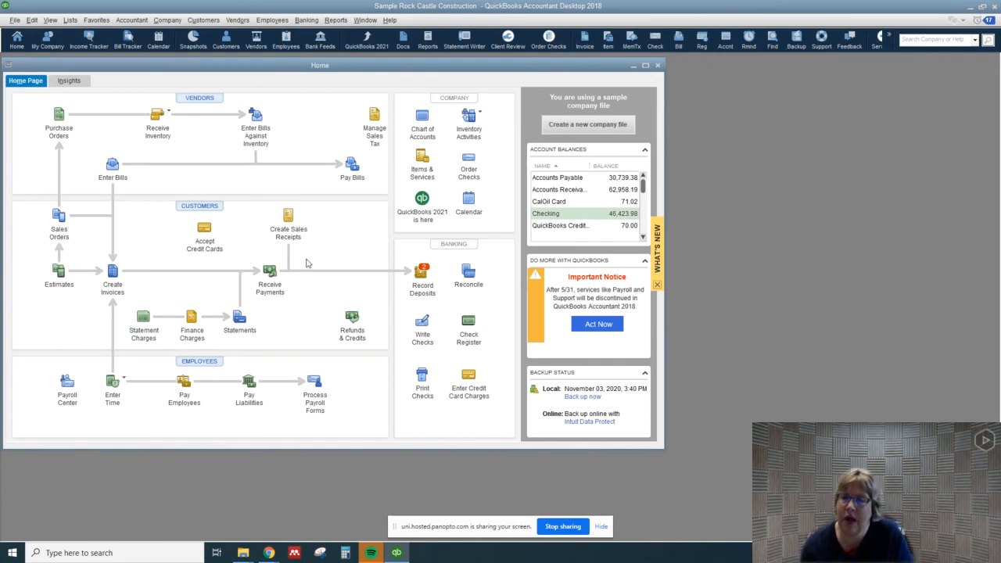
mouse_move(288, 215)
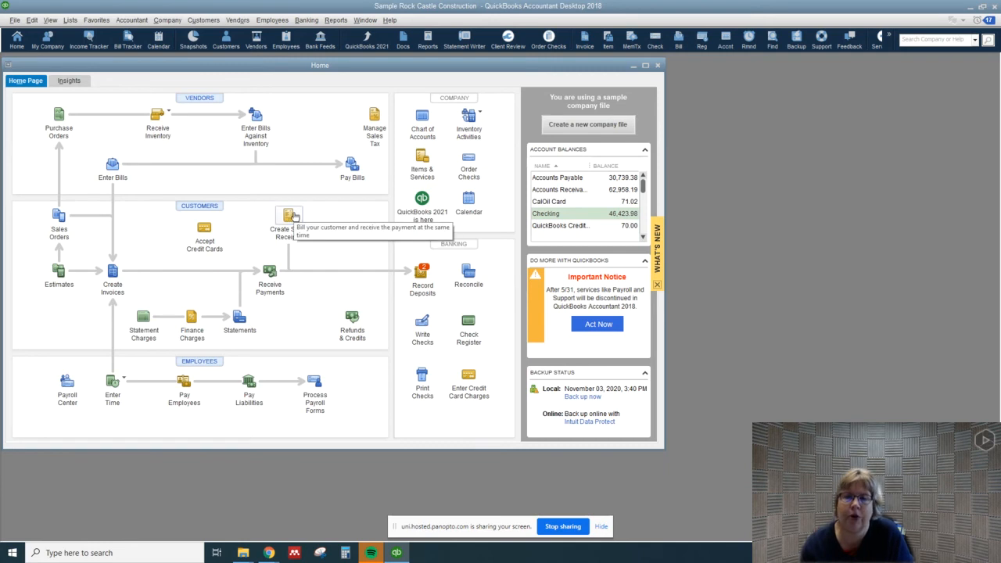
mouse_move(290, 221)
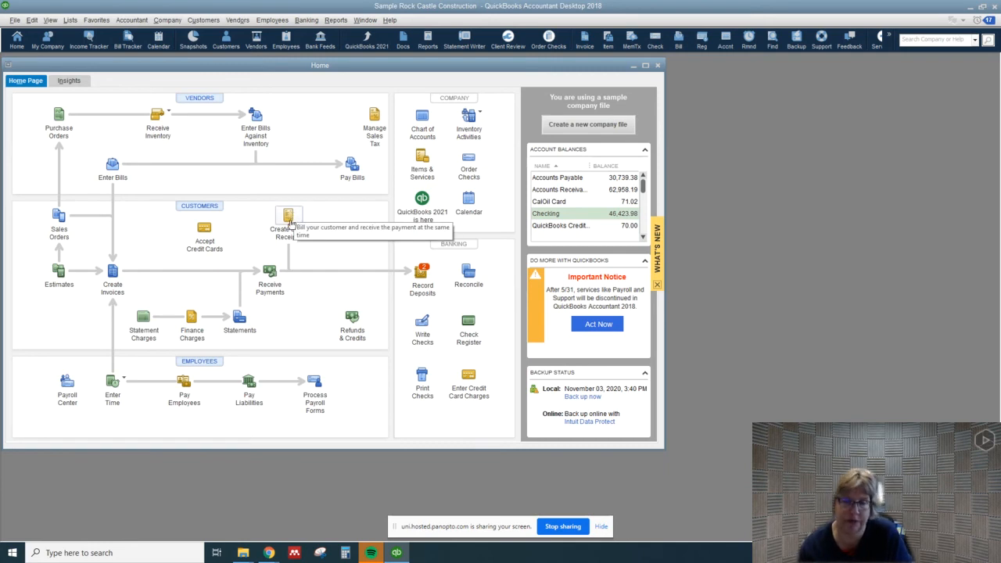
Create a new sales receipt assigned to the Barley, Renee:Repairs job
click(288, 219)
text(B)
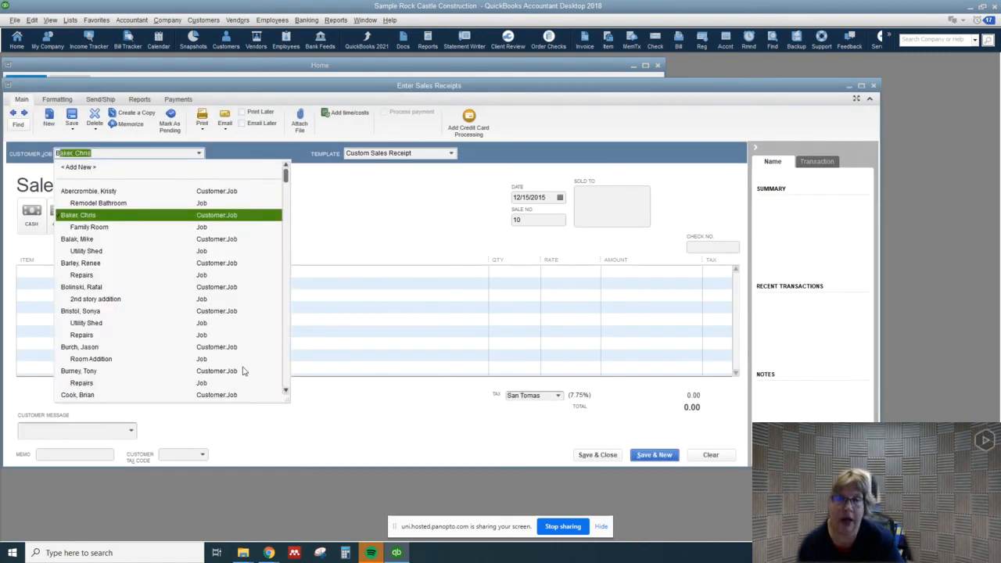
click(79, 262)
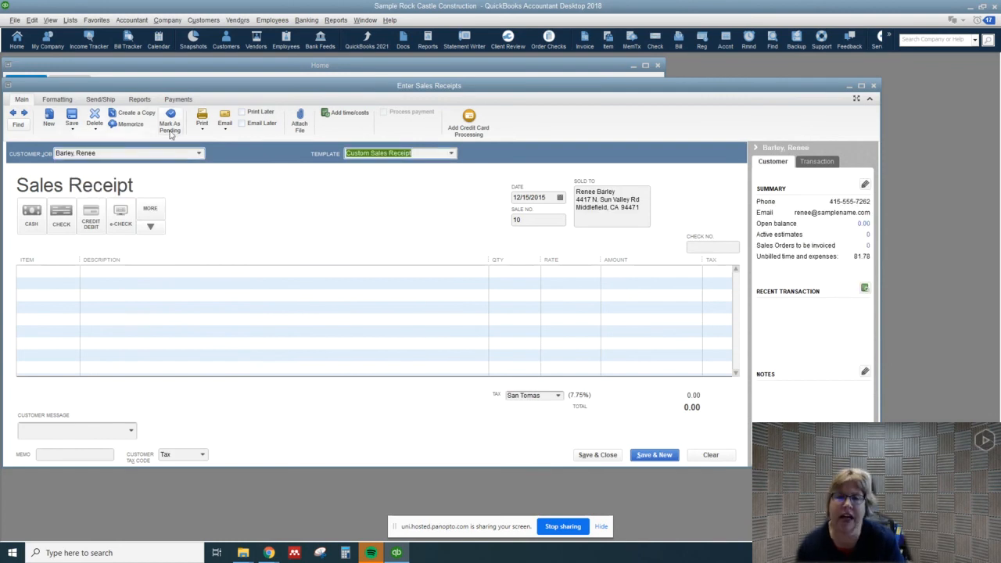
click(199, 153)
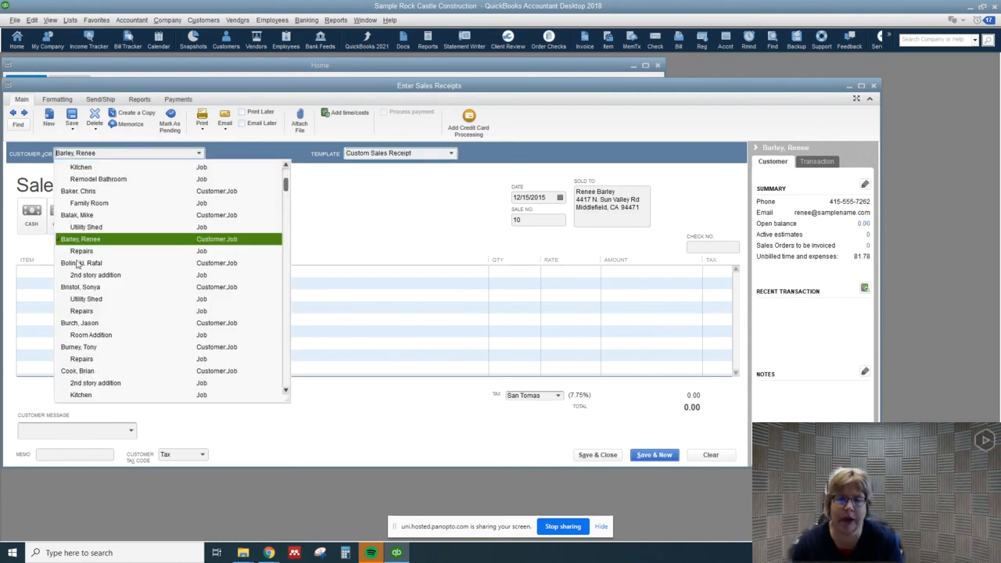
click(81, 250)
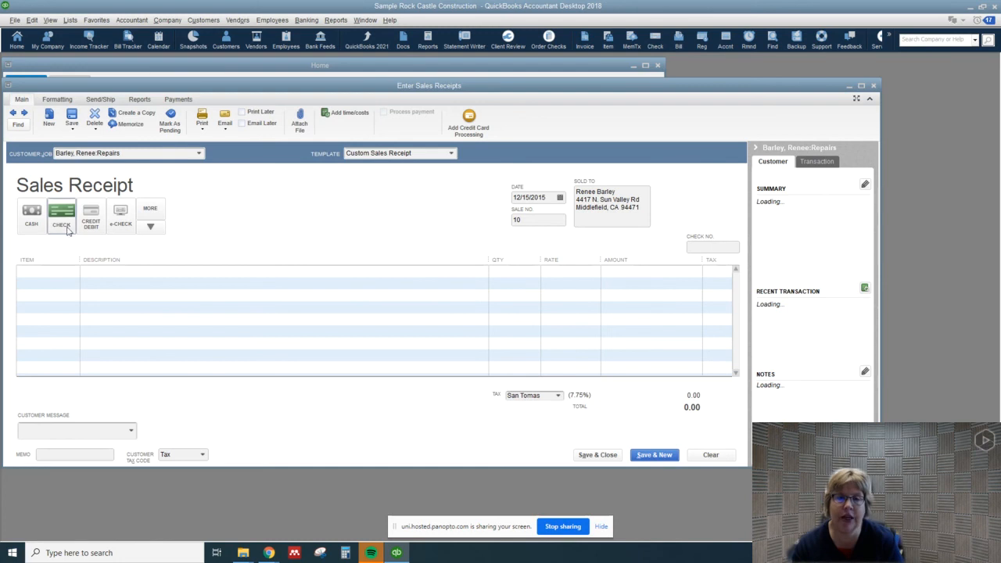
Mark payment by check 1653 and add 6 Hardware:Doorknobs Std, totalling 193.95
click(31, 217)
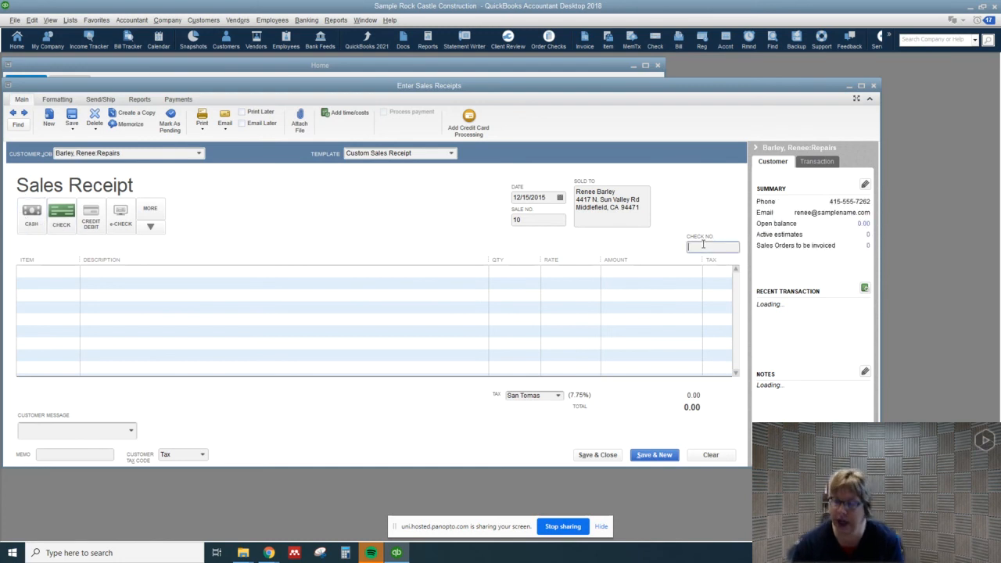
text(1653)
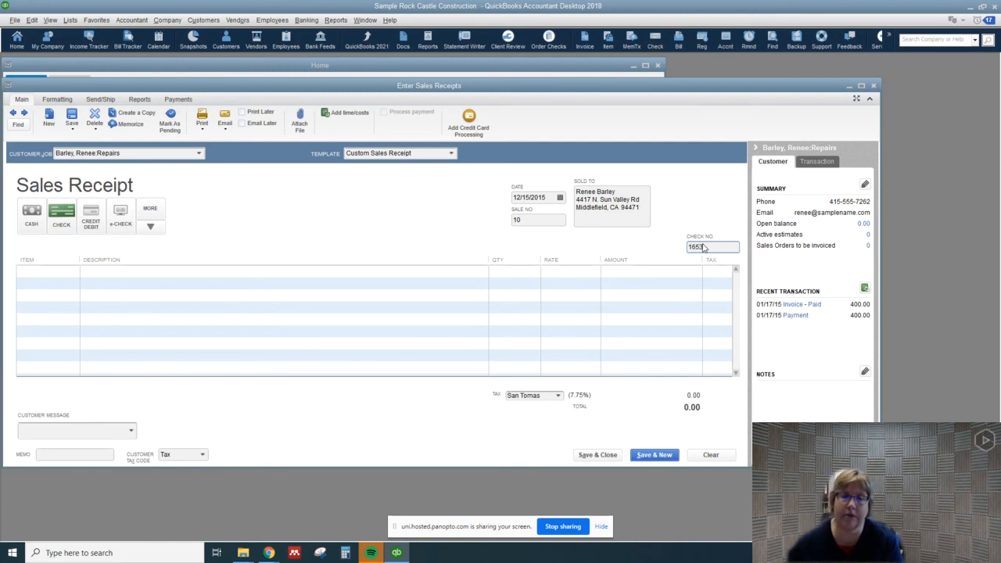
click(47, 272)
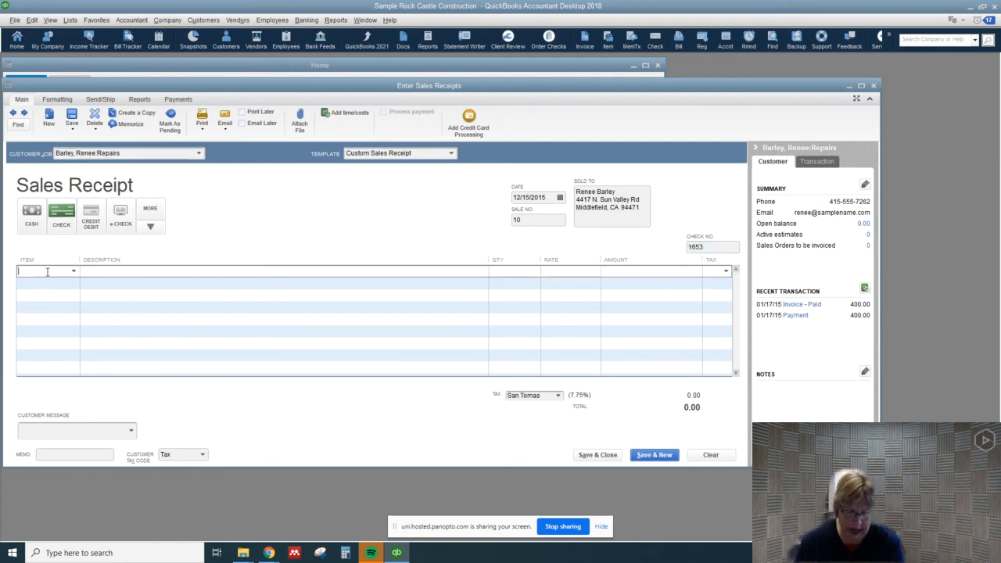
text(Hardware)
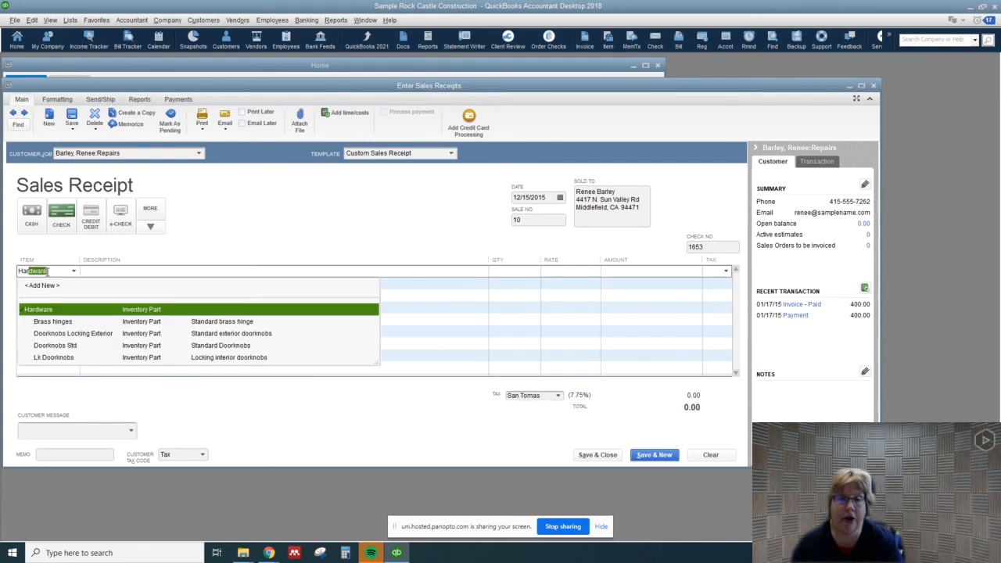
click(55, 345)
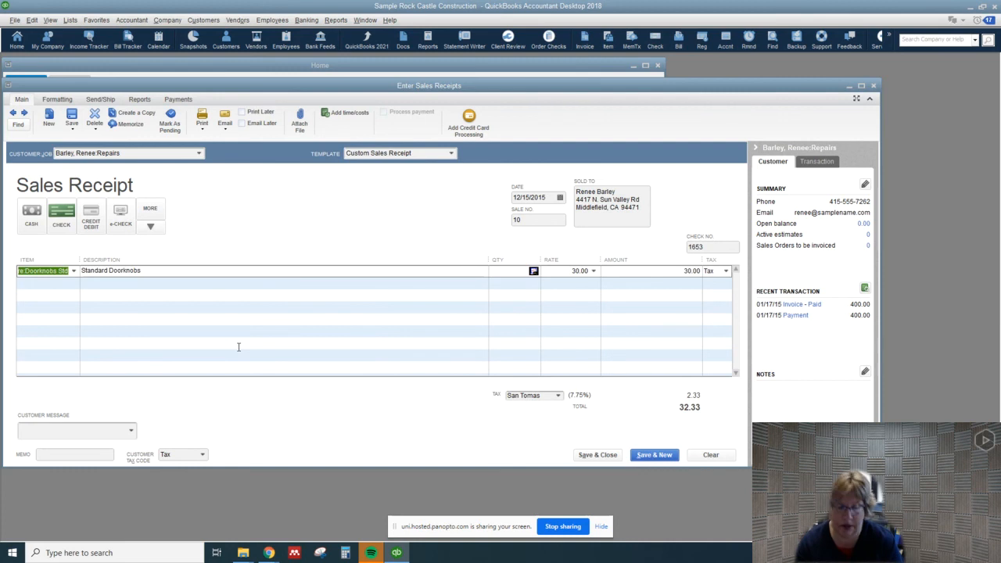
mouse_move(507, 272)
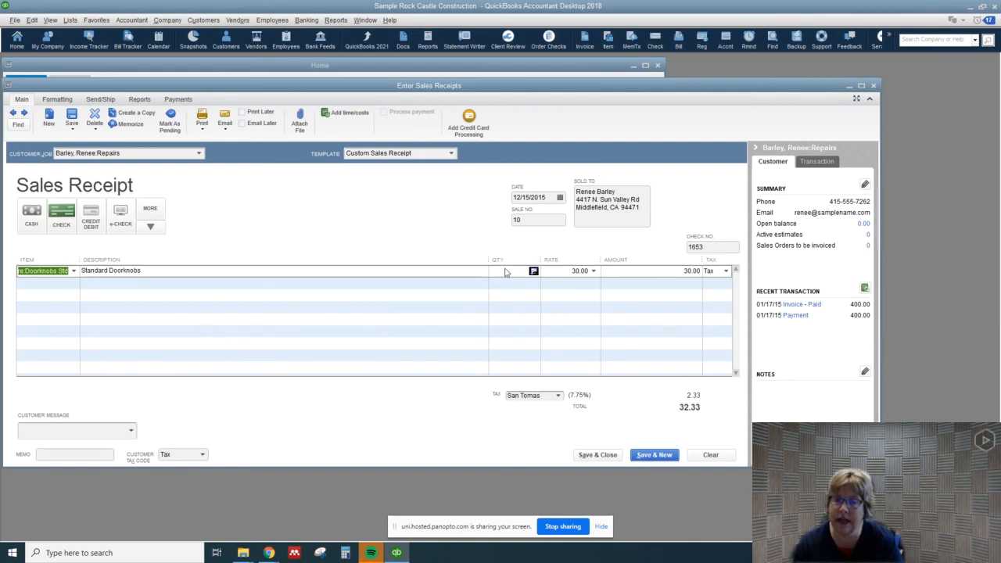
text(6)
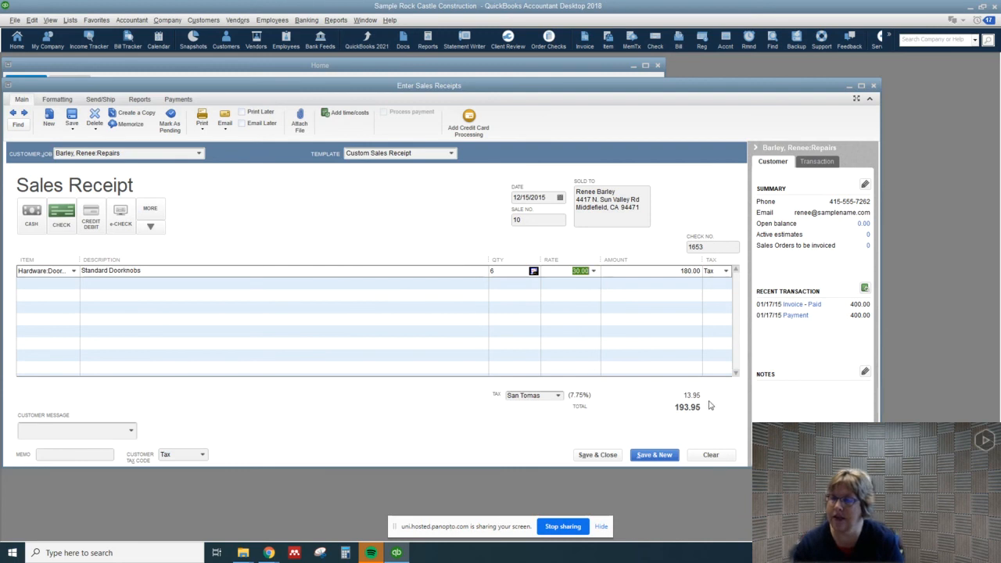
mouse_move(682, 416)
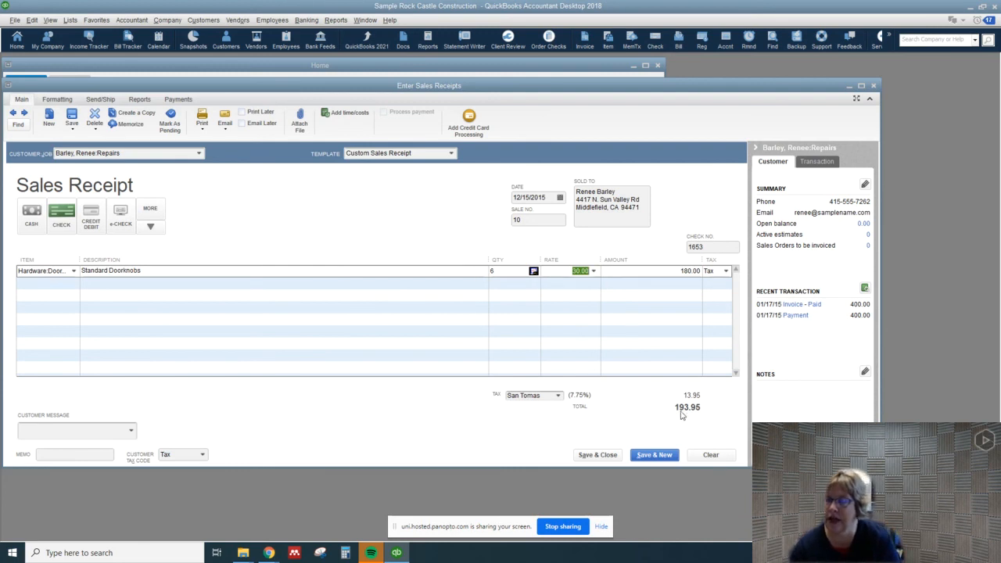
mouse_move(679, 419)
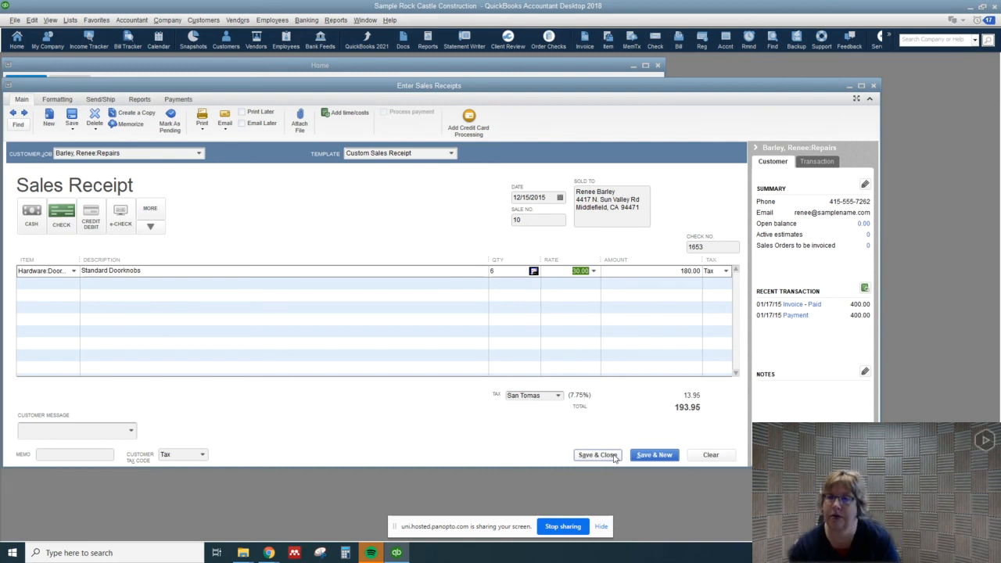
Save and close the receipt, then show the Accountant & Taxes Journal report
click(597, 454)
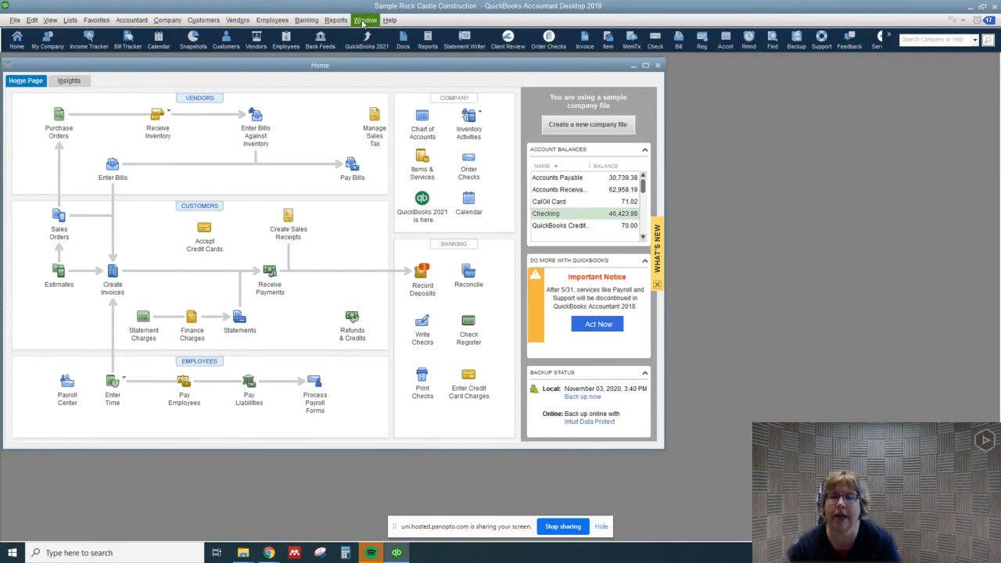
click(335, 19)
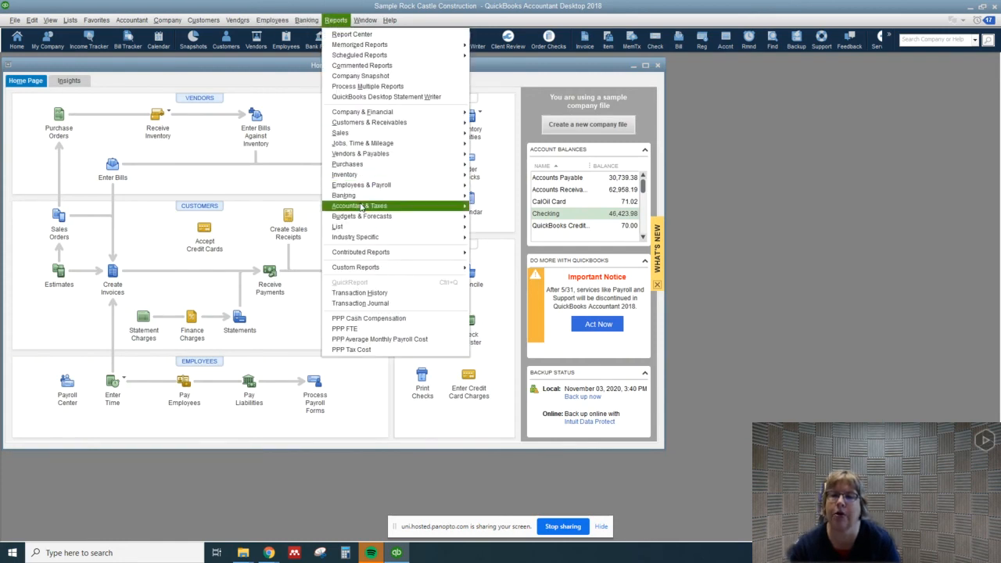
mouse_move(359, 205)
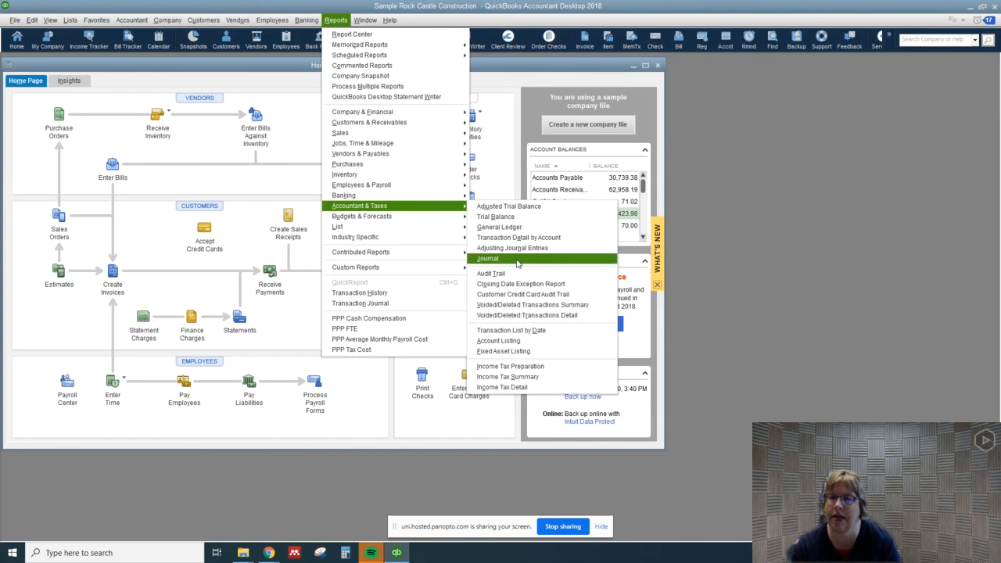
click(488, 258)
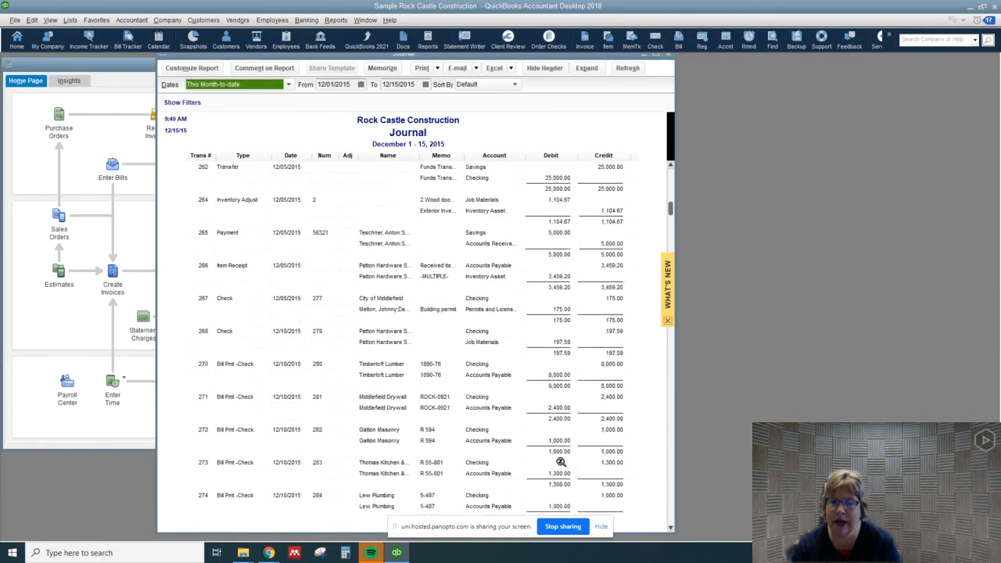
scroll(down, 3)
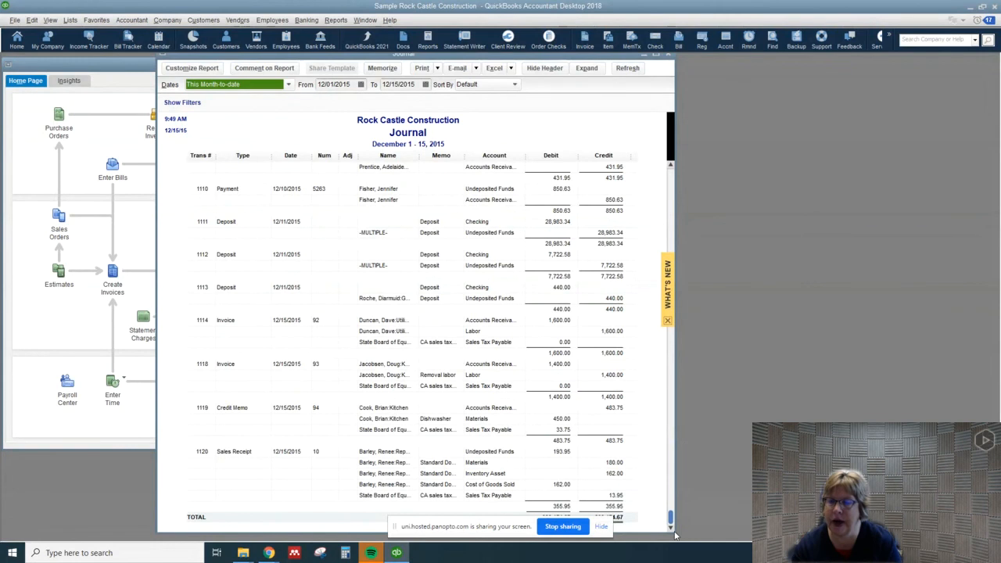
mouse_move(463, 467)
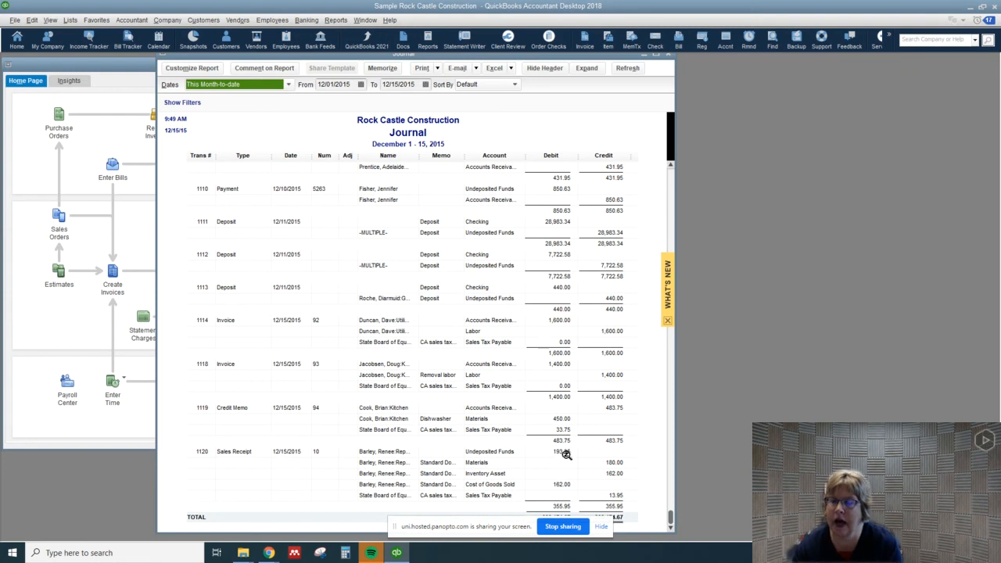
mouse_move(560, 454)
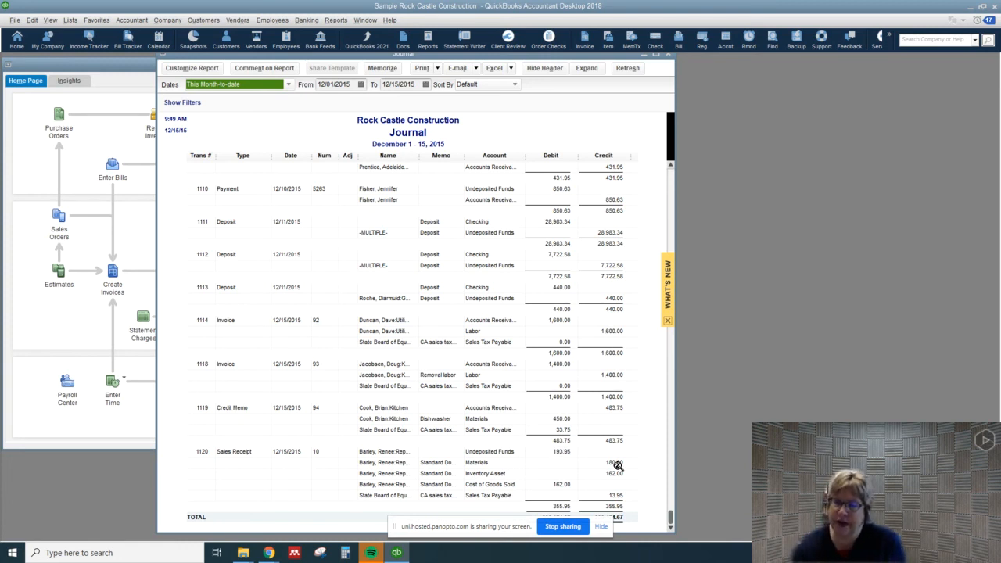
mouse_move(617, 472)
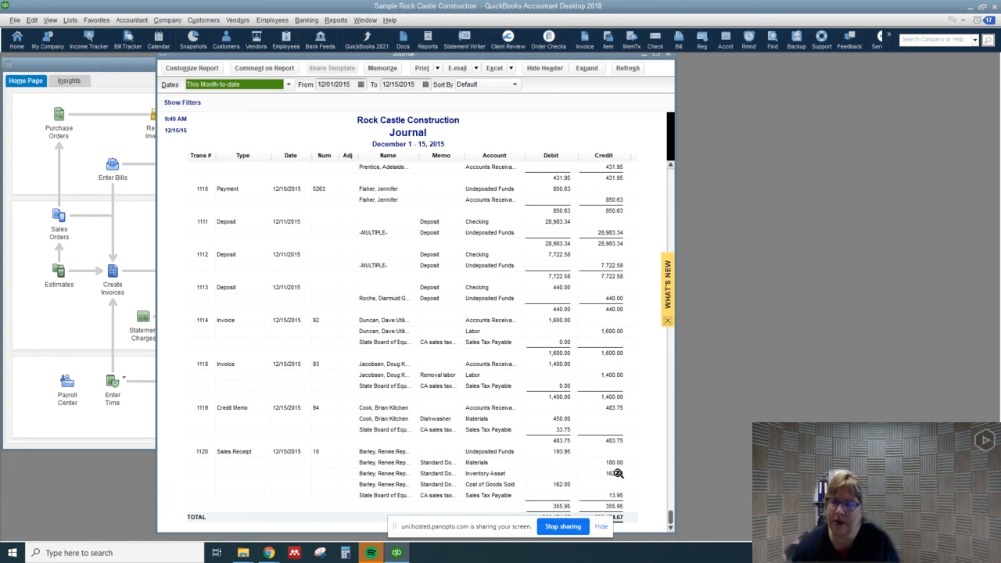
mouse_move(582, 494)
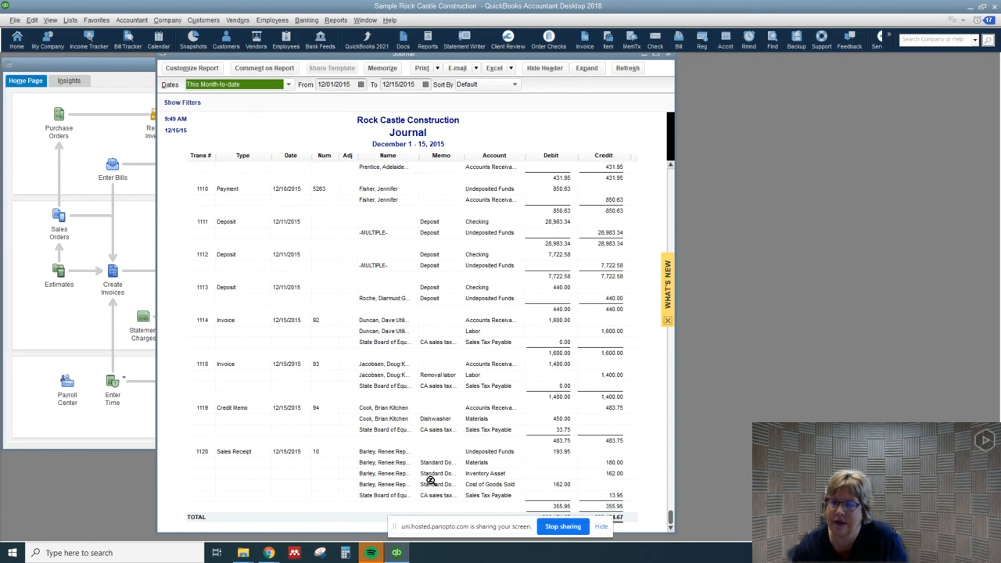
mouse_move(561, 432)
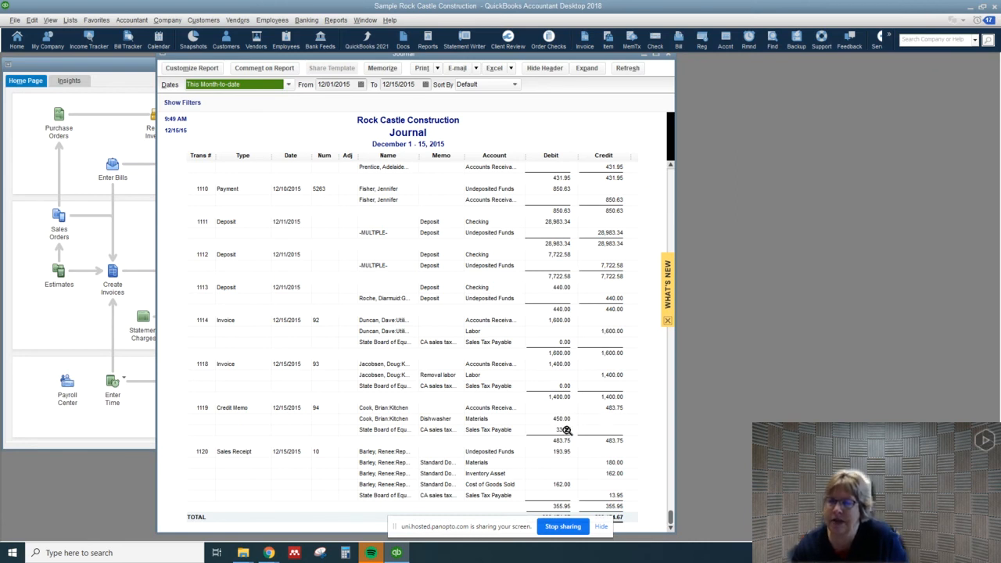
mouse_move(612, 283)
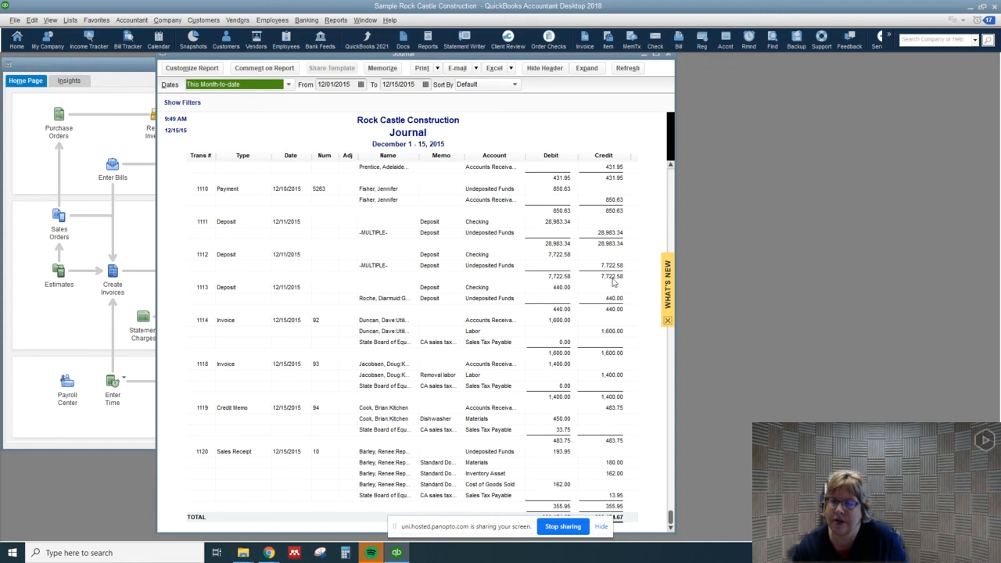
Close the Journal report and begin Create Statements from the Home page
click(666, 66)
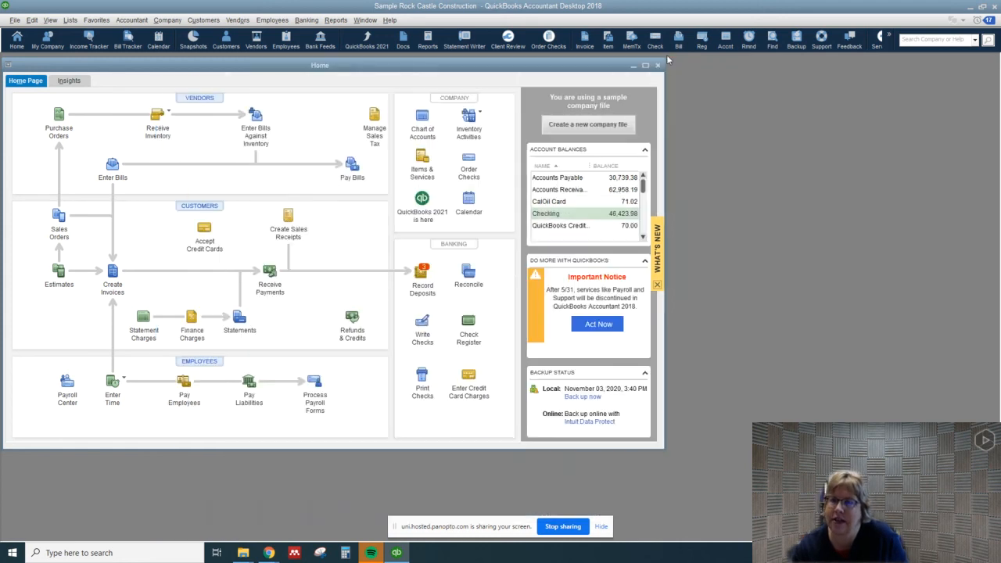
mouse_move(316, 383)
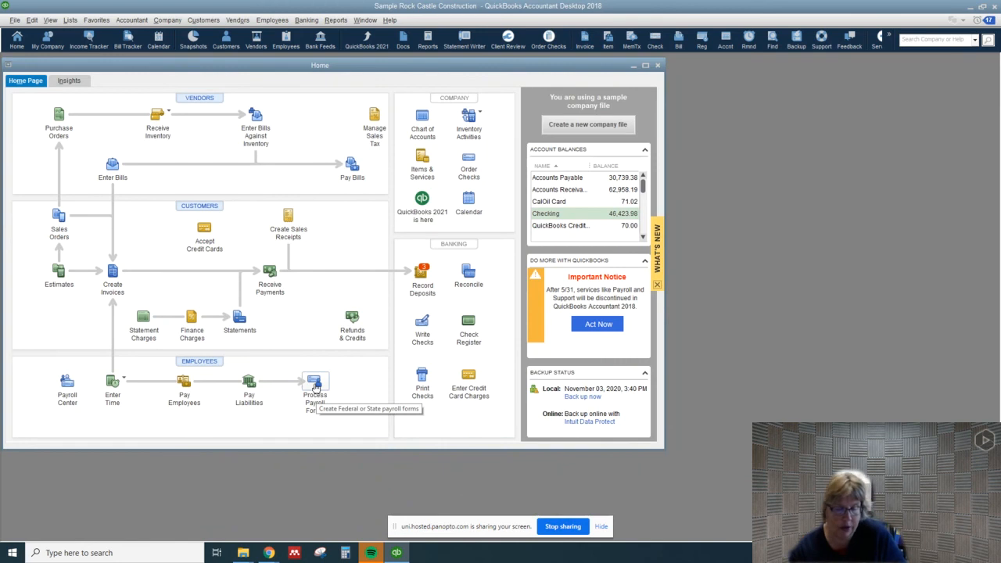
mouse_move(143, 382)
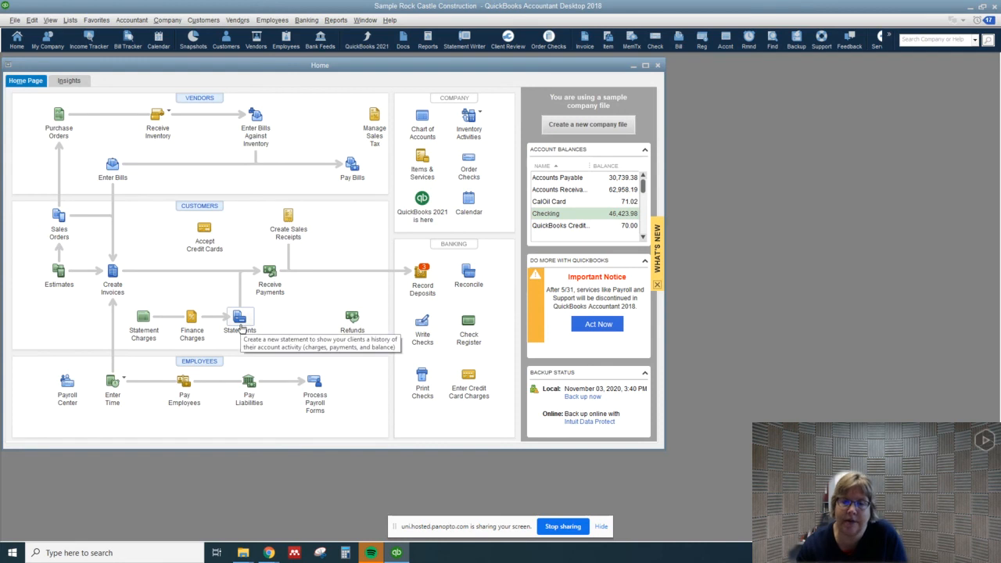
mouse_move(242, 327)
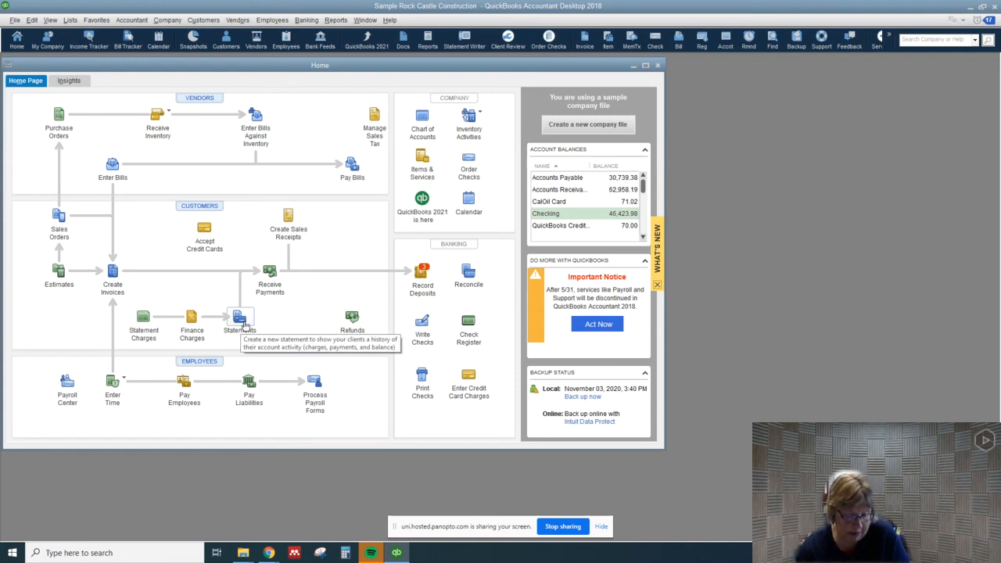
click(238, 321)
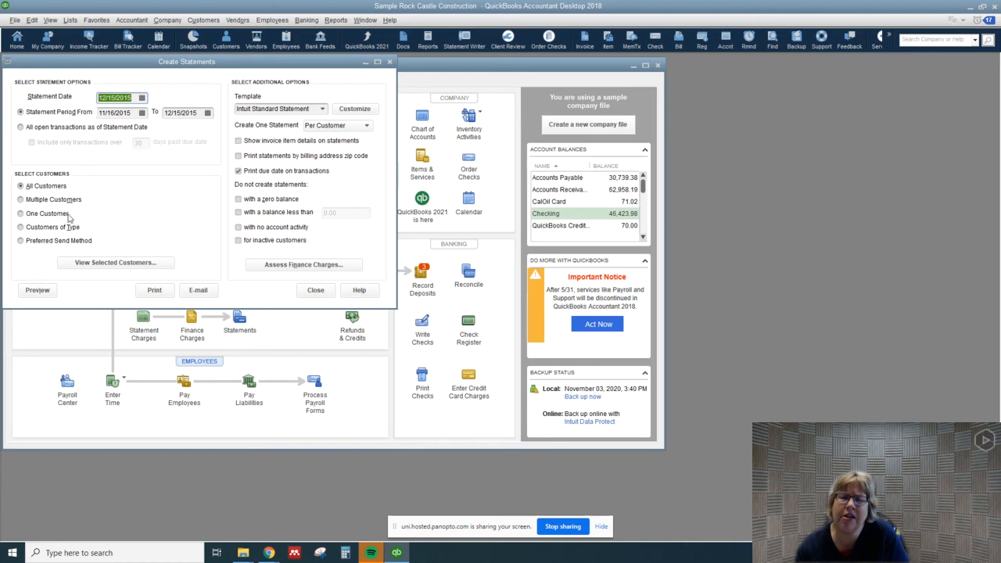
click(20, 213)
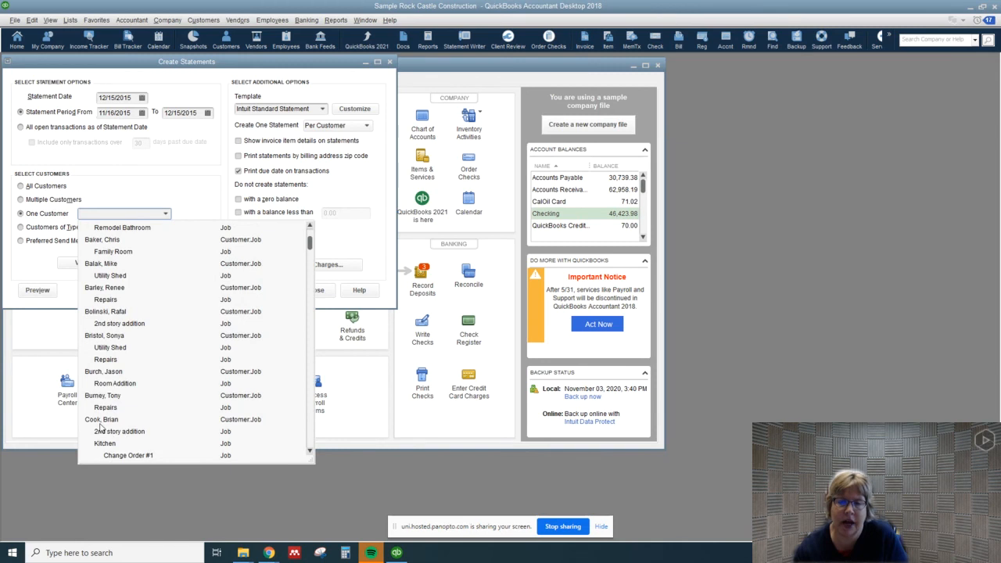
click(102, 419)
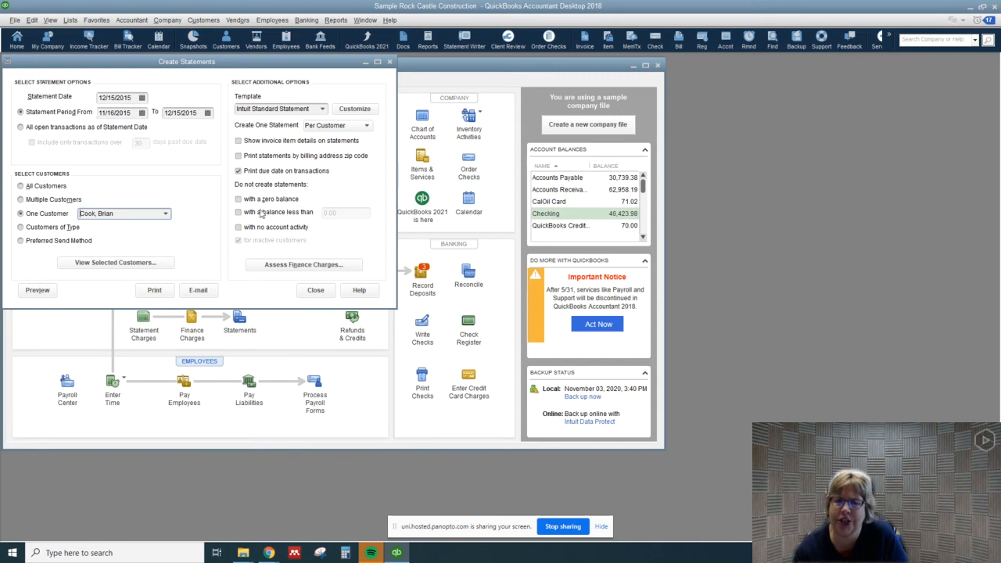
mouse_move(210, 206)
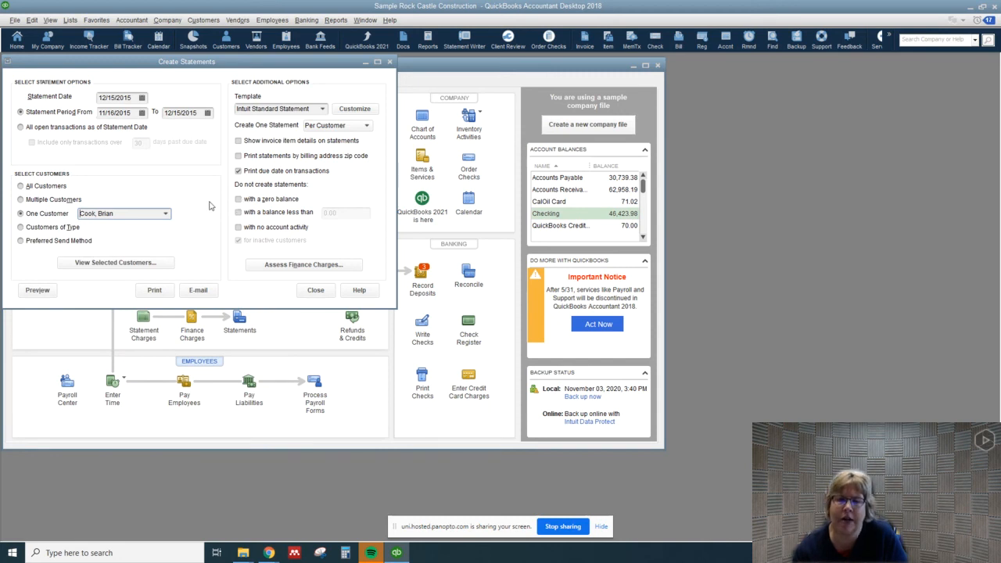
mouse_move(231, 204)
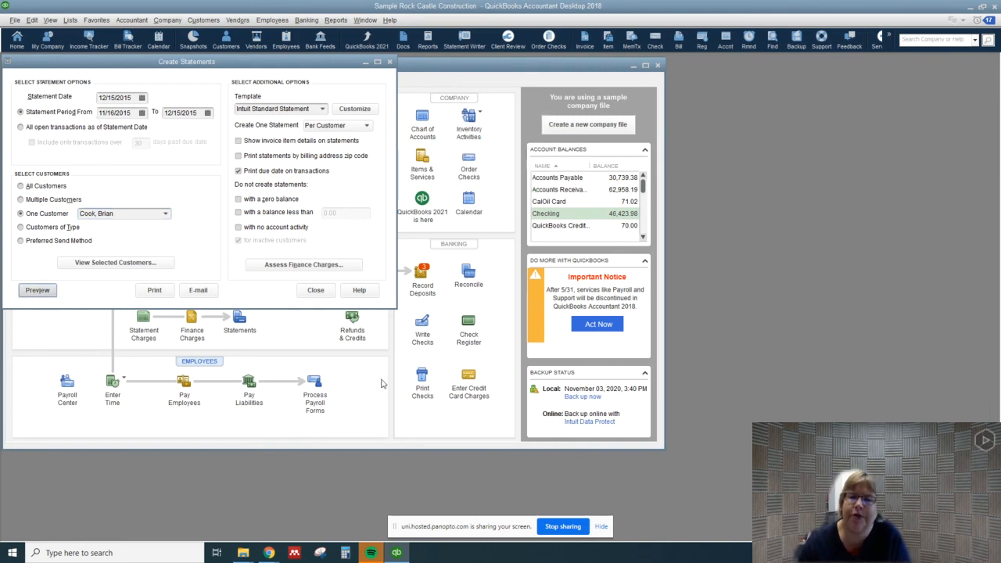
click(38, 289)
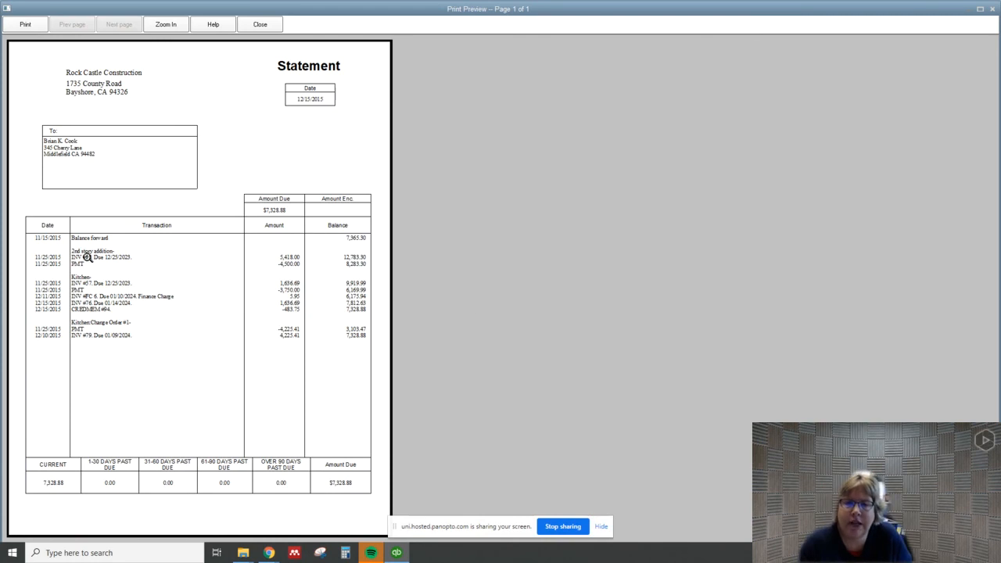
mouse_move(108, 257)
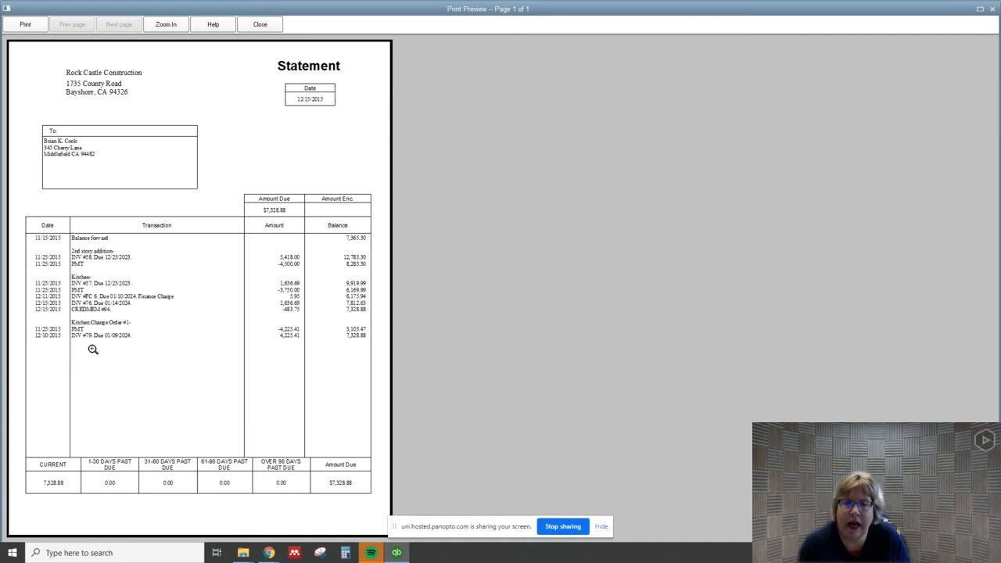
mouse_move(300, 303)
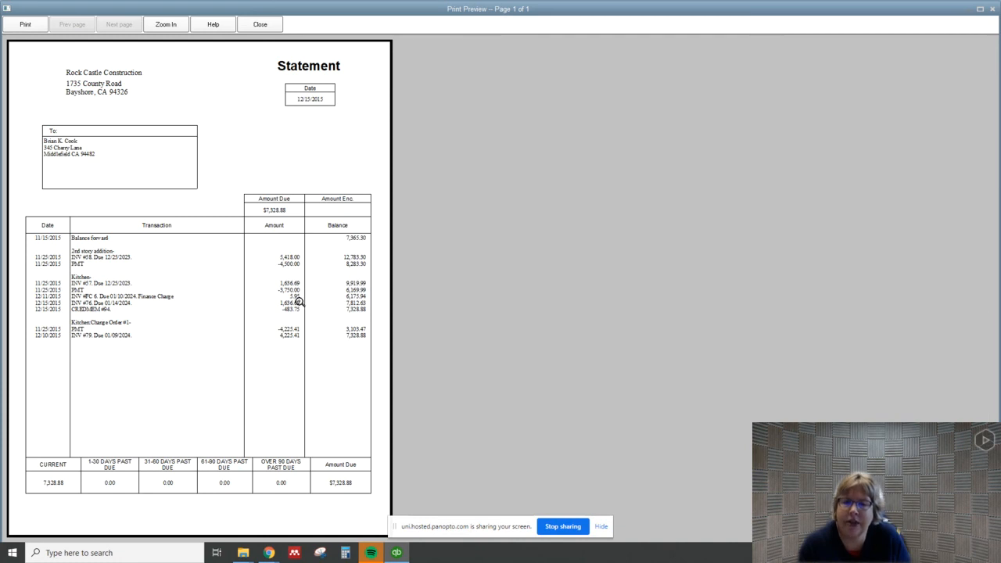
mouse_move(47, 313)
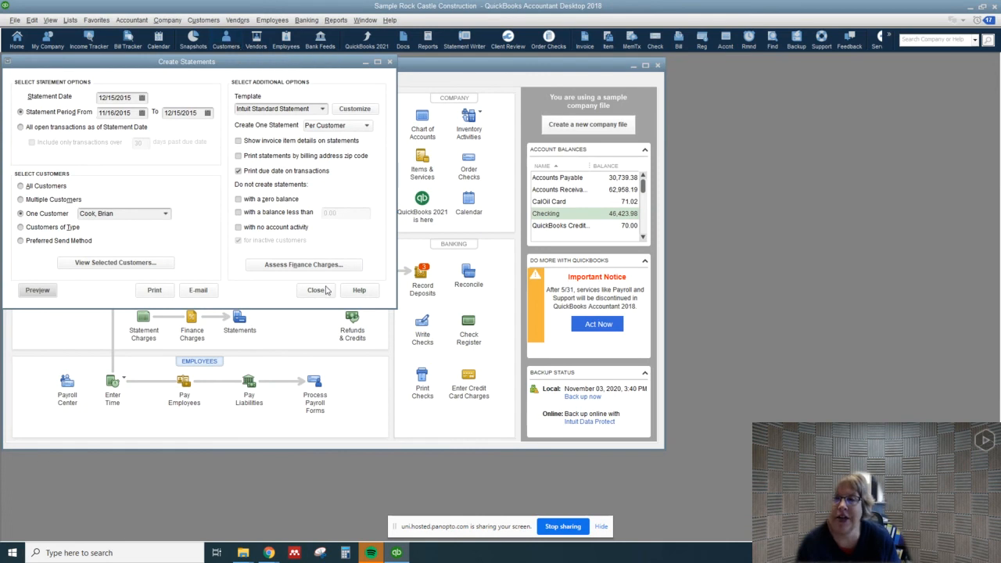
Close the Create Statements window, returning to the Home page
click(316, 289)
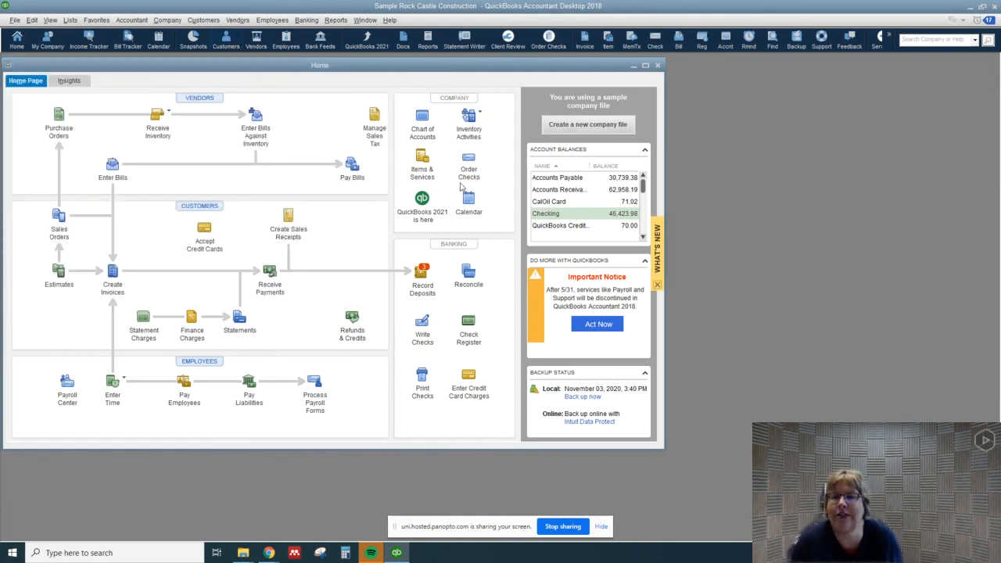
mouse_move(341, 212)
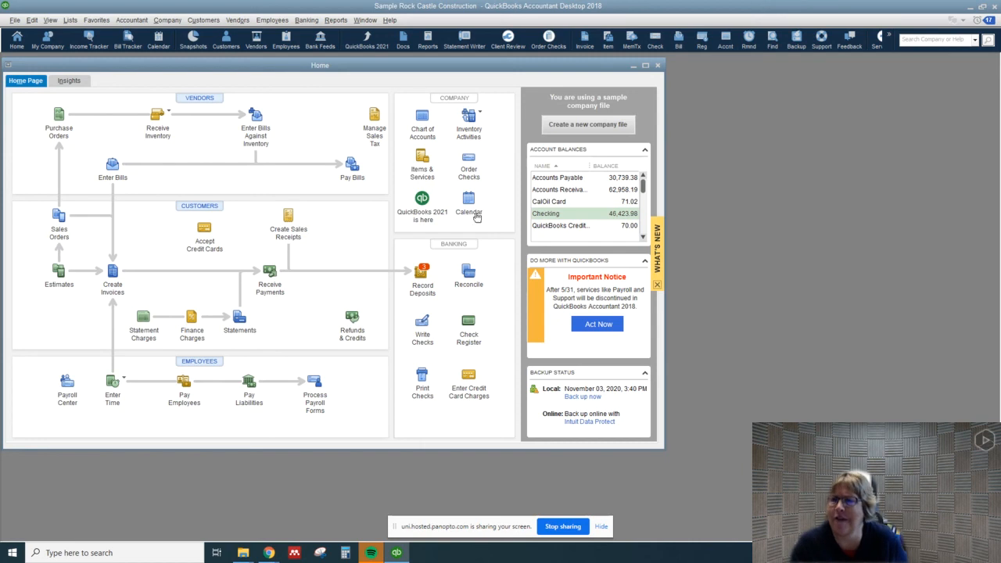
mouse_move(477, 217)
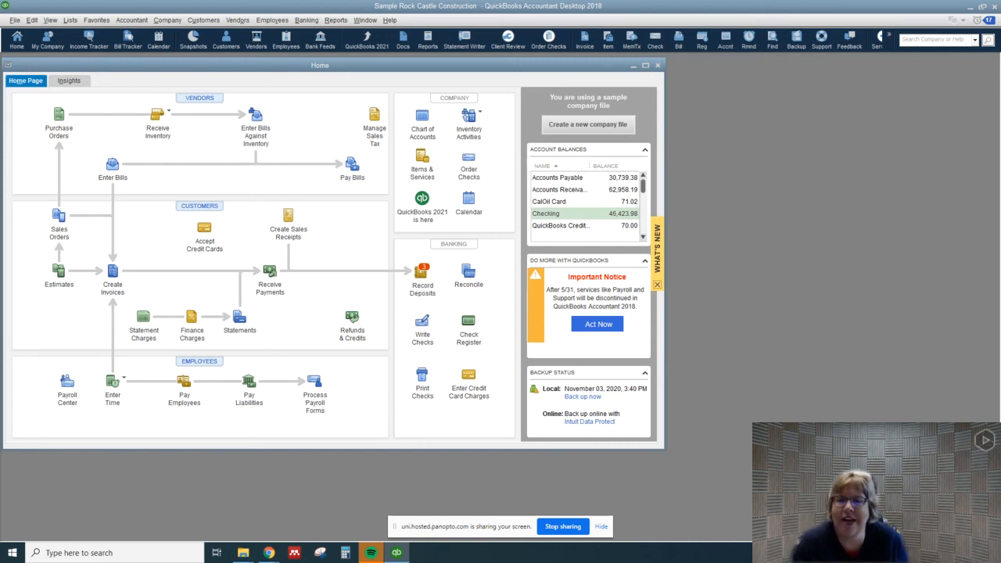